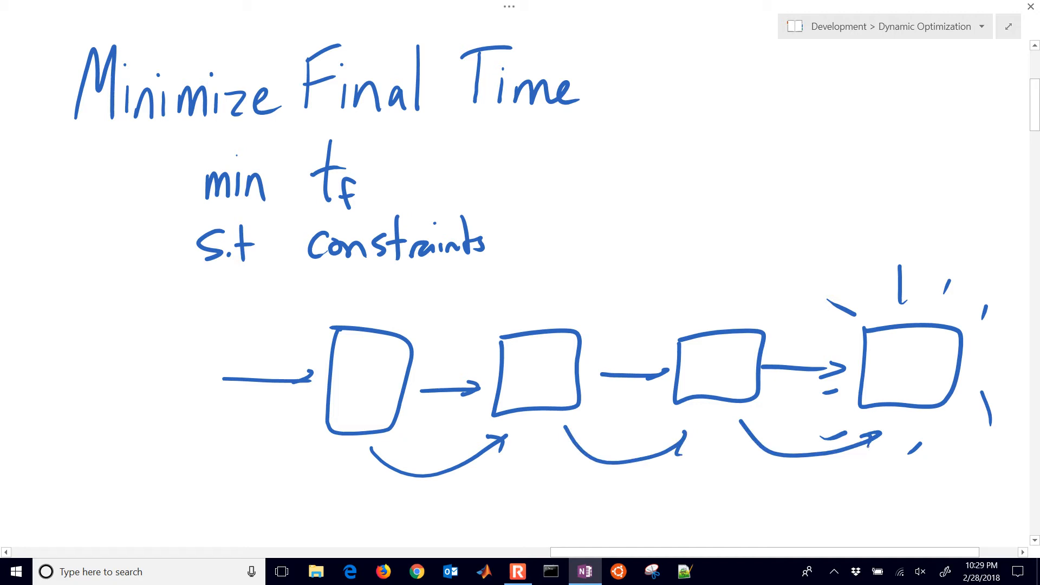
Step: Scroll to the Jennings page and circle '0 to 1', '0 to tf' and dx/dt
{"action": "scroll", "scroll_direction": "down", "scroll_amount": 3}
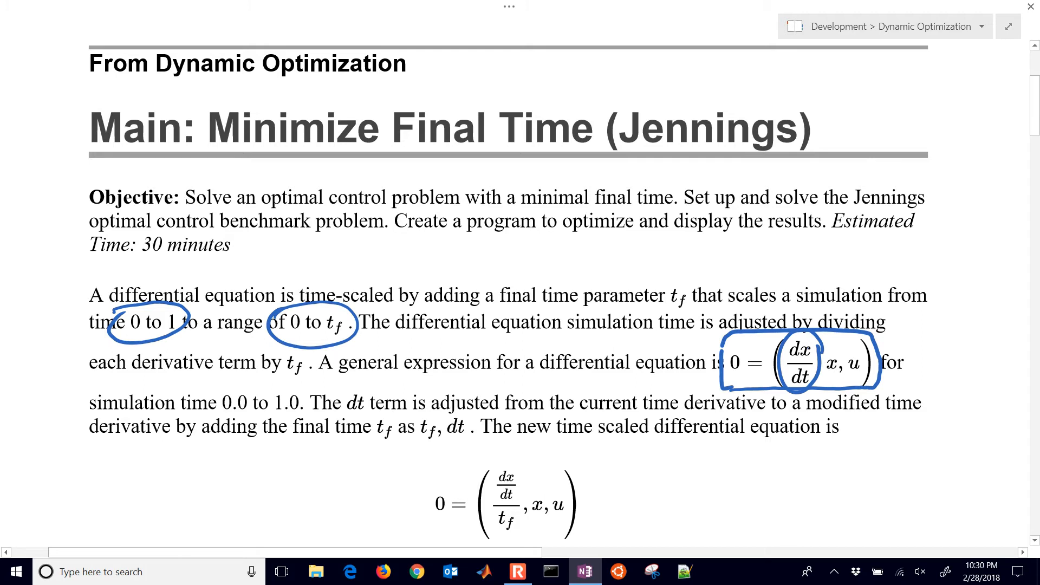
Step: Ink 0→tf and 0→1 notes on the time-scaling equations and box dx/dt = tf·f(x,u)
{"action": "scroll", "scroll_direction": "down", "scroll_amount": 3}
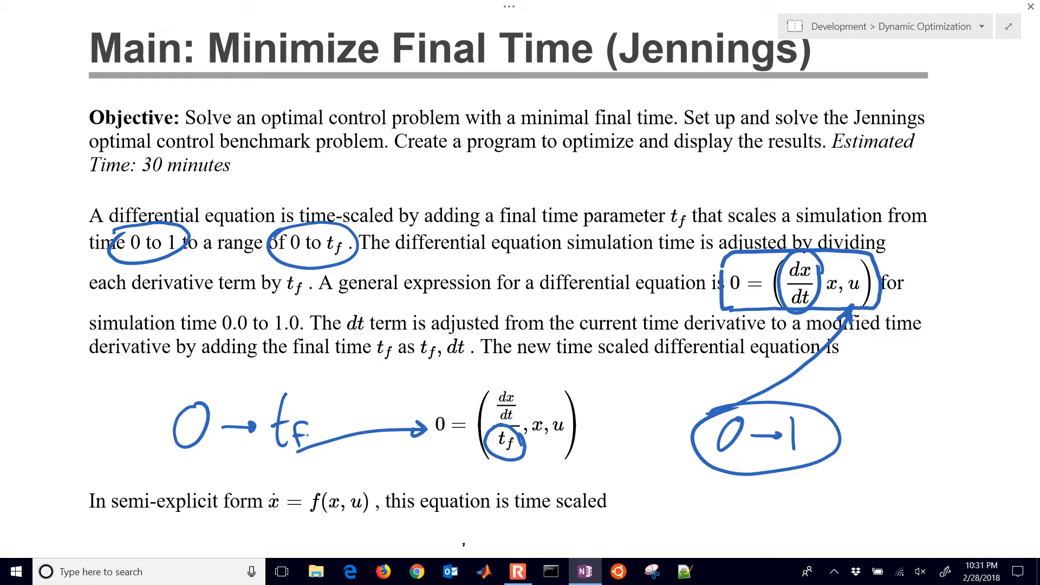
{"action": "scroll", "scroll_direction": "down", "scroll_amount": 3}
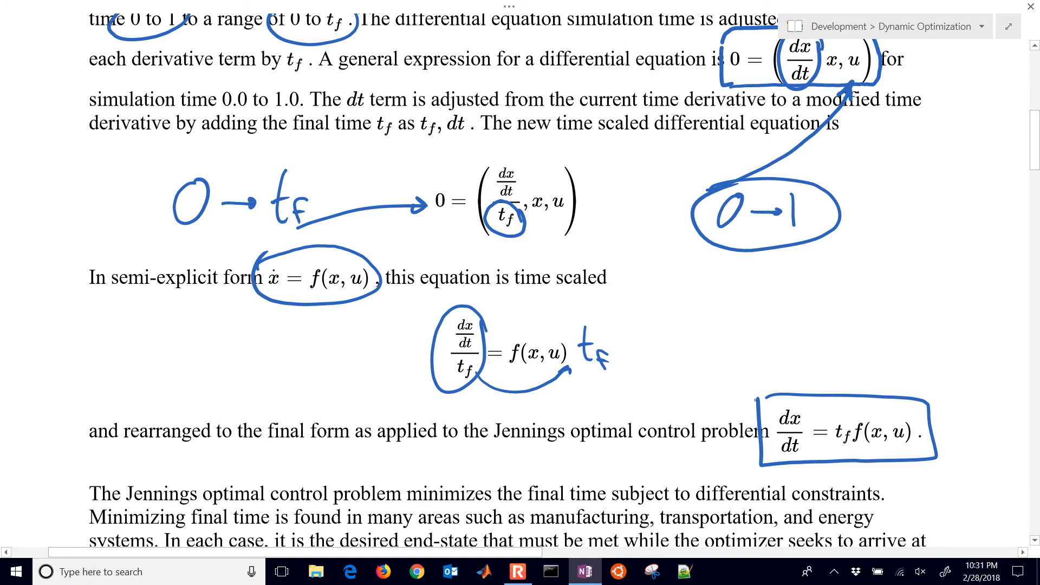
{"action": "scroll", "scroll_direction": "down", "scroll_amount": 3}
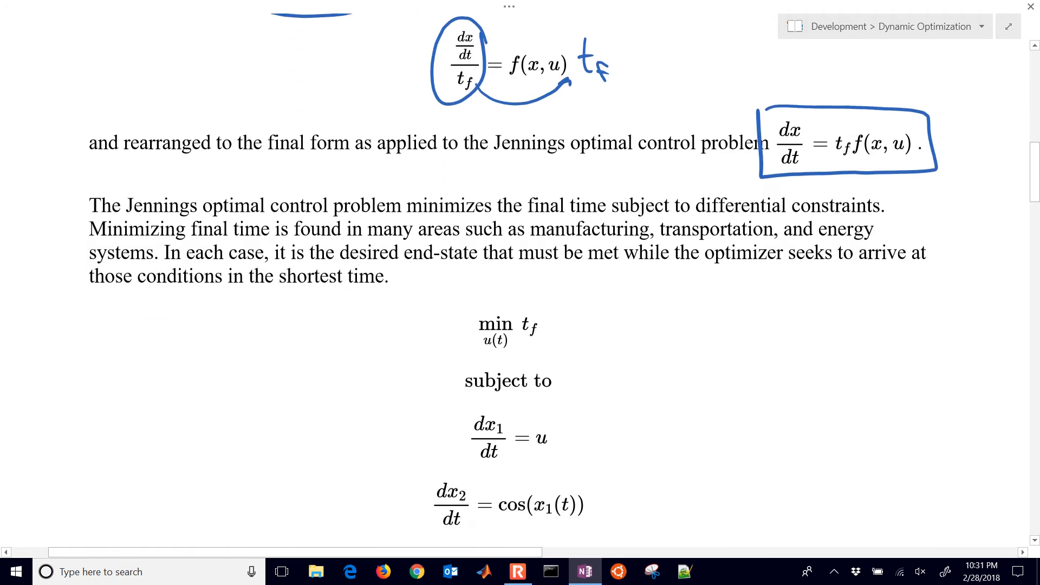
Step: Circle min tf and u(t), number equations 1–3, sketch the 0–1 timeline, box the boundary conditions
{"action": "scroll", "scroll_direction": "down", "scroll_amount": 3}
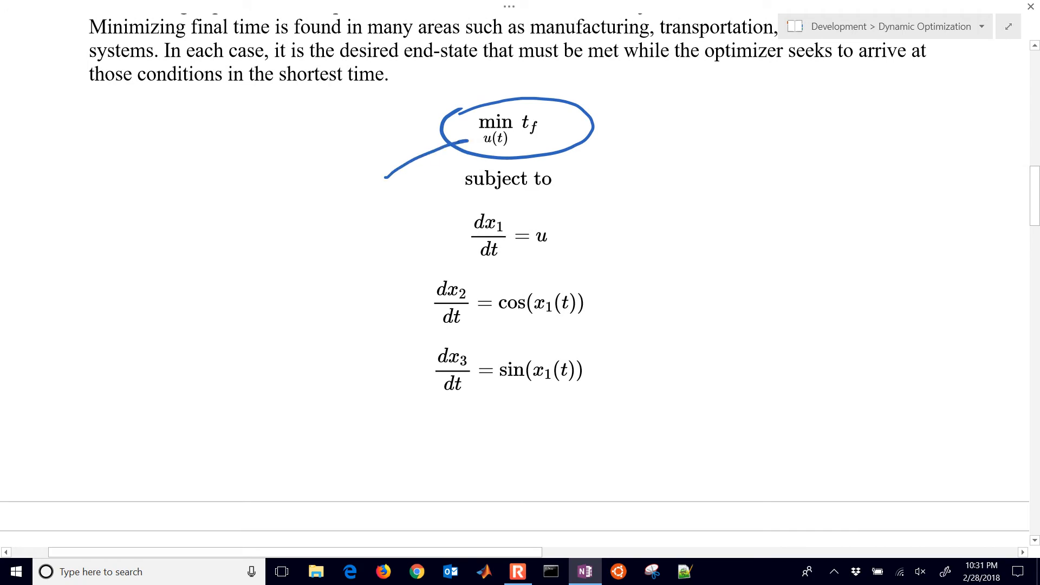
{"action": "left_click_drag", "start_coordinate": [305, 193], "coordinate": [355, 193]}
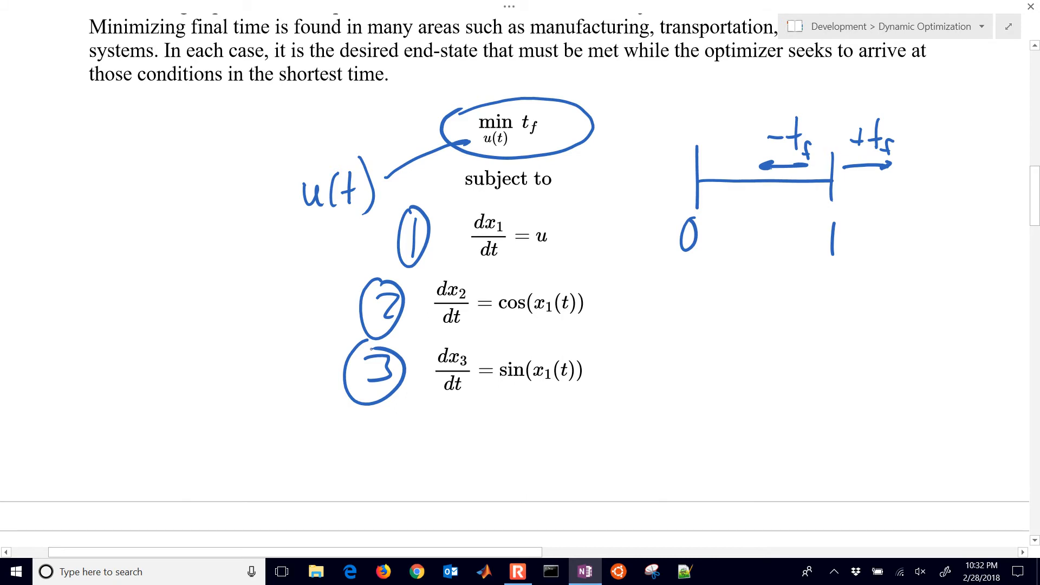
{"action": "scroll", "scroll_direction": "down", "scroll_amount": 3}
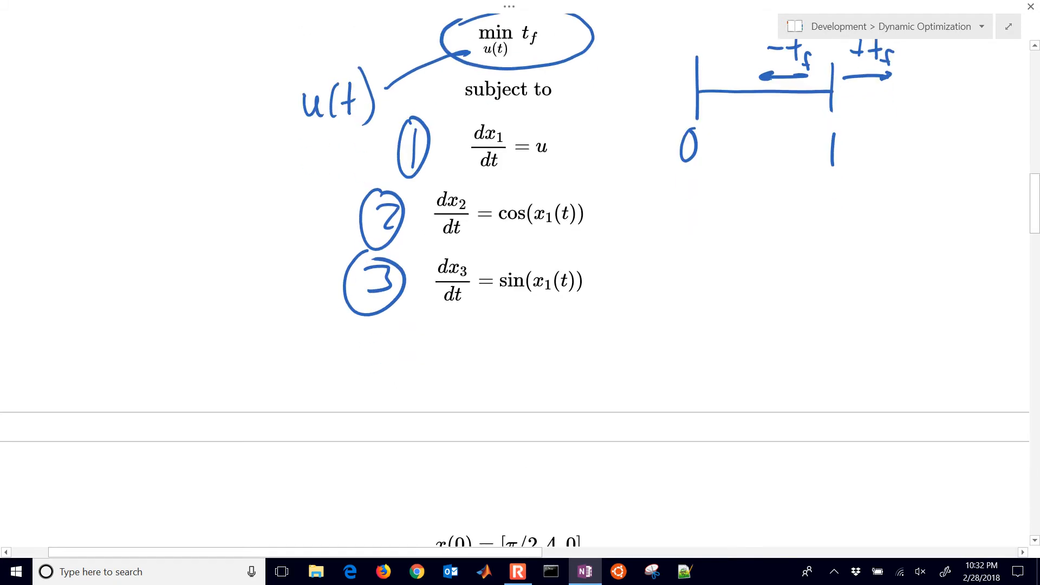
{"action": "scroll", "scroll_direction": "down", "scroll_amount": 3}
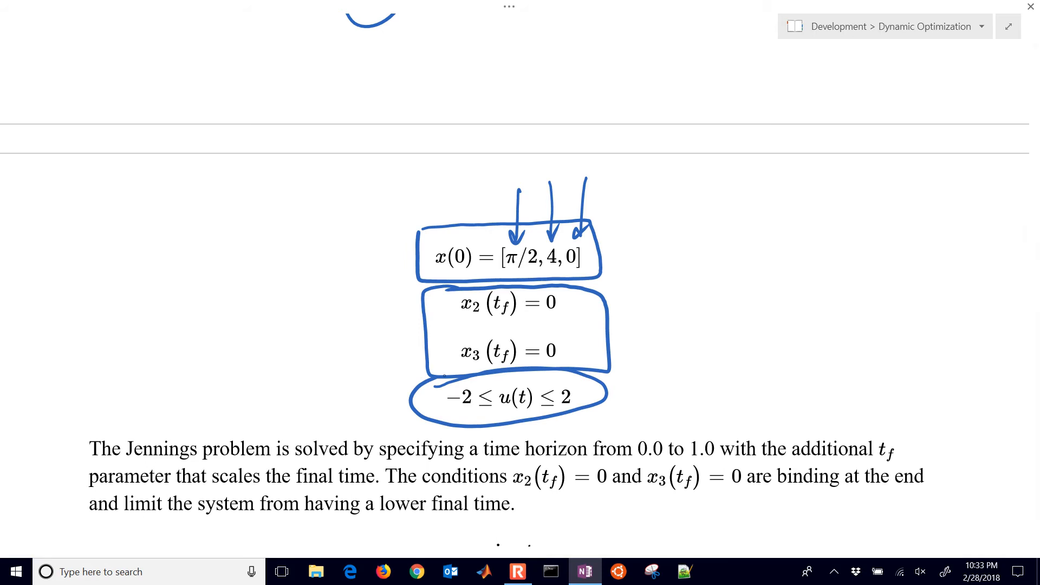
Step: Write tf under each dt in equations 1–3 and view the scaled formulation beside the desktop
{"action": "scroll", "scroll_direction": "up", "scroll_amount": 3}
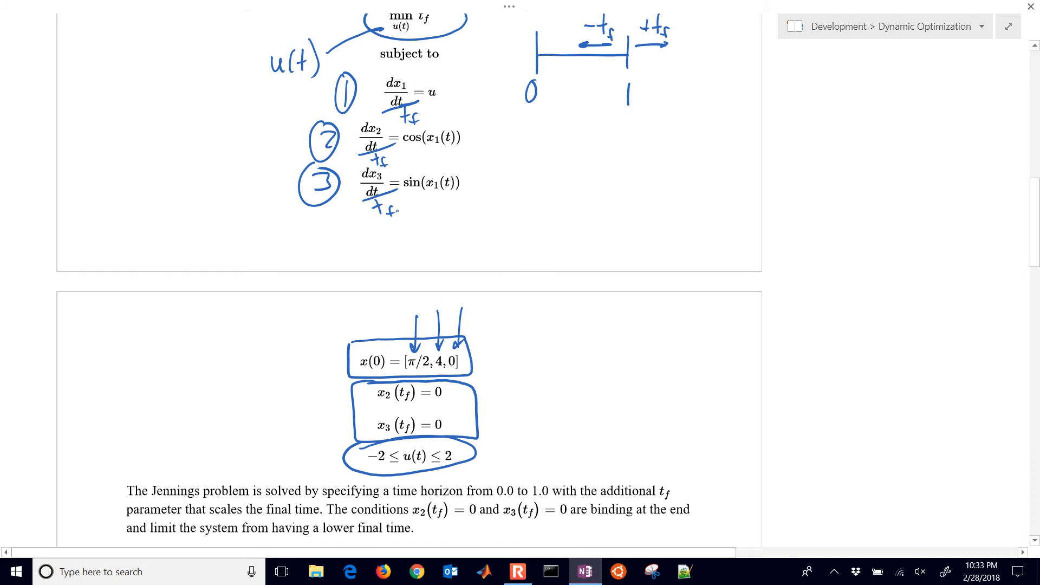
{"action": "scroll", "scroll_direction": "down", "scroll_amount": 3}
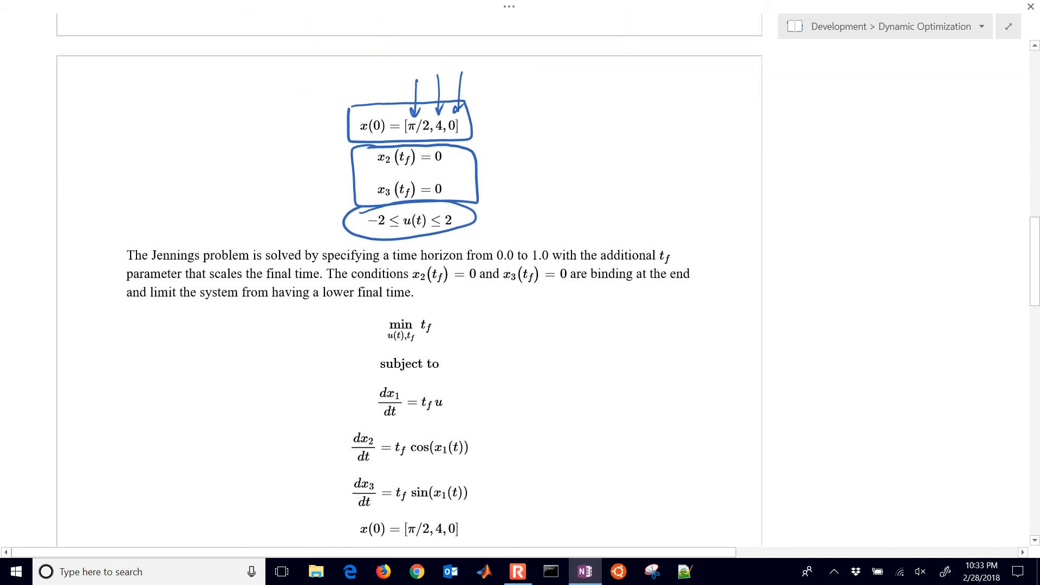
{"action": "scroll", "scroll_direction": "down", "scroll_amount": 3}
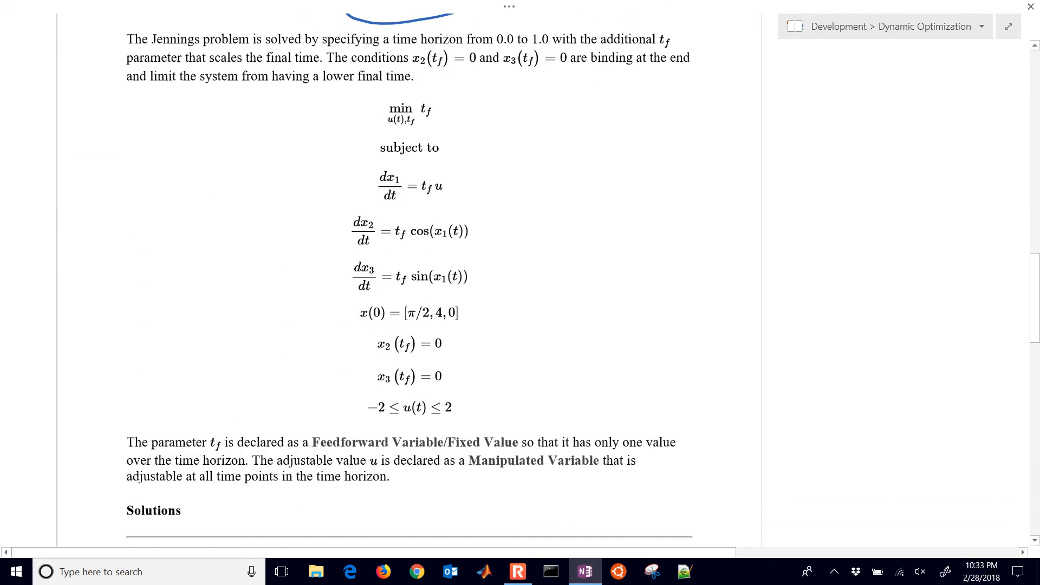
{"action": "scroll", "scroll_direction": "down", "scroll_amount": 3}
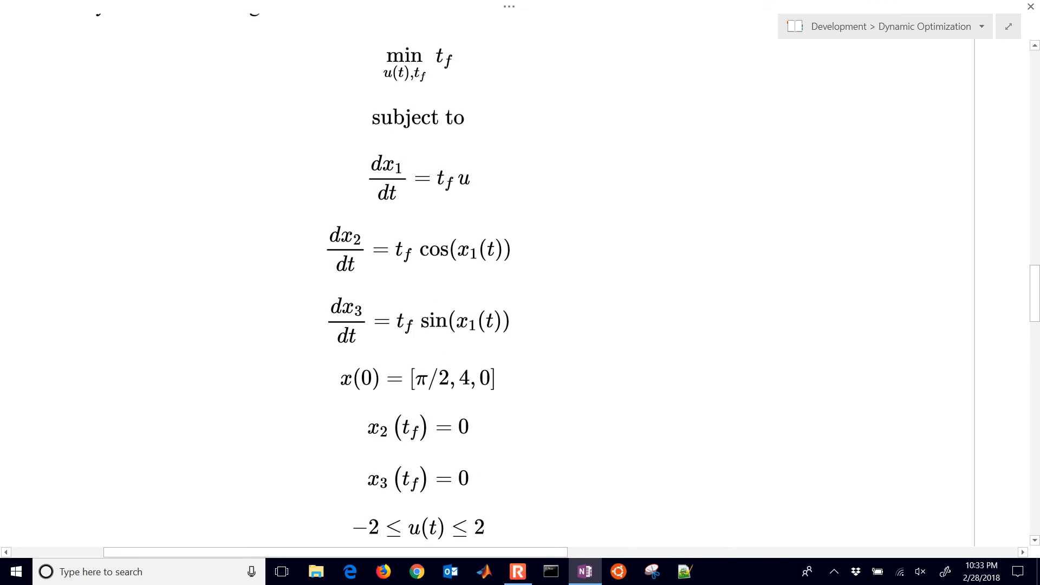
{"action": "scroll", "scroll_direction": "up", "scroll_amount": 3}
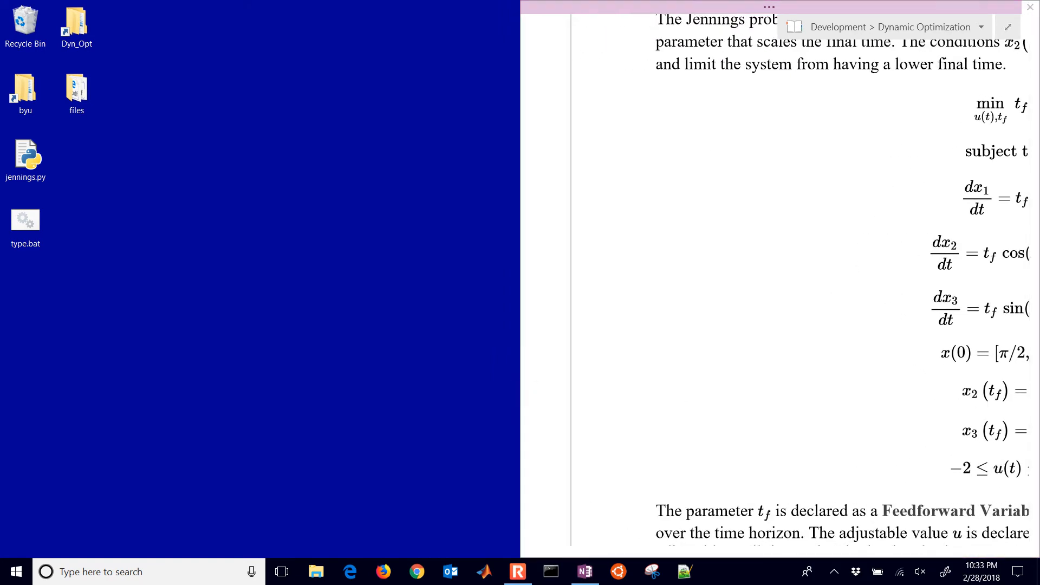
{"action": "mouse_move", "coordinate": [509, 374]}
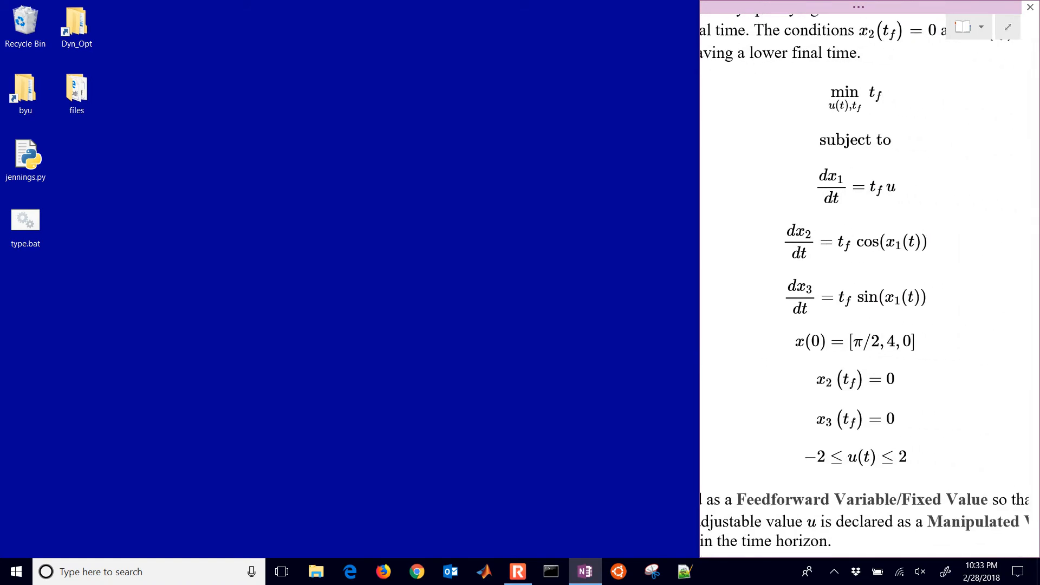
Step: Bring all scaled Jennings equations into view while Notepad++ launches with the test.py prompt
{"action": "scroll", "scroll_direction": "down", "scroll_amount": 3}
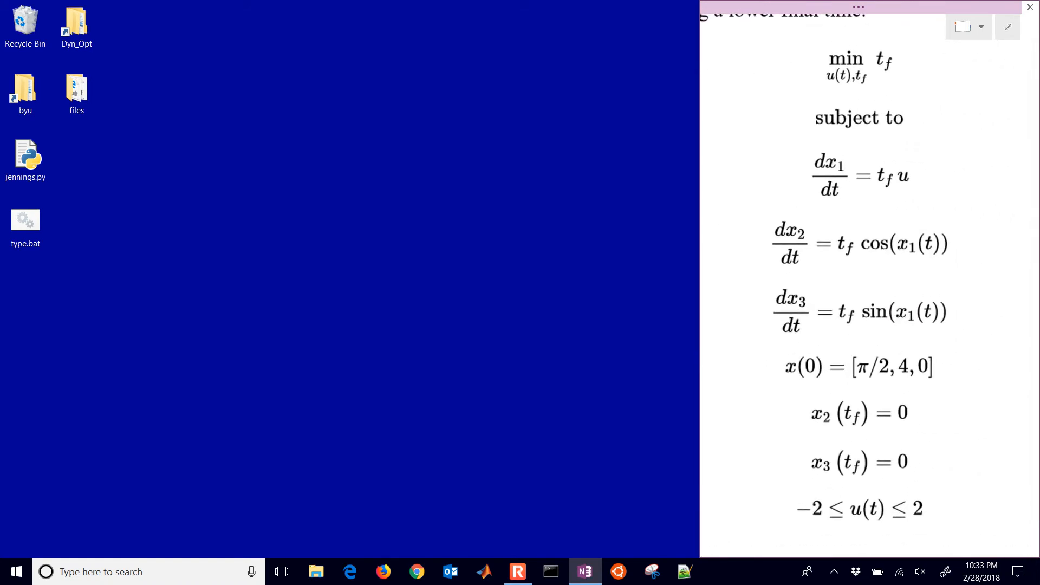
{"action": "scroll", "scroll_direction": "up", "scroll_amount": 3}
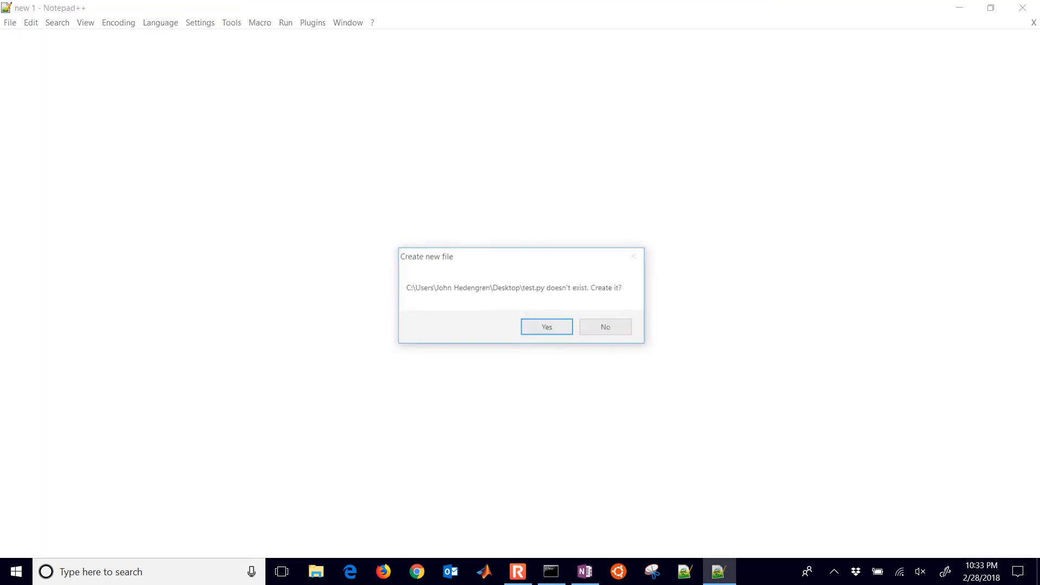
Step: Accept the new-file prompt and save the import script on the Desktop as jennings2.py
{"action": "left_click", "coordinate": [546, 326]}
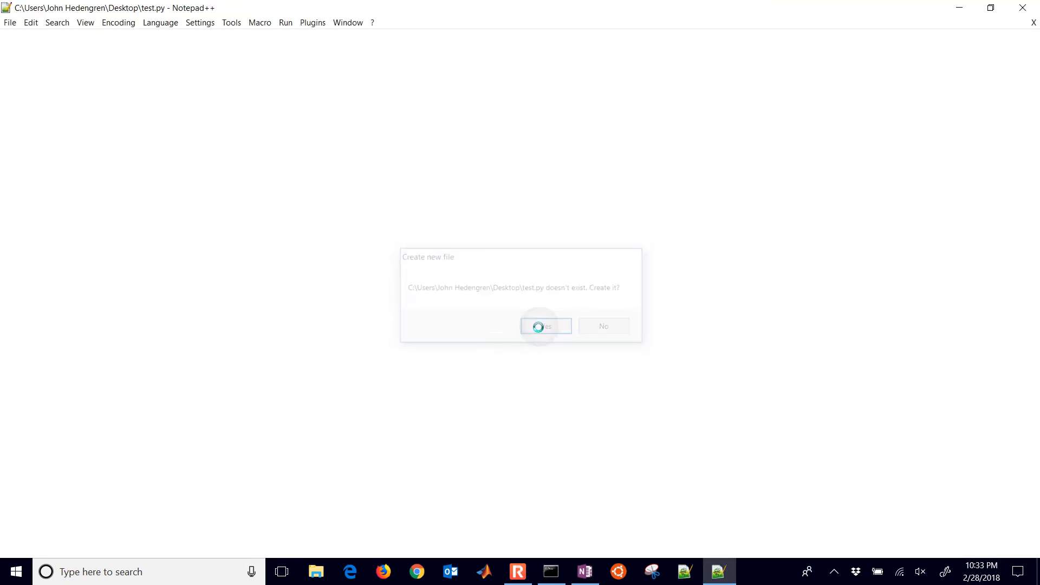
{"action": "left_click", "coordinate": [545, 325]}
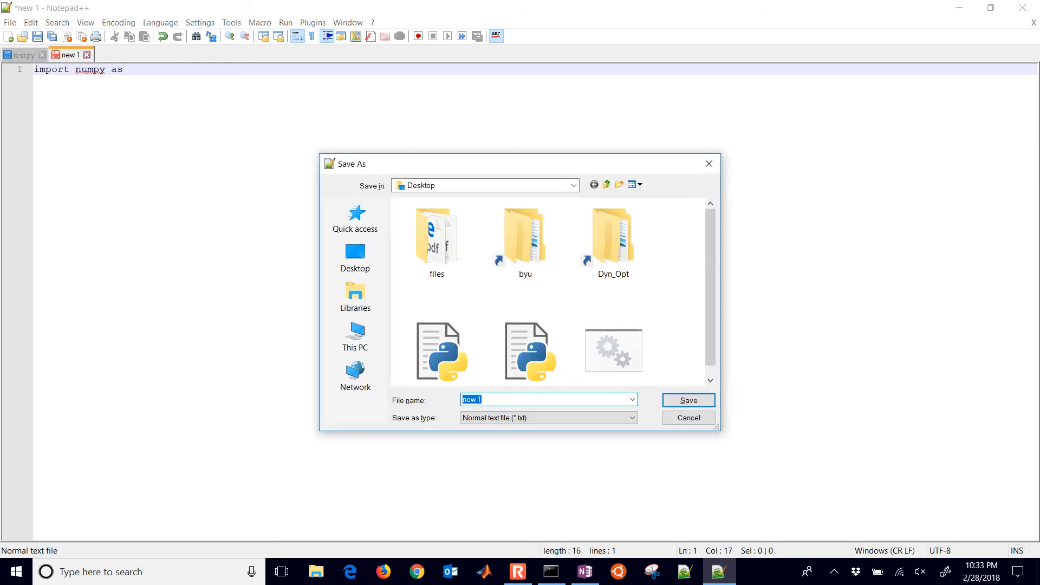
{"action": "type", "text": "jennings2"}
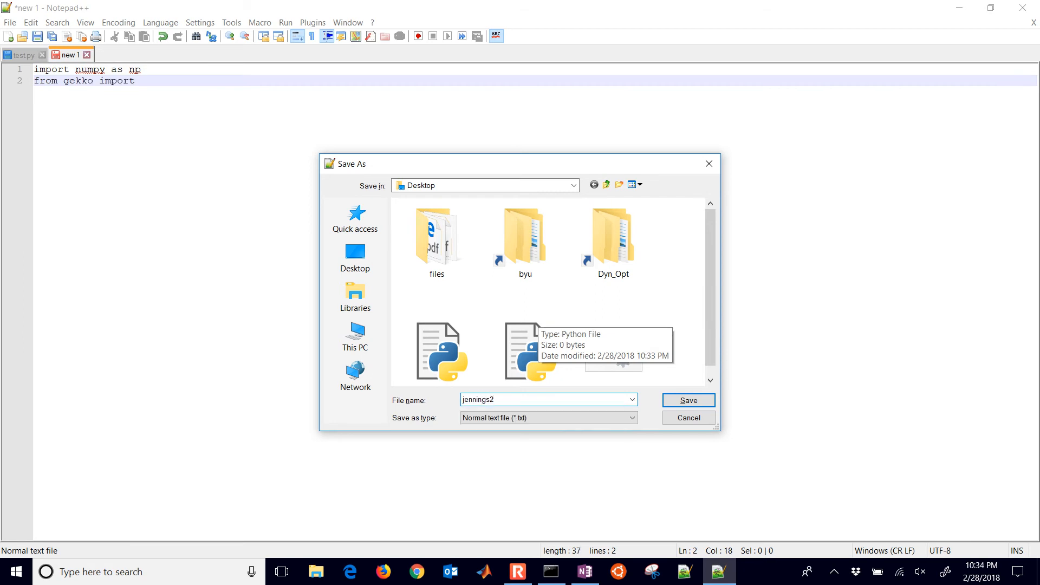
{"action": "left_click", "coordinate": [687, 399]}
{"action": "type", "text": "n"}
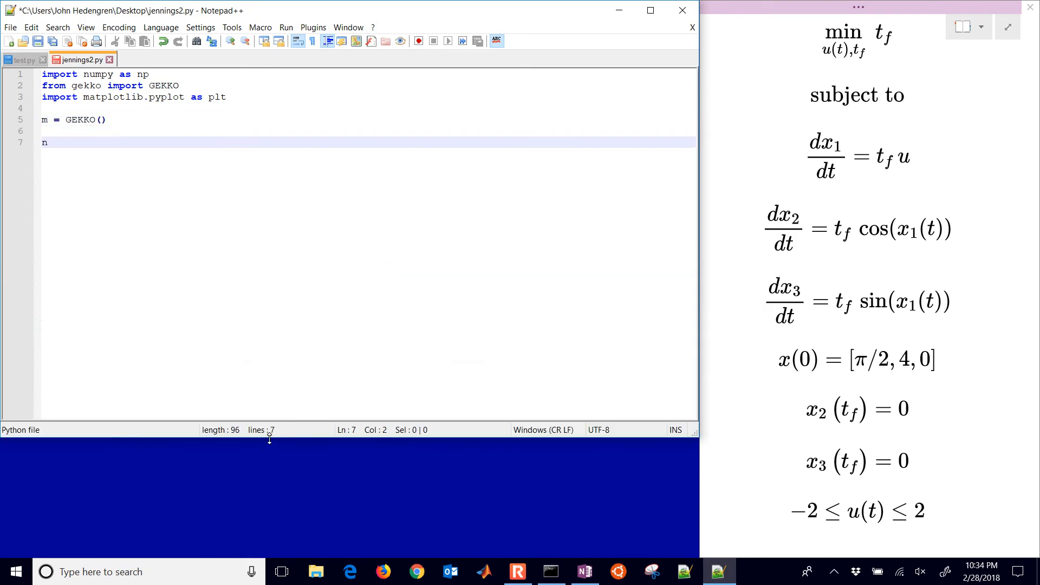
Step: Define the 501-point time grid and variables x1=pi/2, x2=4.0 and x3=0.0
{"action": "type", "text": "t = 501"}
{"action": "type", "text": "tm = np"}
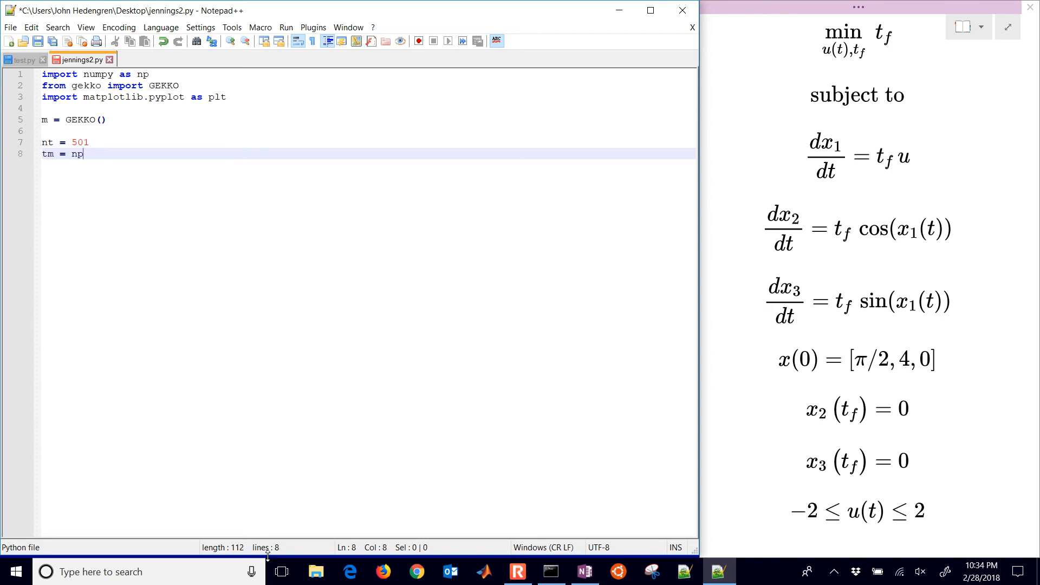
{"action": "type", "text": ".linspace(0,1,nt"}
{"action": "type", "text": "m"}
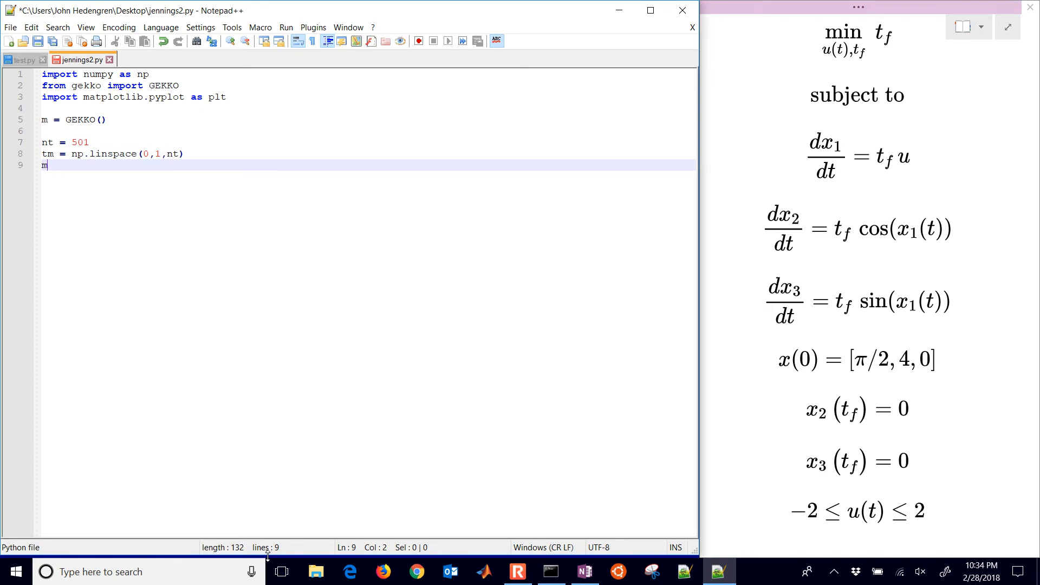
{"action": "type", "text": ".time = tm"}
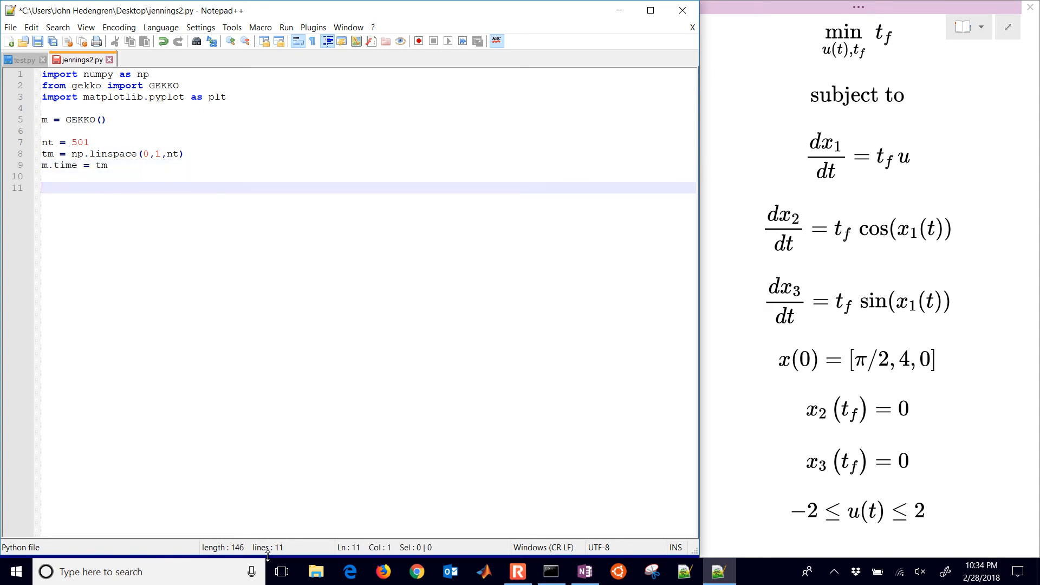
{"action": "type", "text": "# Variabl"}
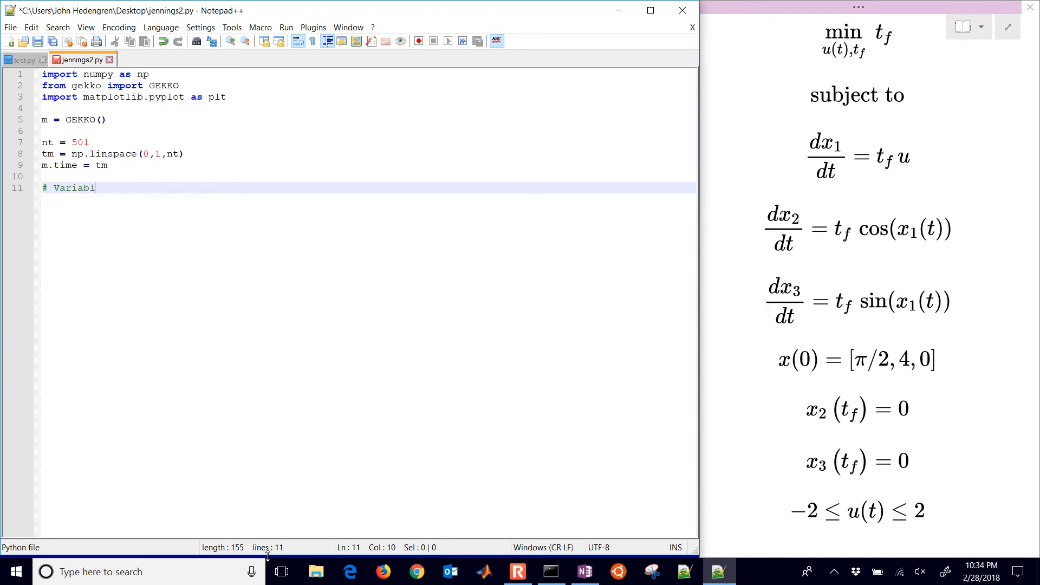
{"action": "type", "text": "es"}
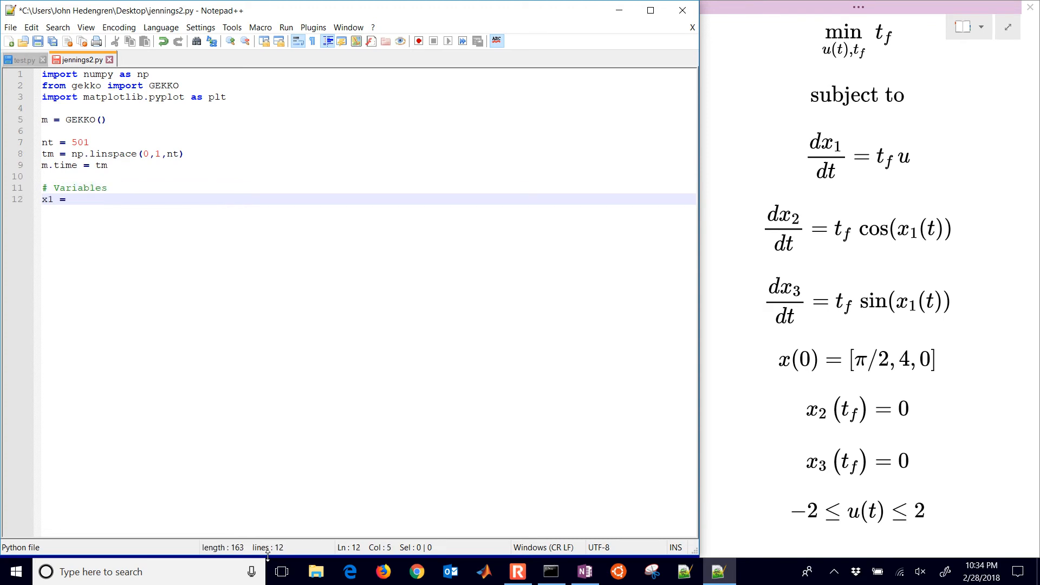
{"action": "type", "text": "m.Va"}
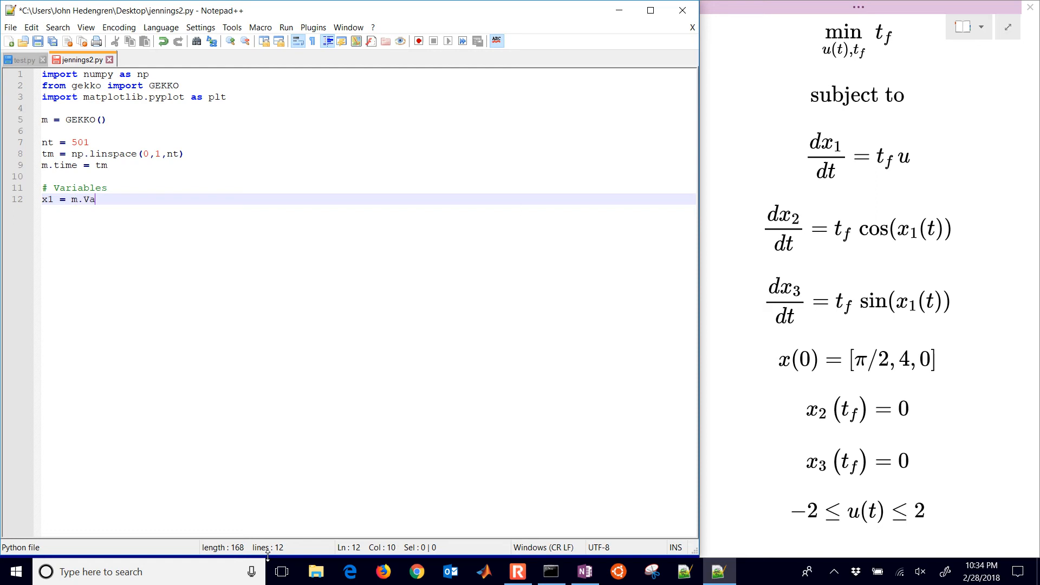
{"action": "type", "text": "r(value=np"}
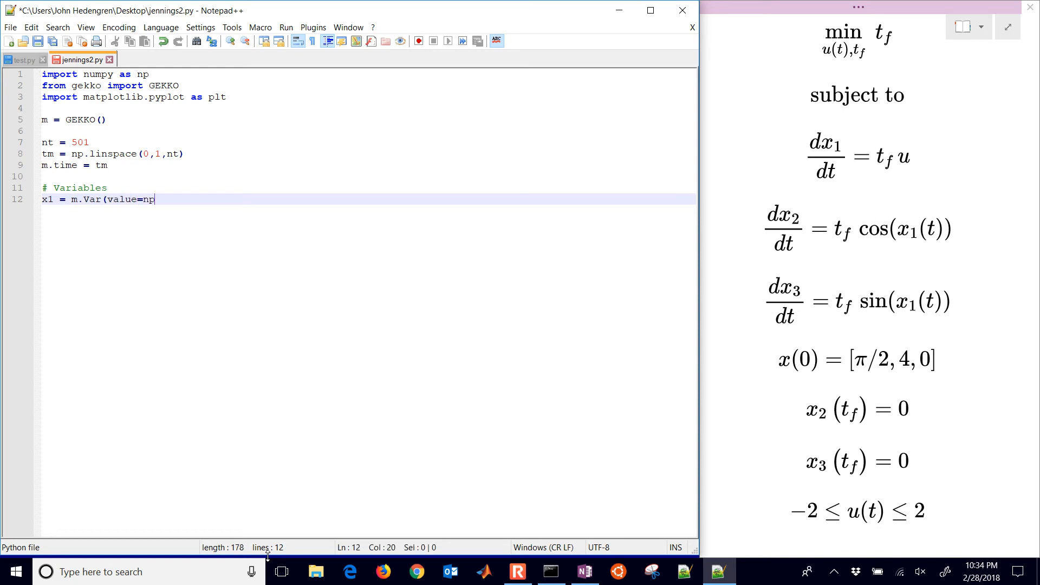
{"action": "type", "text": ".pi/2.0)"}
{"action": "type", "text": "x2 = m"}
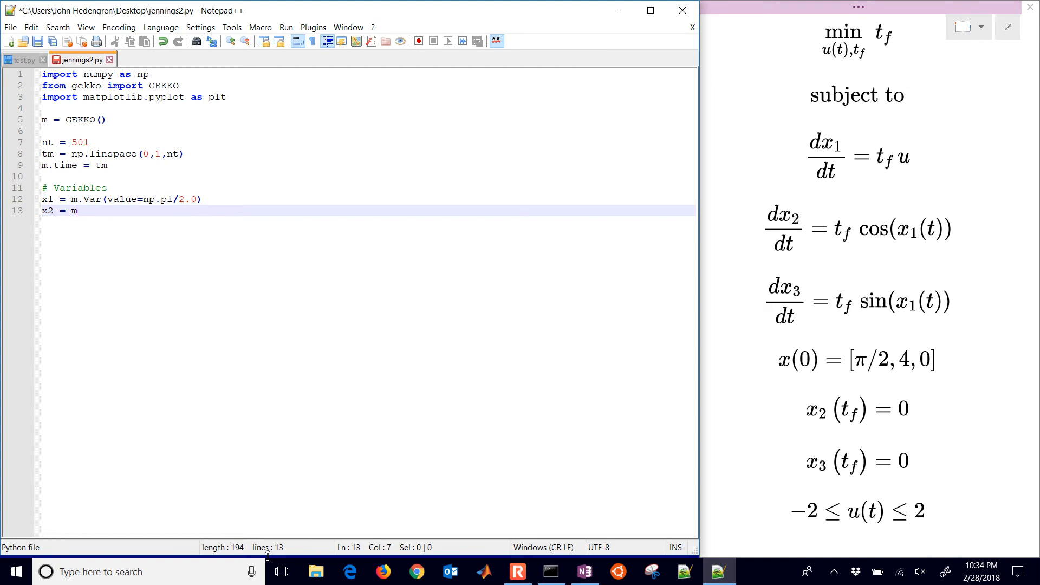
{"action": "type", "text": ".Var(value=4"}
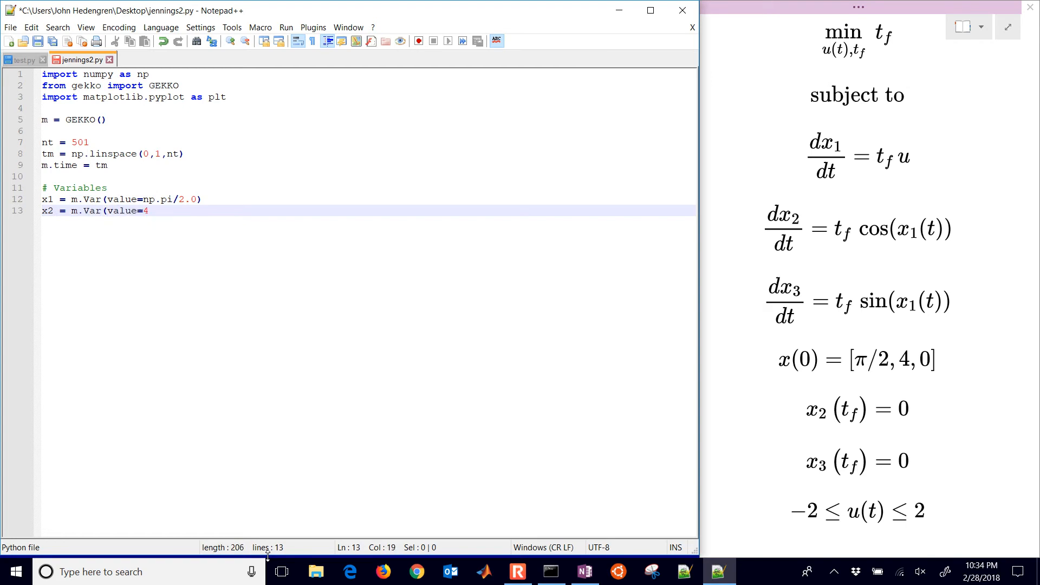
{"action": "type", "text": ".0)"}
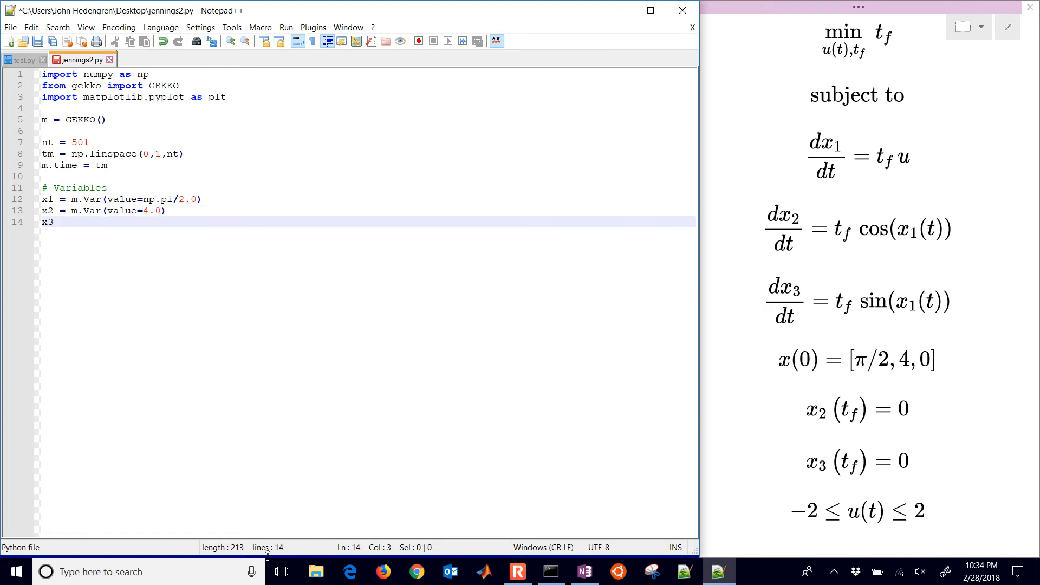
{"action": "type", "text": "= m."}
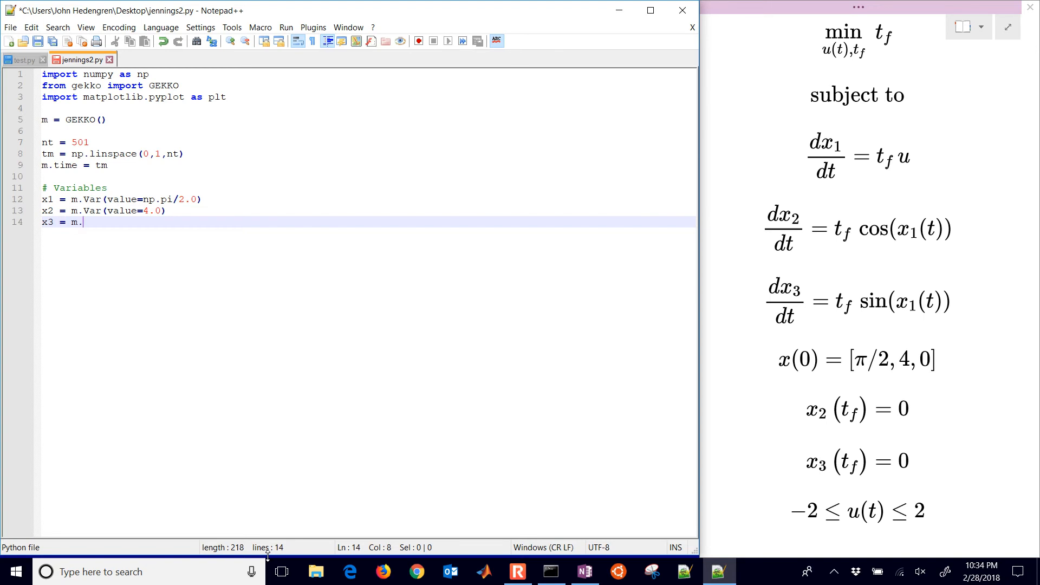
{"action": "type", "text": "Var(value"}
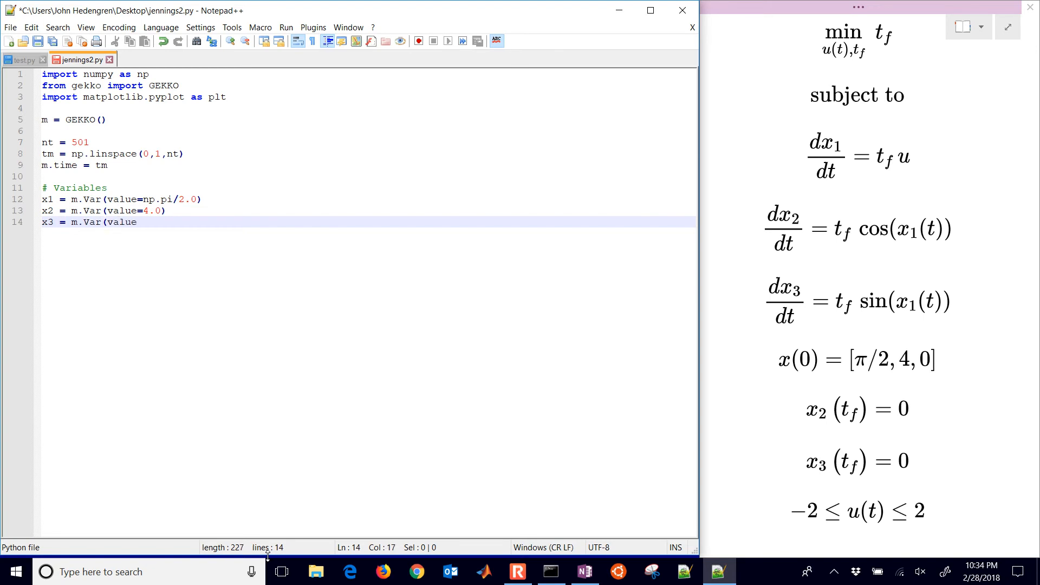
{"action": "type", "text": "=0.0)"}
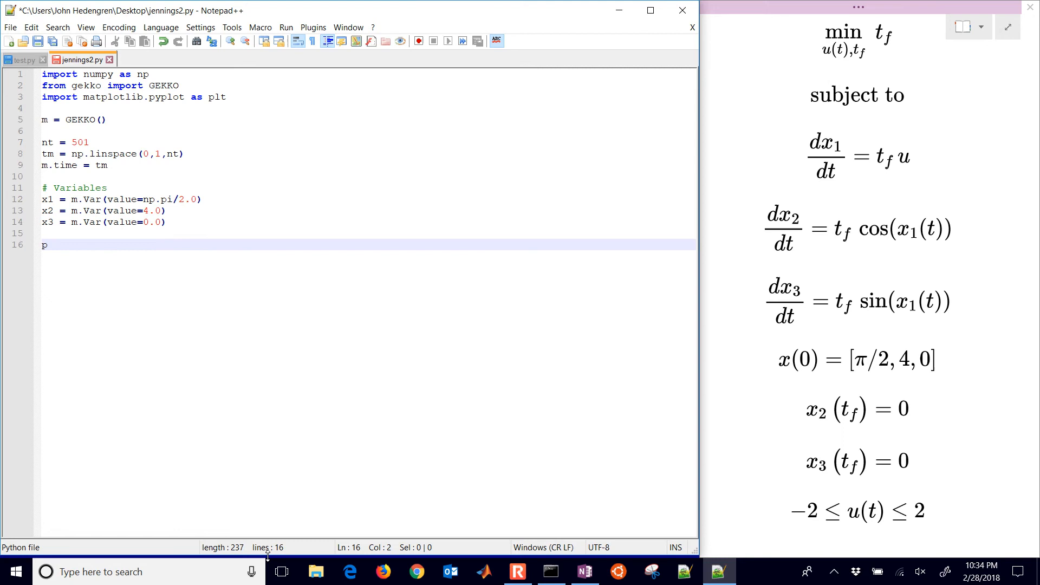
Step: Add the final parameter from a zeros array with its last element set to 1.0
{"action": "type", "text": "= n"}
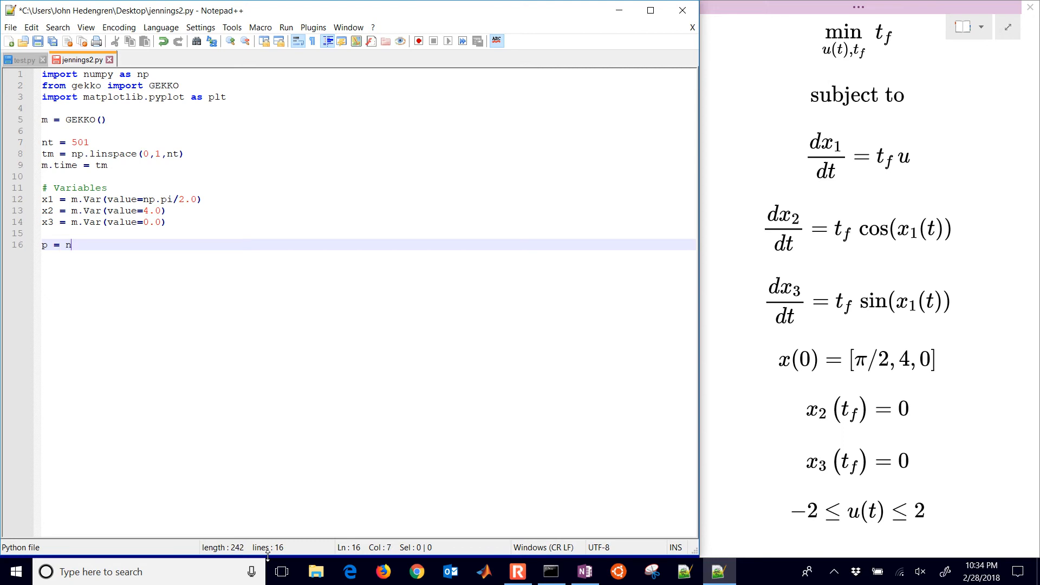
{"action": "type", "text": "p.zeros(nt)"}
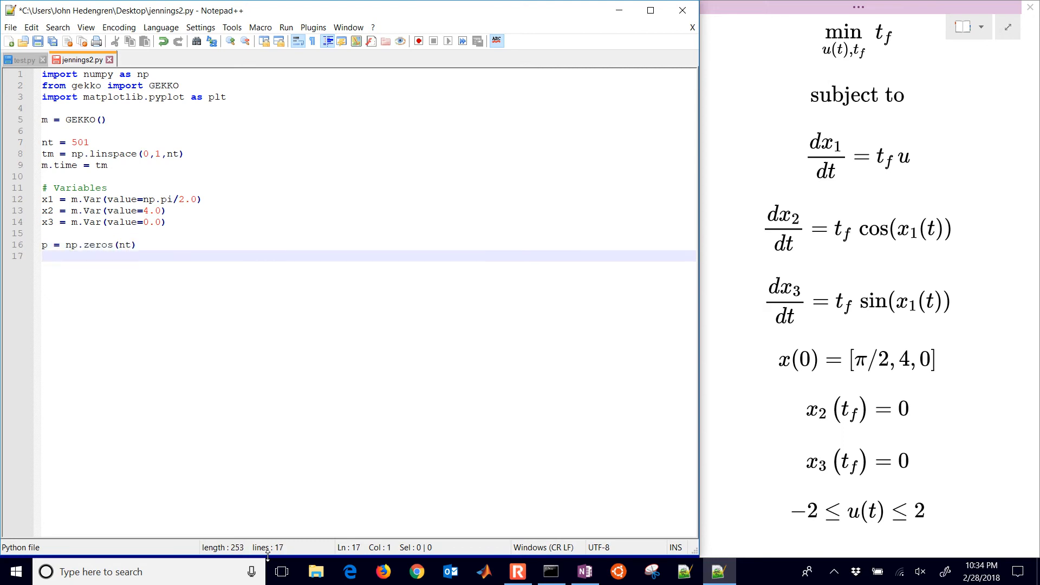
{"action": "type", "text": "p[-1] ="}
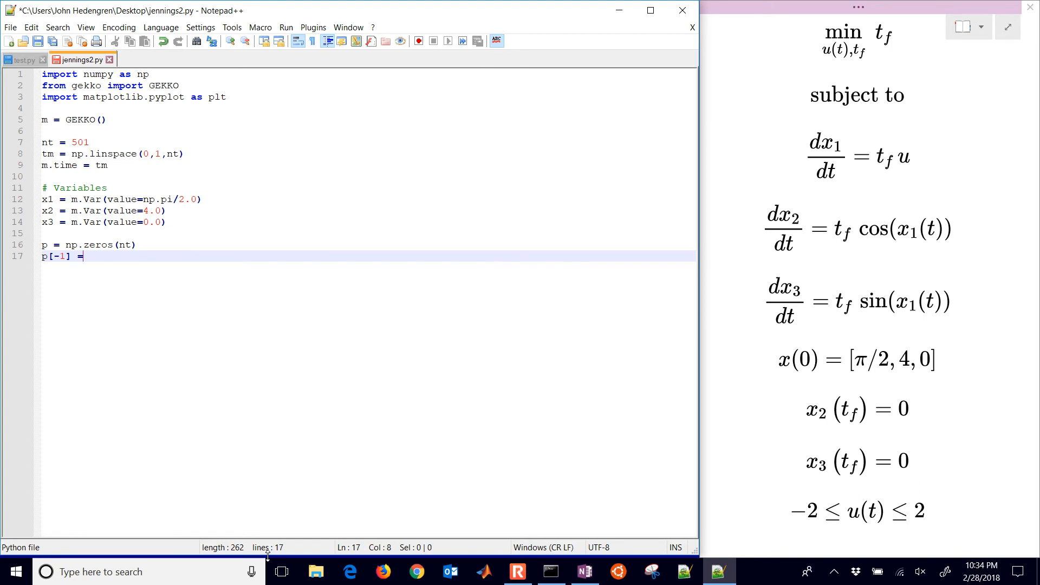
{"action": "type", "text": "1.0"}
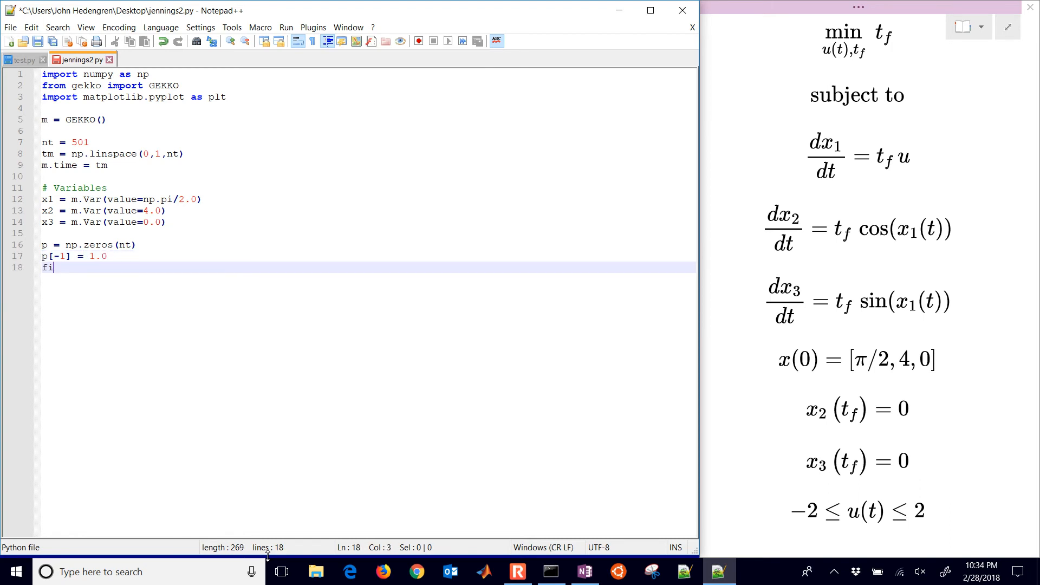
{"action": "type", "text": "nal = m"}
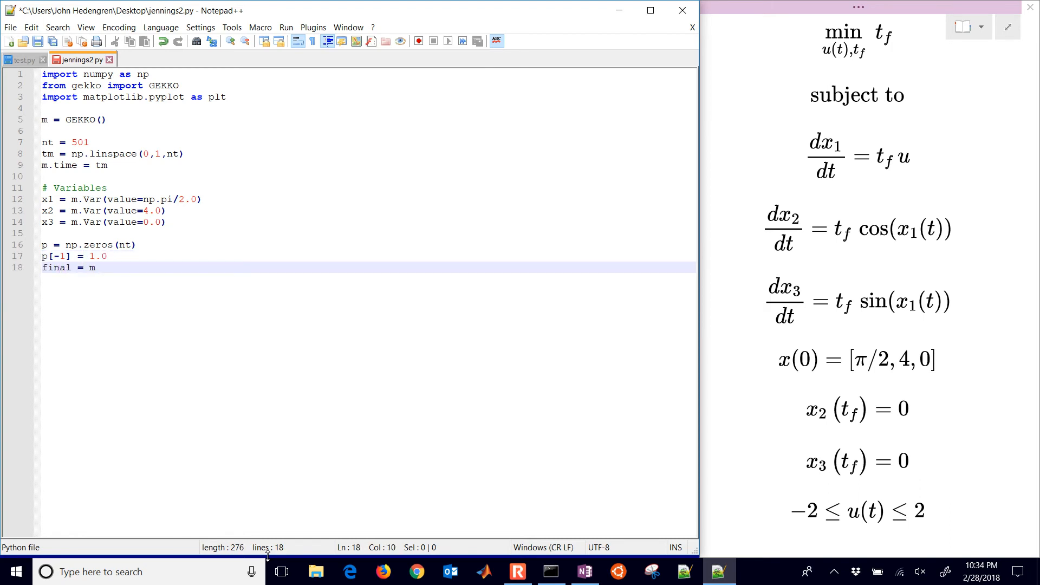
{"action": "type", "text": "Param(value=p"}
{"action": "type", "text": "tf"}
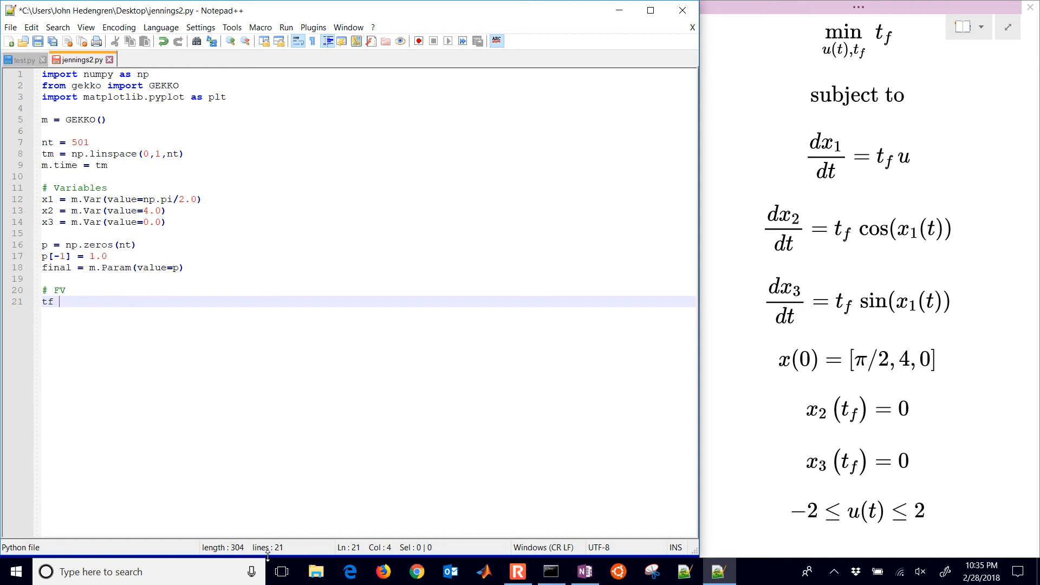
Step: Define tf as an FV starting at 1.0, bounded 0.1–100, with STATUS = 1
{"action": "type", "text": "= m.FV(v"}
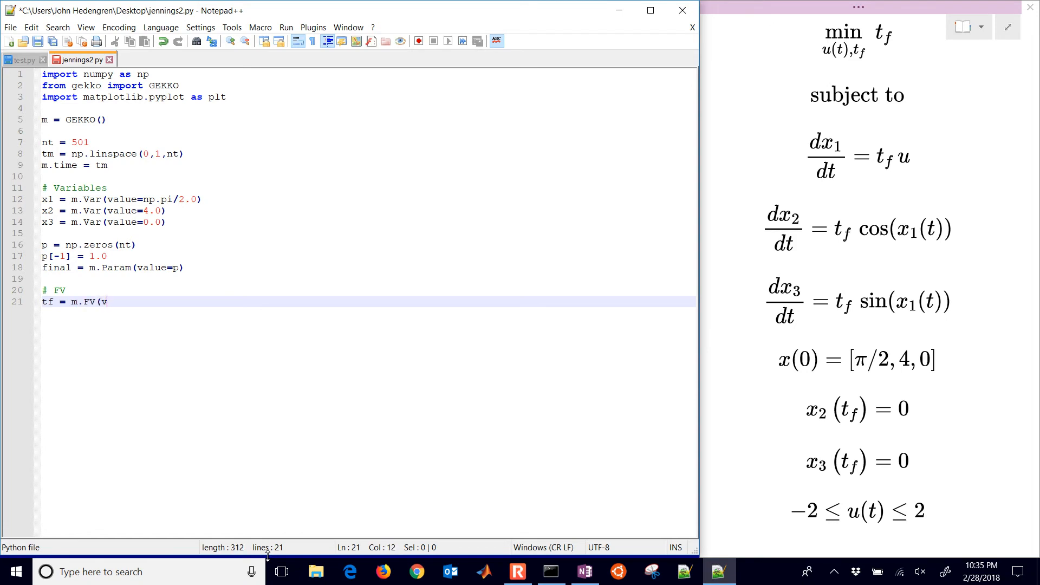
{"action": "type", "text": "alue=1.0,"}
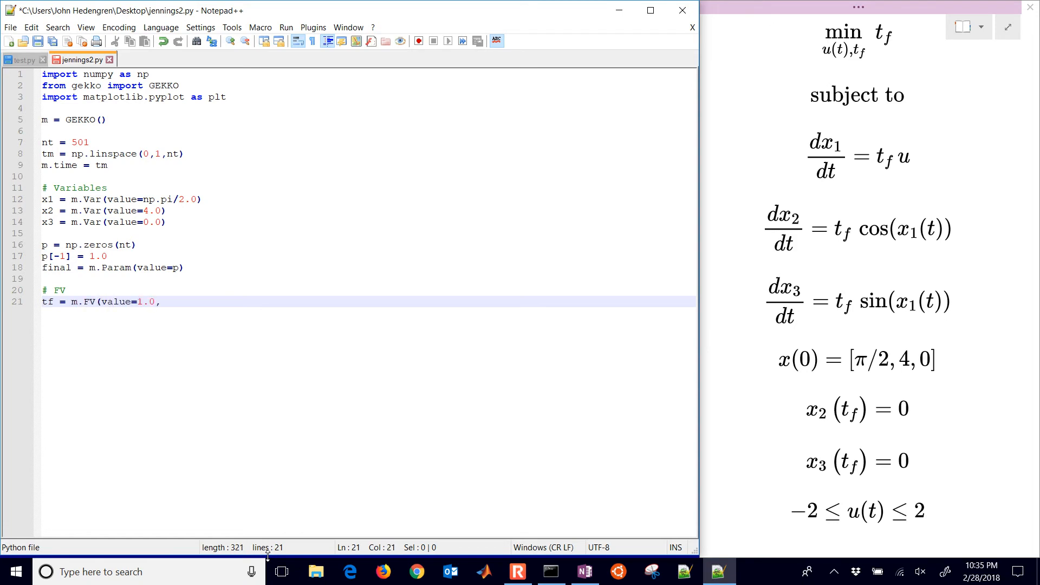
{"action": "type", "text": "lb=0.1,"}
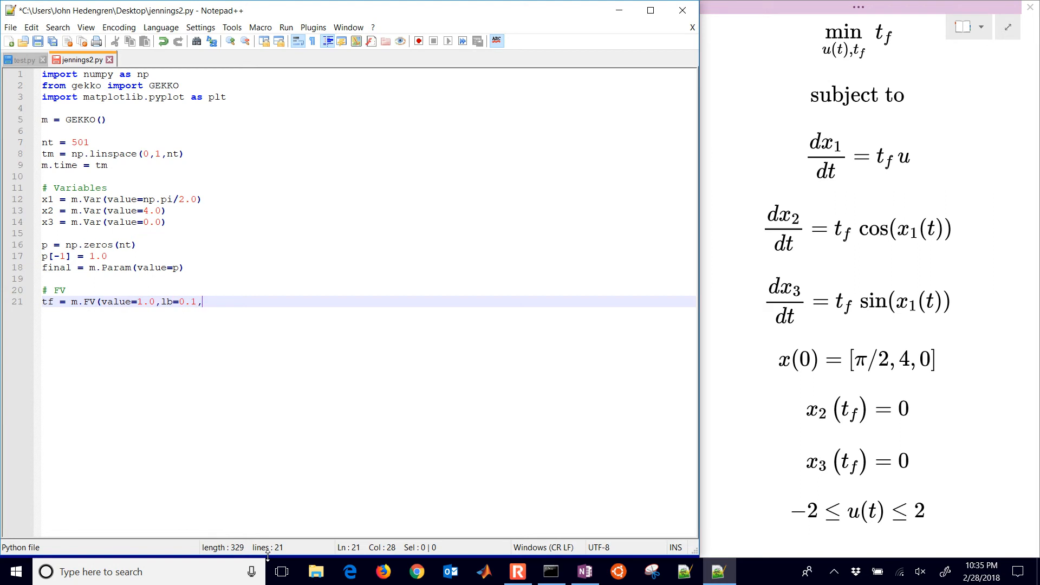
{"action": "type", "text": "ub=100.0)"}
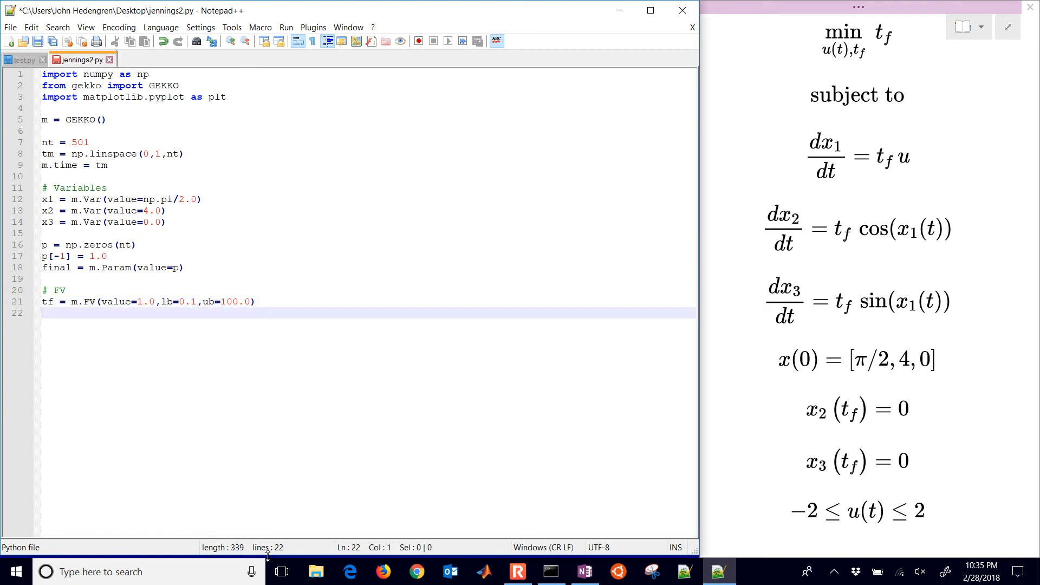
{"action": "type", "text": "tf.STATU"}
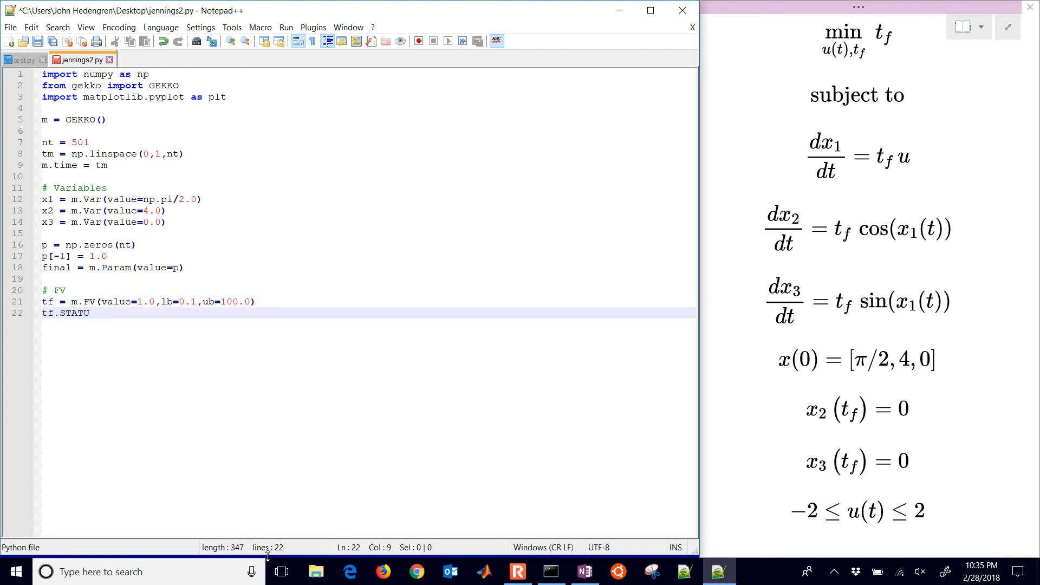
{"action": "type", "text": "S = 1"}
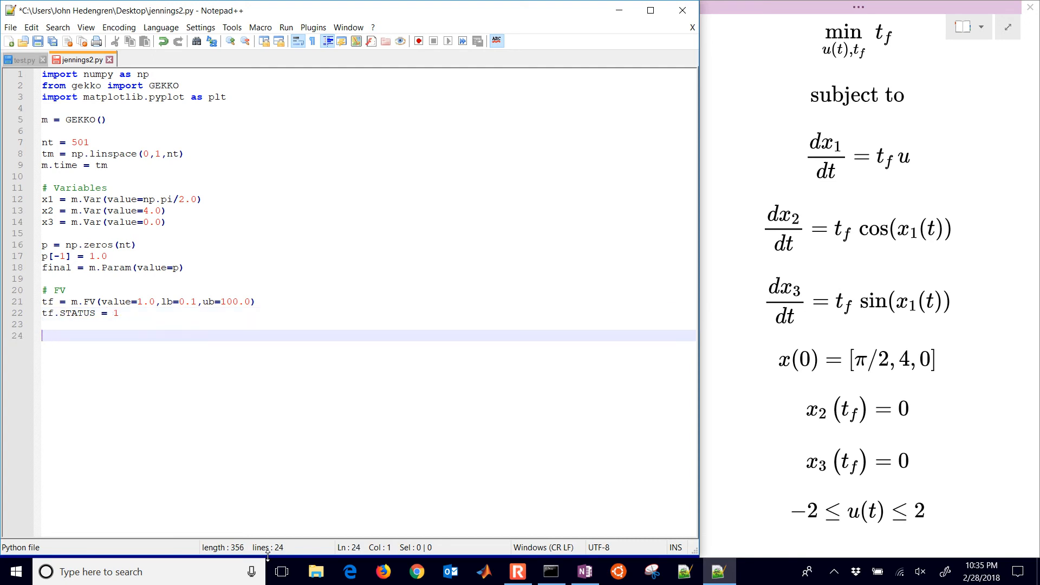
Step: Add the manipulated variable u starting at 0 with bounds −2 to 2
{"action": "type", "text": "# MV"}
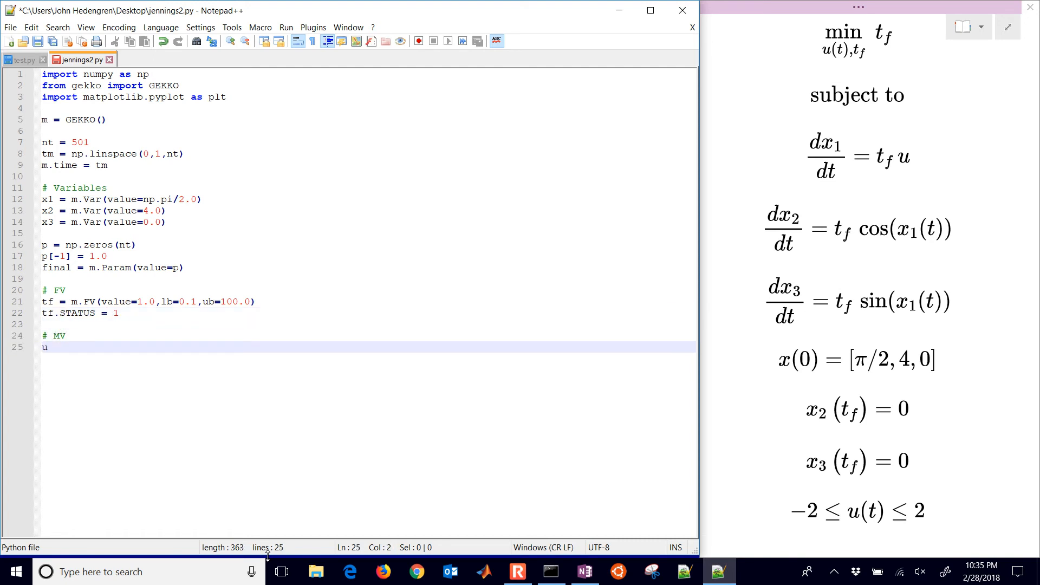
{"action": "type", "text": "= m.MV("}
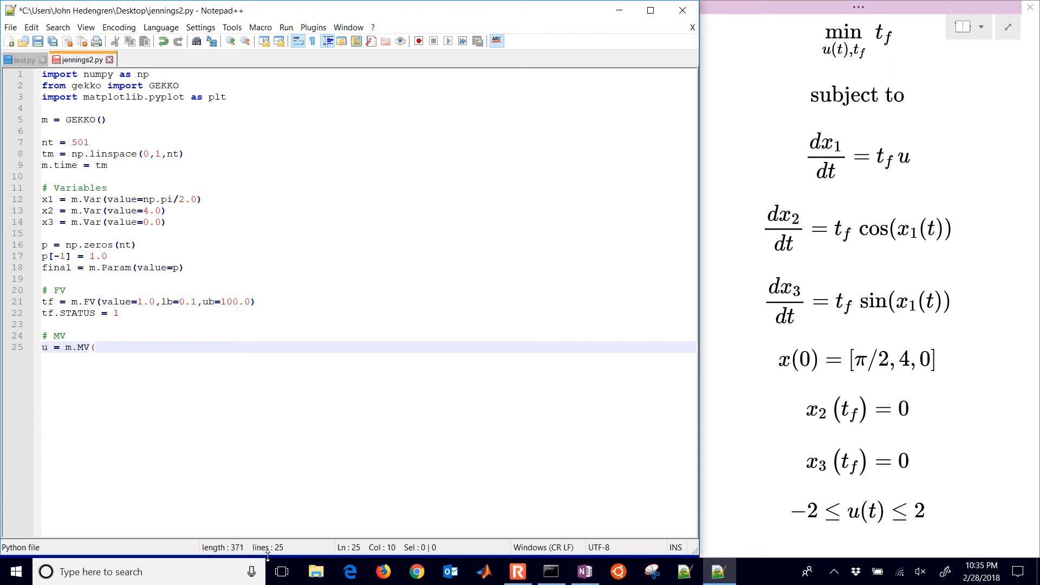
{"action": "type", "text": "value=0,l"}
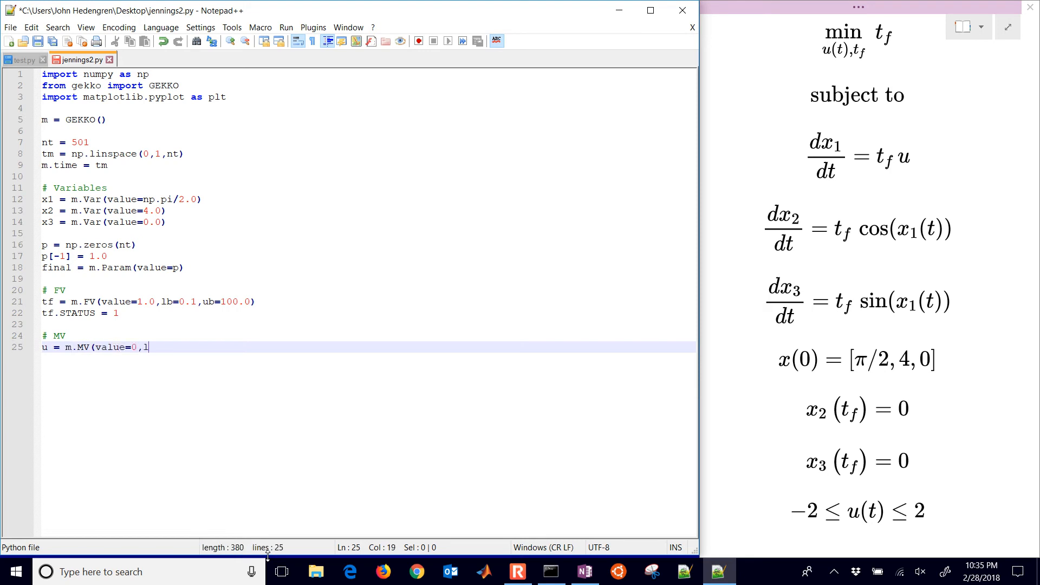
{"action": "type", "text": "b=-2,ub=2)"}
{"action": "type", "text": "u.STATUS = 1"}
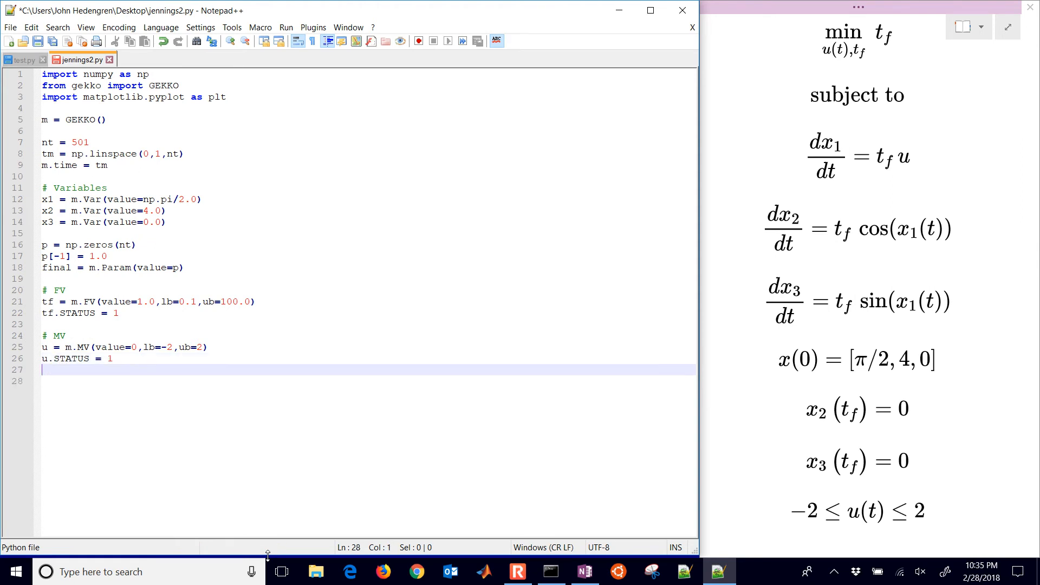
Step: Write the tf-scaled dynamics for x1, x2 (cos x1) and x3 (sin x1)
{"action": "type", "text": "m.Equati"}
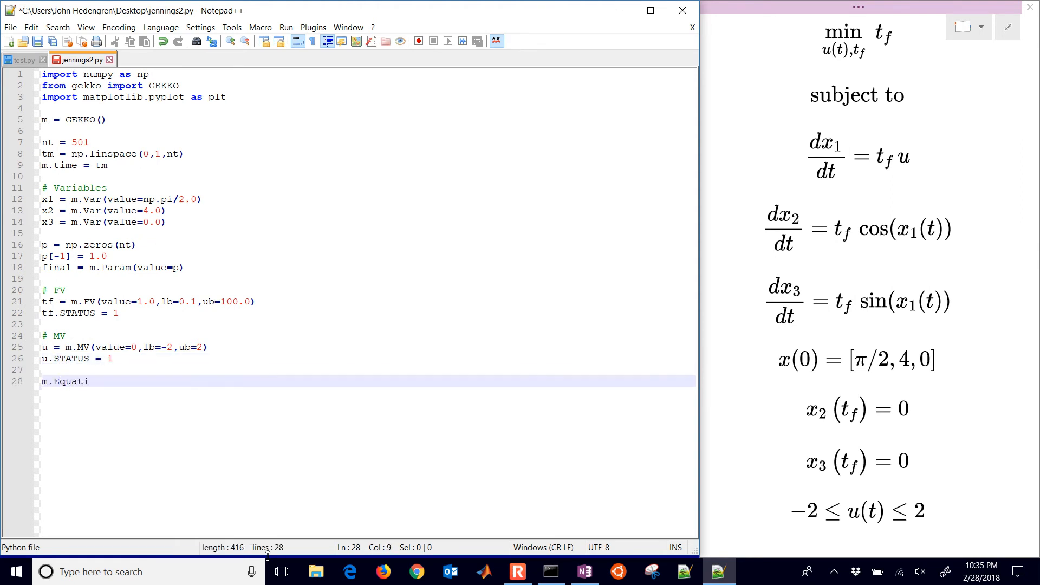
{"action": "type", "text": "on(x1."}
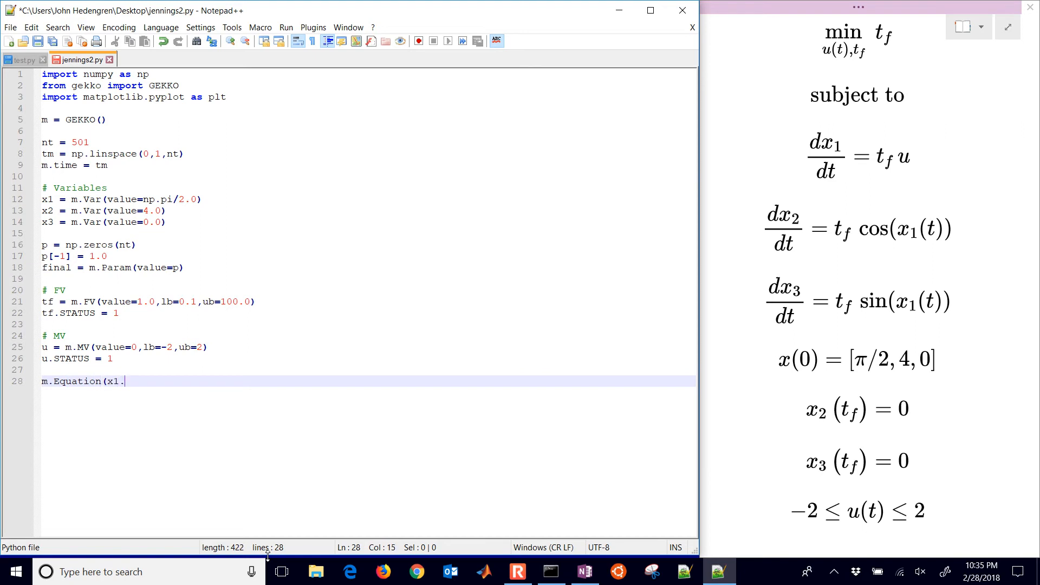
{"action": "type", "text": "dt()==u*tf)"}
{"action": "type", "text": "m.Equation(x2."}
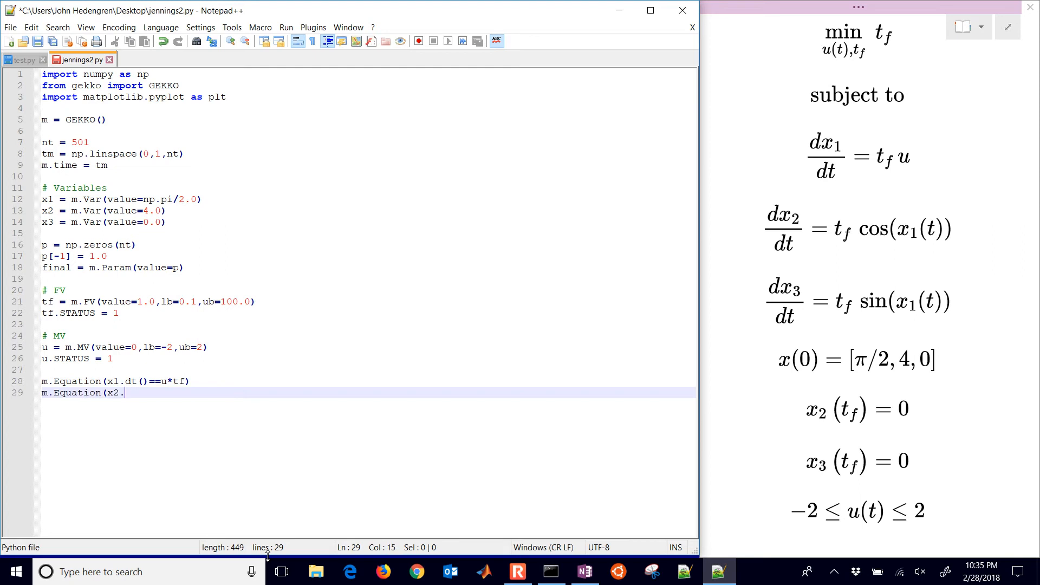
{"action": "type", "text": "dt()==m"}
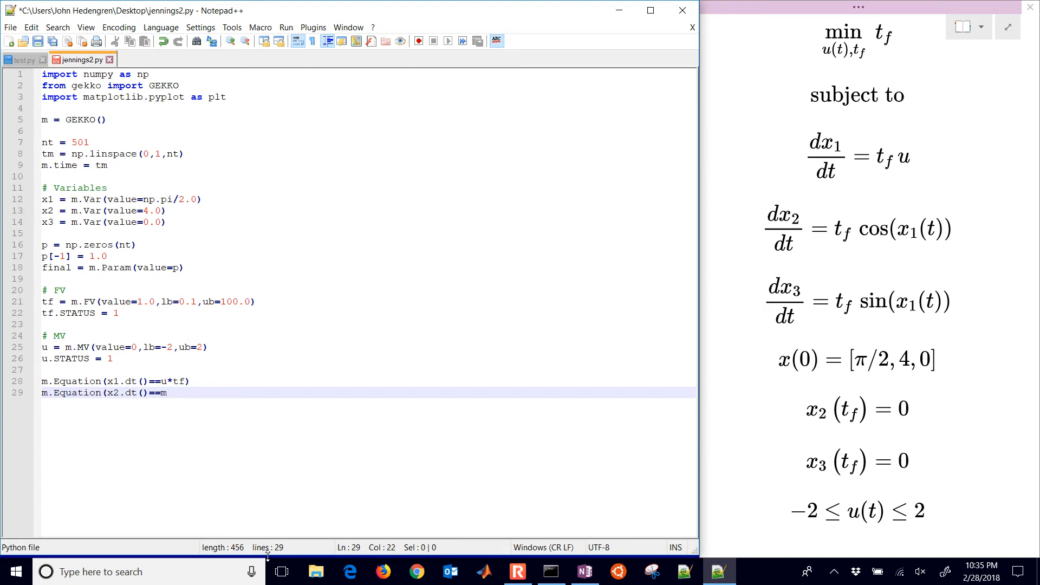
{"action": "type", "text": ".cos(x1)*tf"}
{"action": "type", "text": "m.Equation(x3"}
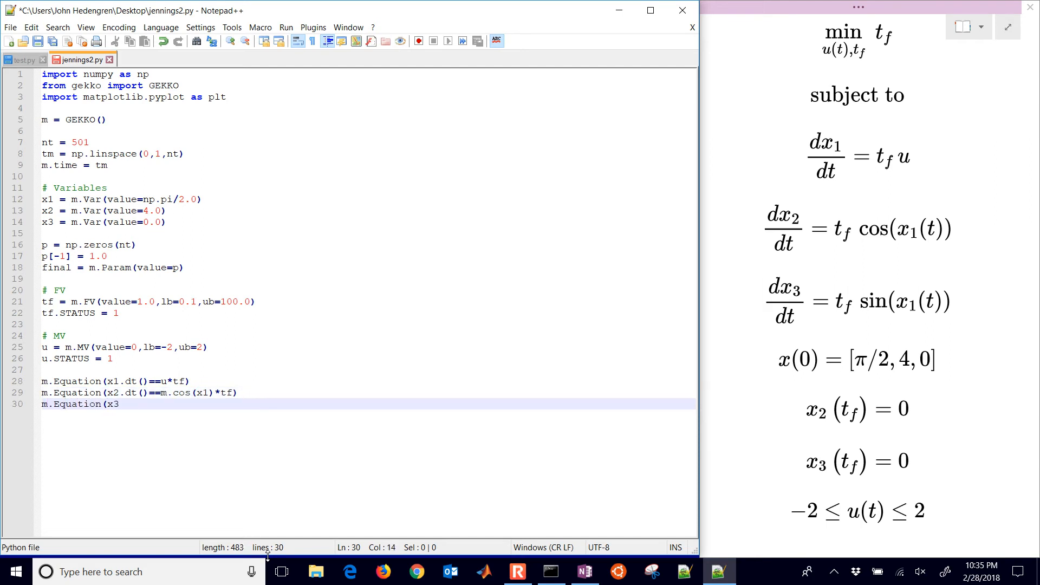
{"action": "type", "text": ".dt()==m.sin(x1)*tf"}
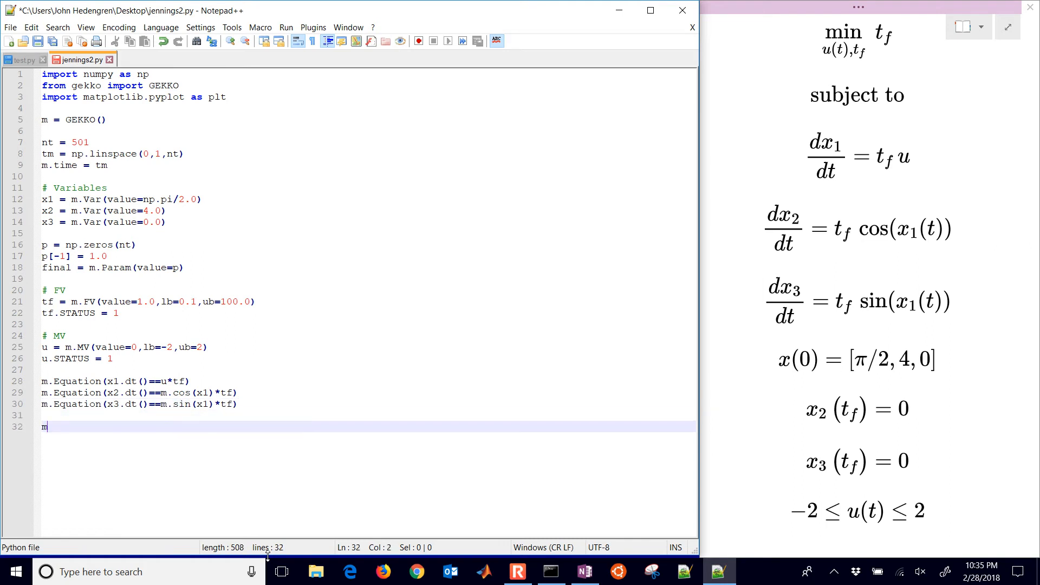
Step: Add terminal constraints x2*final<=0 and x3*final<=0, plus the objective minimizing tf
{"action": "type", "text": ".Equation("}
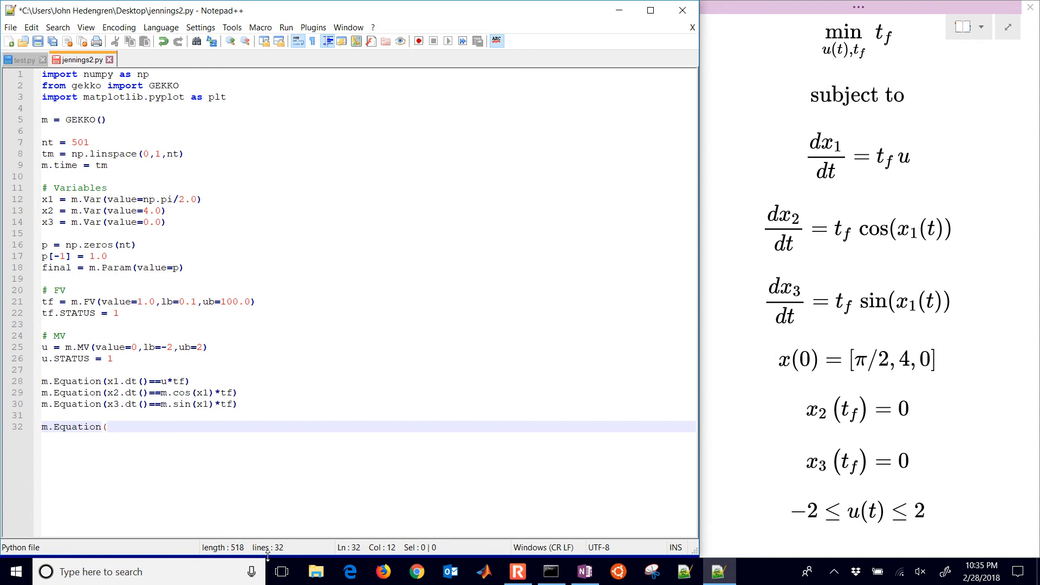
{"action": "type", "text": "x2*final<=0)"}
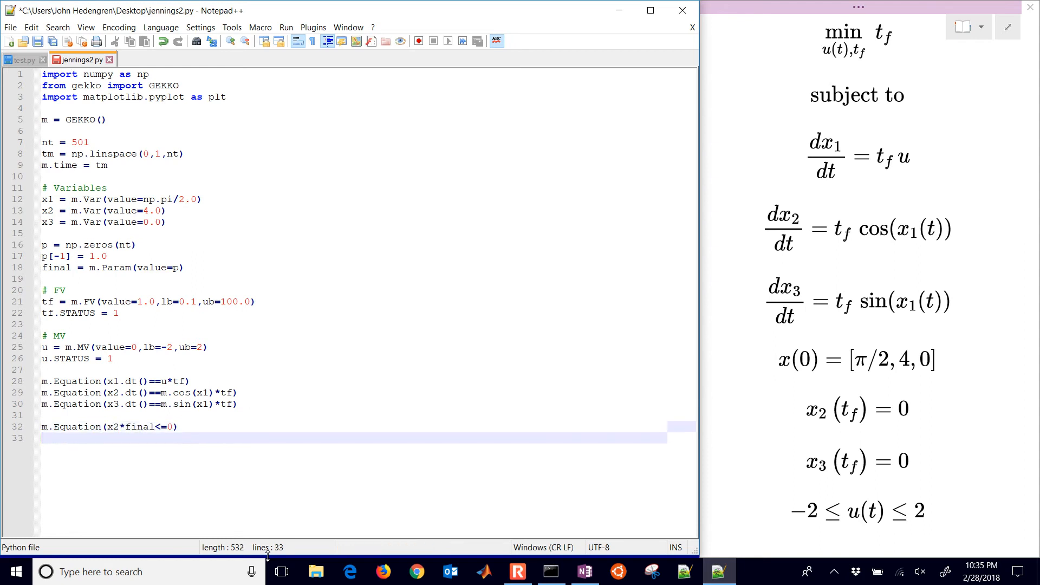
{"action": "type", "text": "m.Equation"}
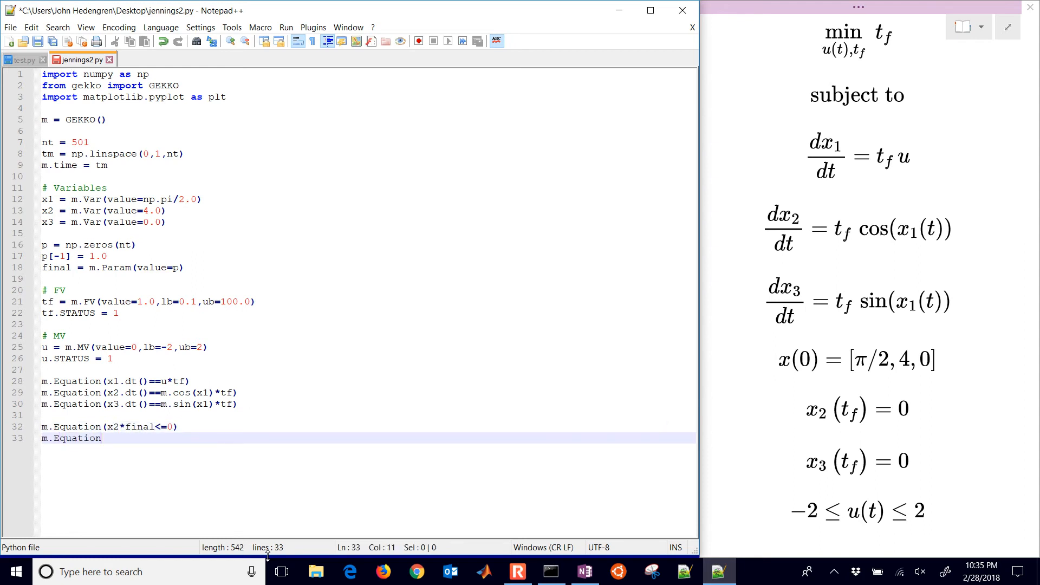
{"action": "type", "text": "(x3*final<=0)"}
{"action": "type", "text": "m"}
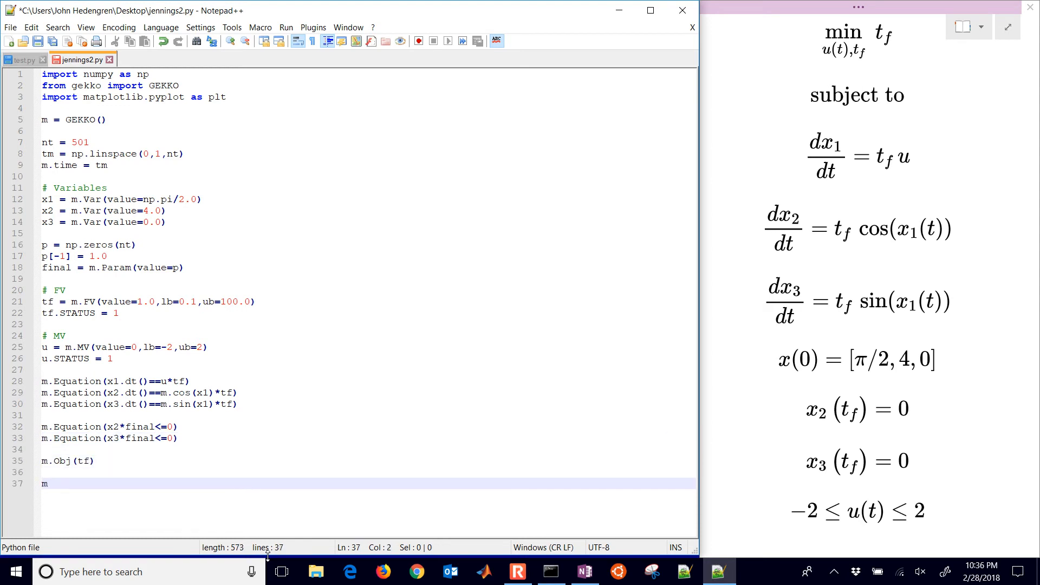
Step: Set IMODE = 6, solve, print 'Final Time' from tf.value[0], and scale tm by tf
{"action": "type", "text": ".options."}
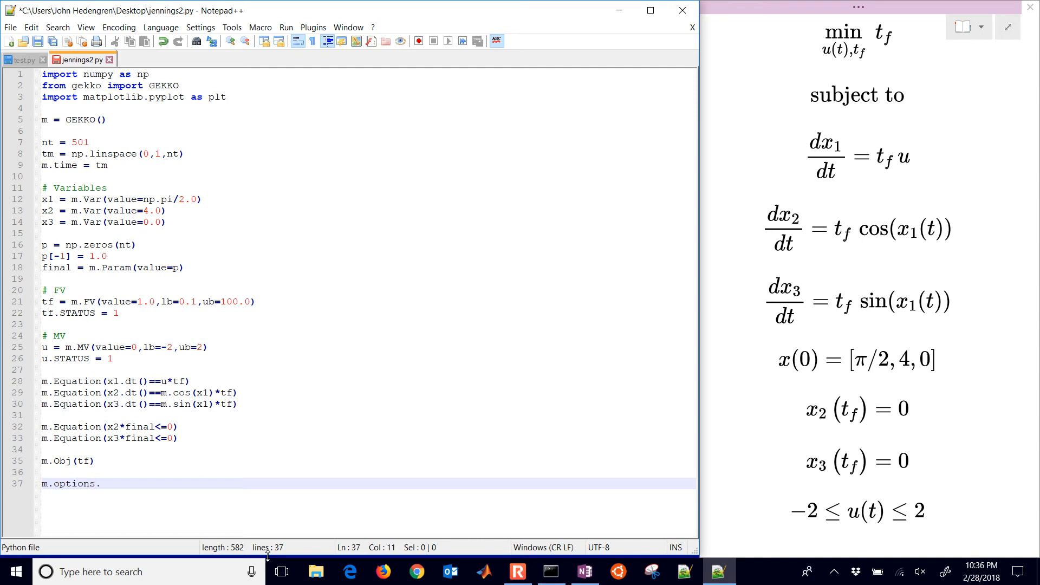
{"action": "type", "text": "IMODE = 6"}
{"action": "type", "text": "print"}
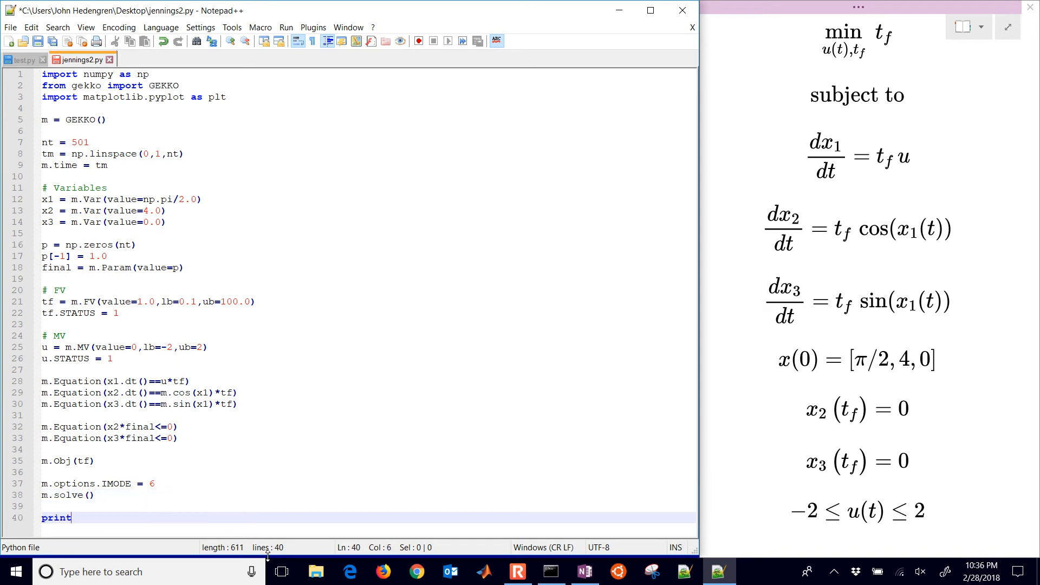
{"action": "type", "text": "('Final Time:"}
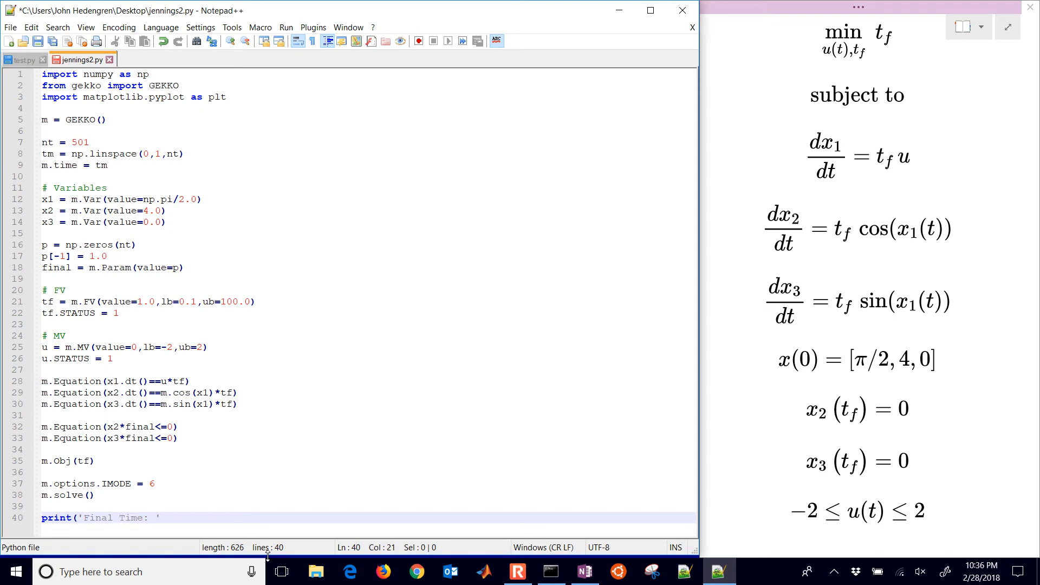
{"action": "type", "text": "+ str(t"}
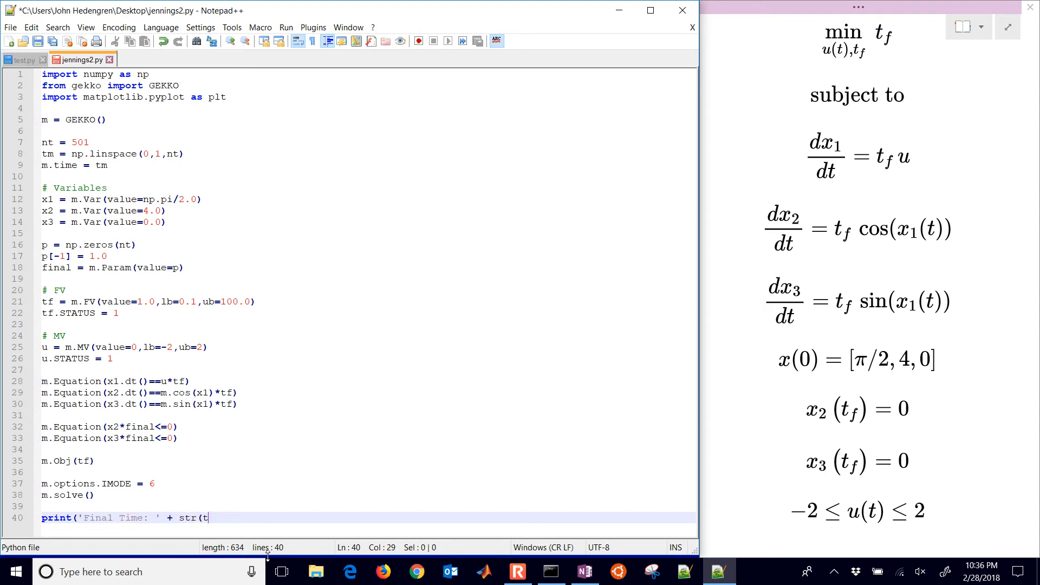
{"action": "type", "text": "f.value[0"}
{"action": "type", "text": "tm"}
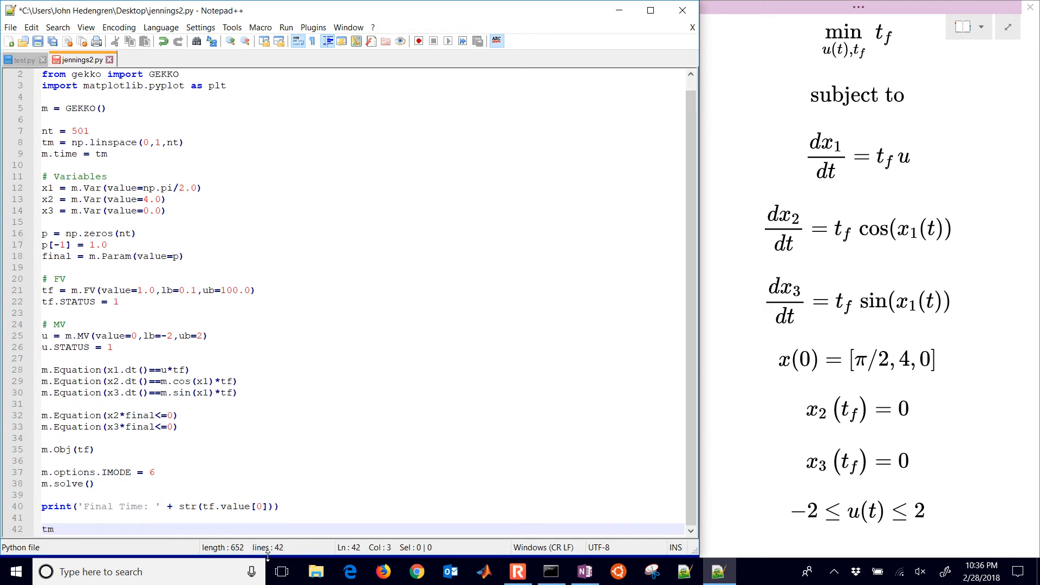
{"action": "type", "text": "= tm"}
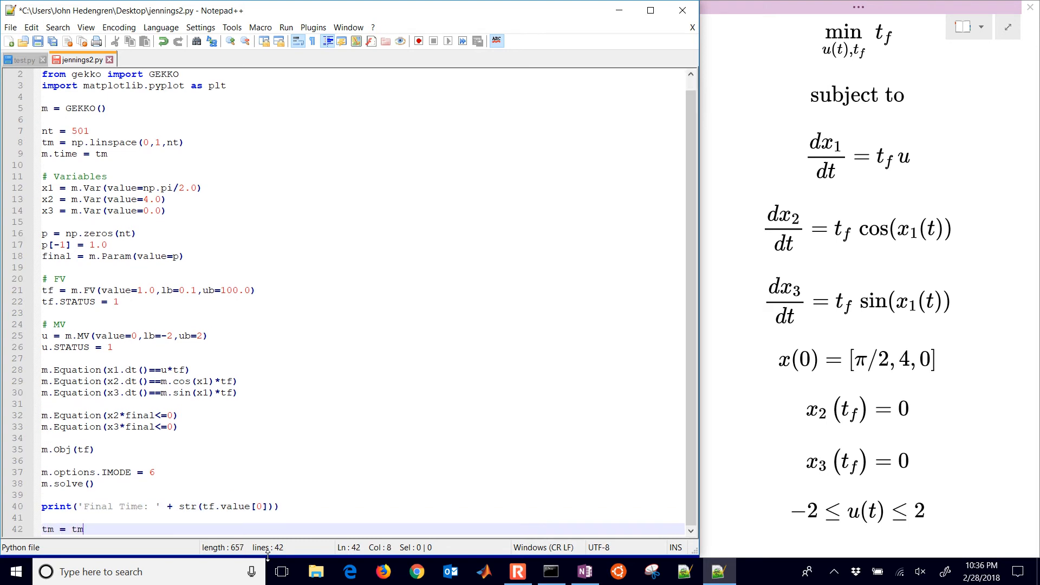
{"action": "type", "text": "* tf.value[0"}
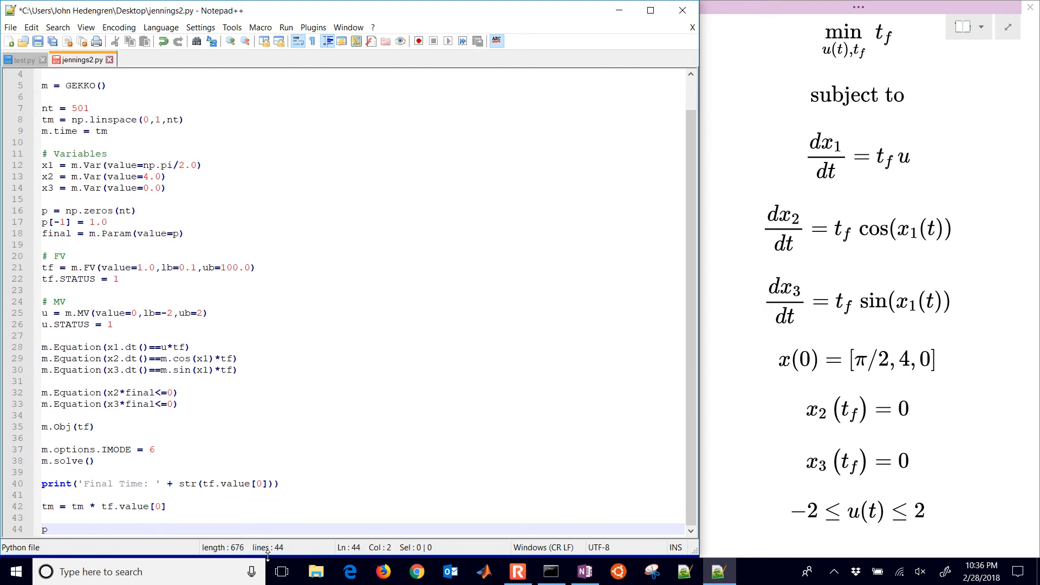
Step: Create figure 1 and plot x1 as a black line and x2 as a blue line
{"action": "type", "text": "plt.figure(1"}
{"action": "type", "text": "plt.p"}
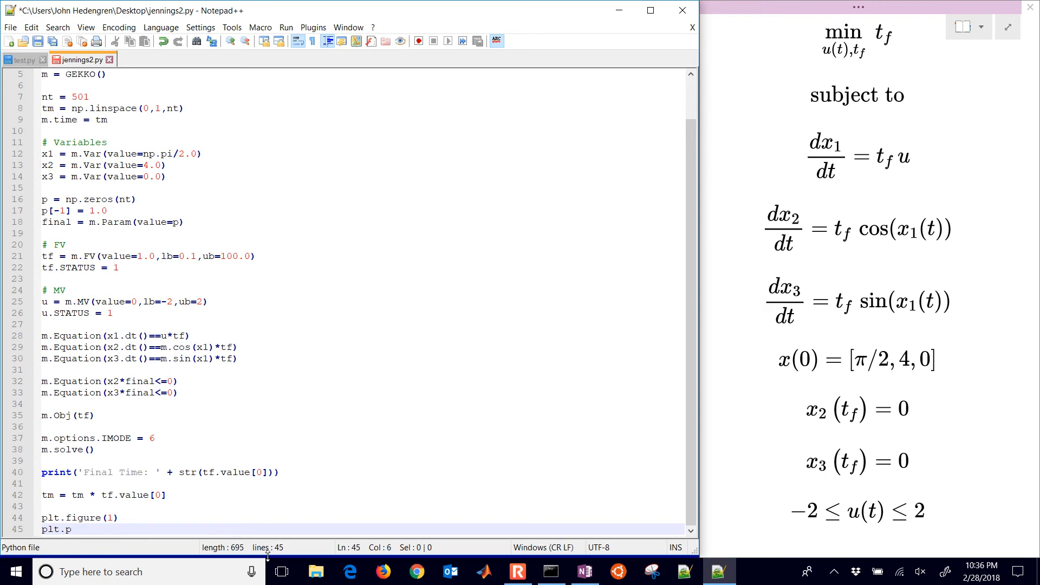
{"action": "type", "text": "lot(tm,x1."}
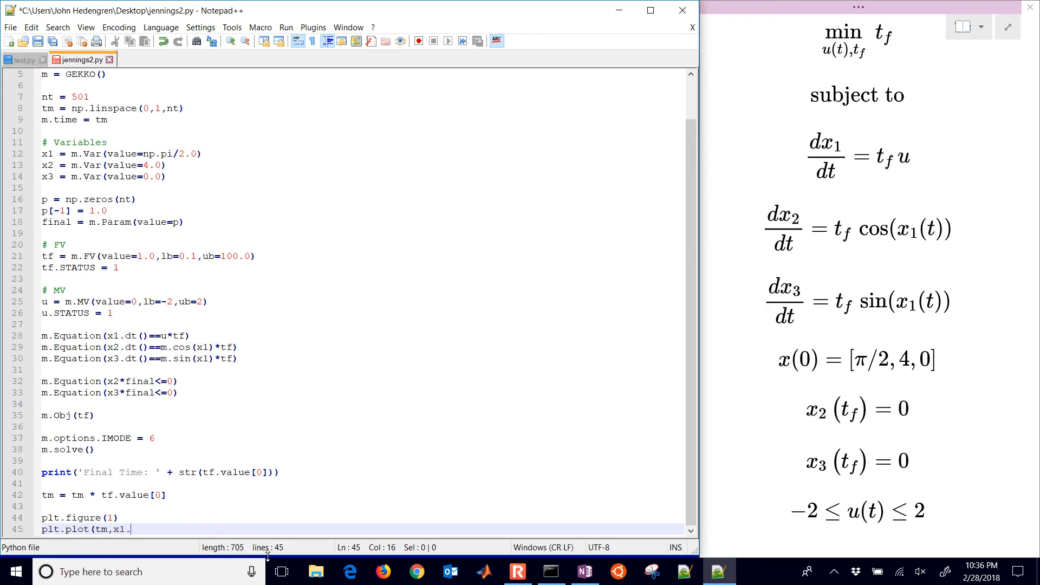
{"action": "type", "text": "value,'k-',"}
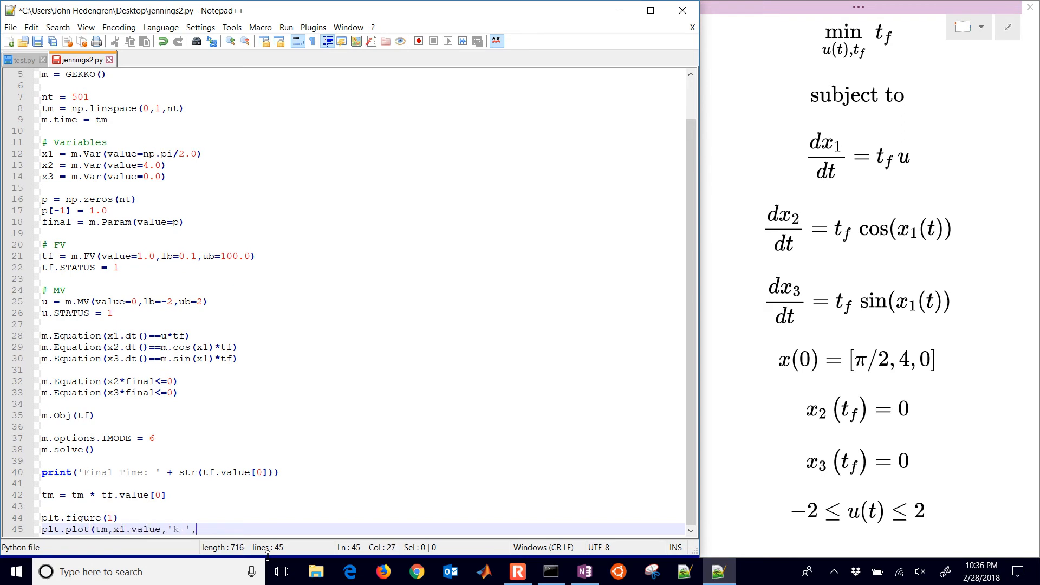
{"action": "type", "text": "LineWidth=2"}
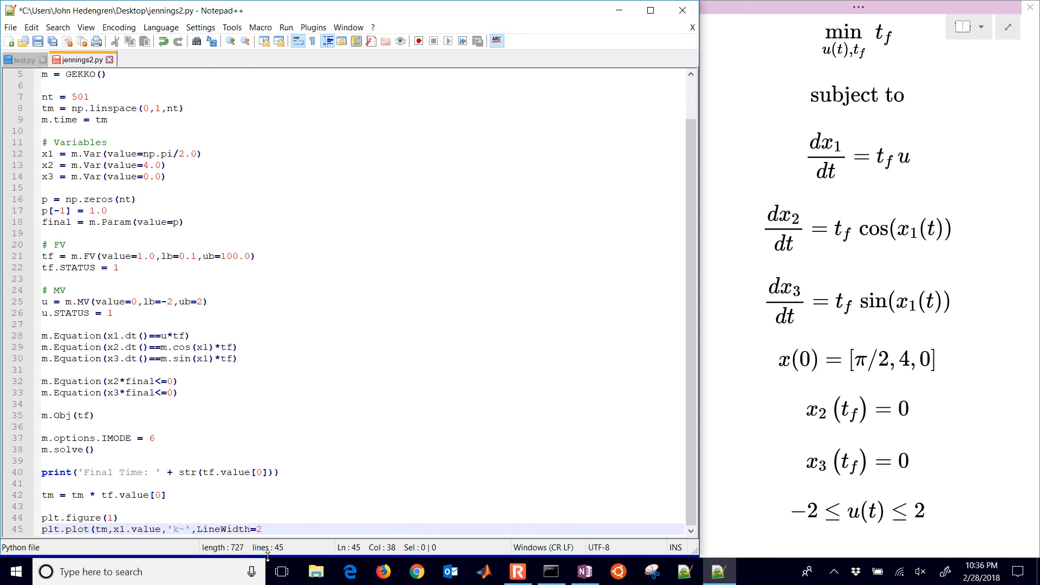
{"action": "type", "text": ",label=r'$x_1$'"}
{"action": "type", "text": "plt.plot(tm,x2."}
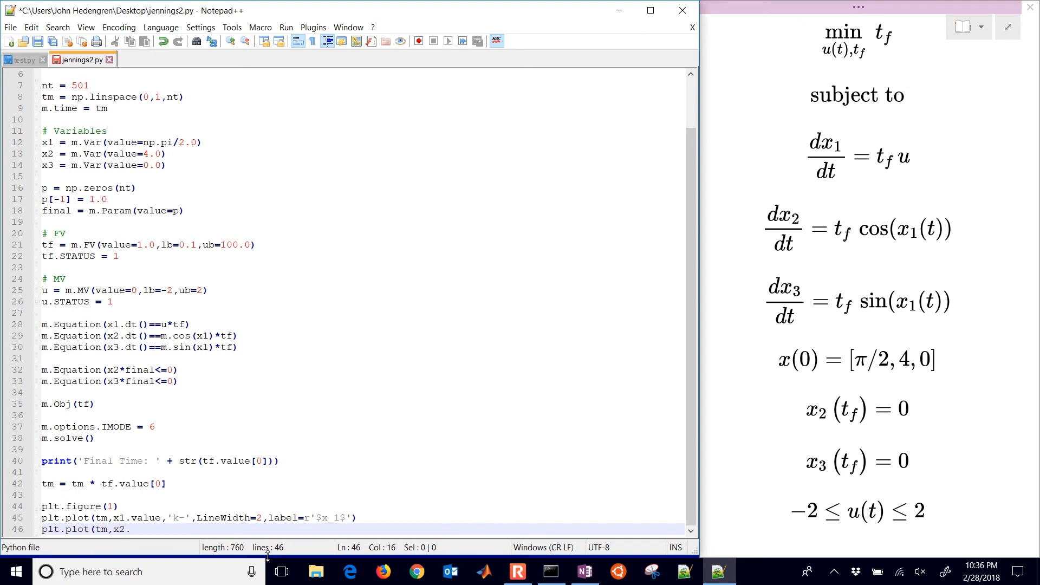
{"action": "type", "text": "value,'b"}
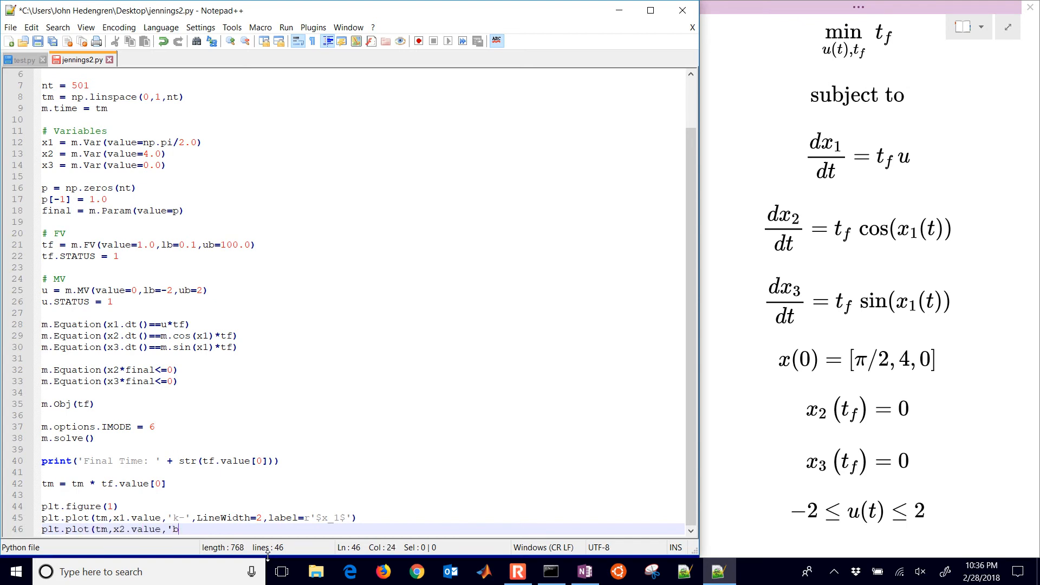
{"action": "type", "text": "-',LineWidth"}
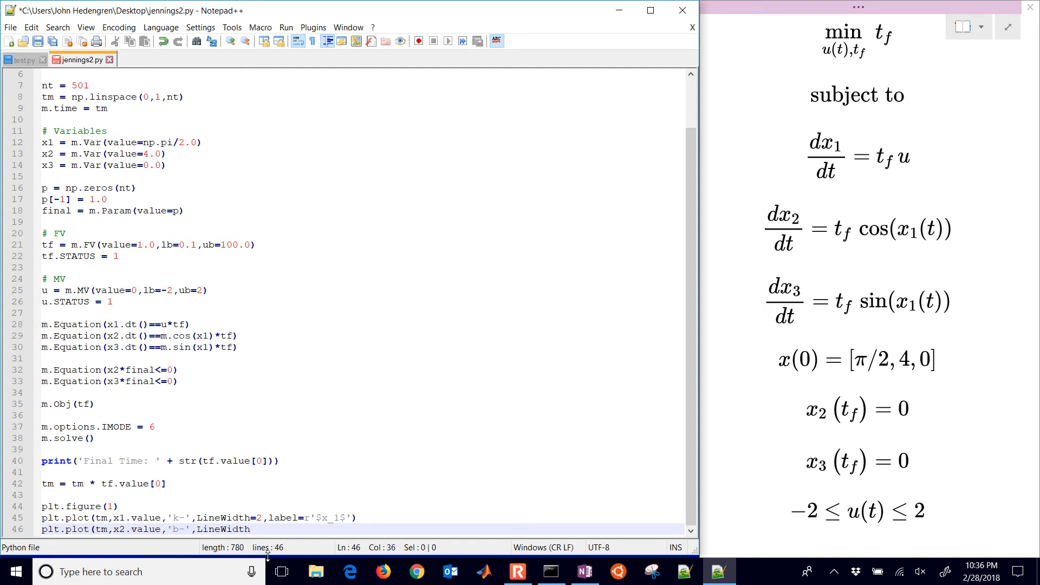
{"action": "type", "text": "=2,label=r'$x_2$"}
{"action": "type", "text": "plt."}
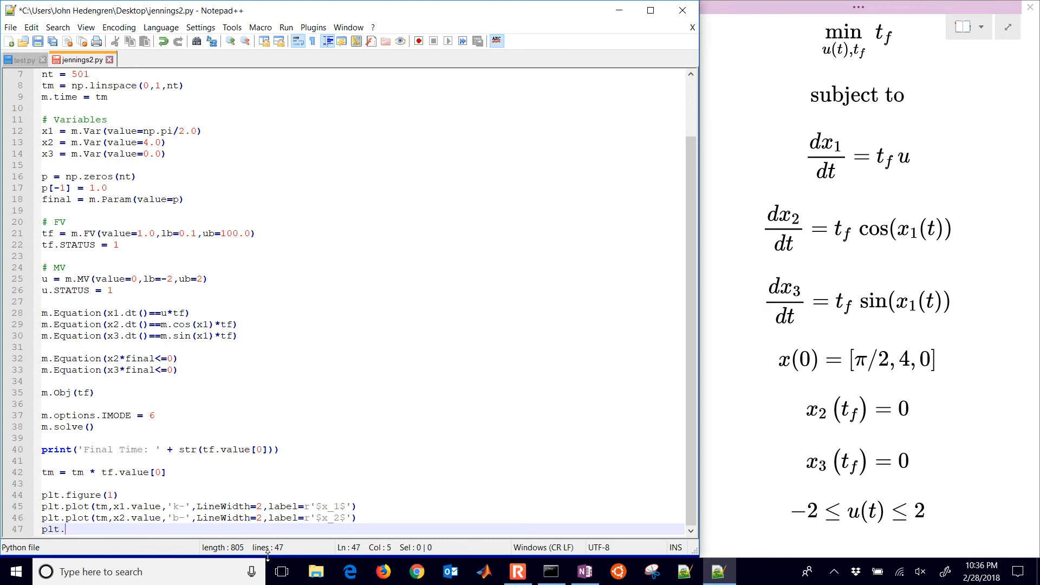
Step: Plot x3 as a green dashed line and u, both with LineWidth 2 and labels
{"action": "type", "text": "plot(tm,x3."}
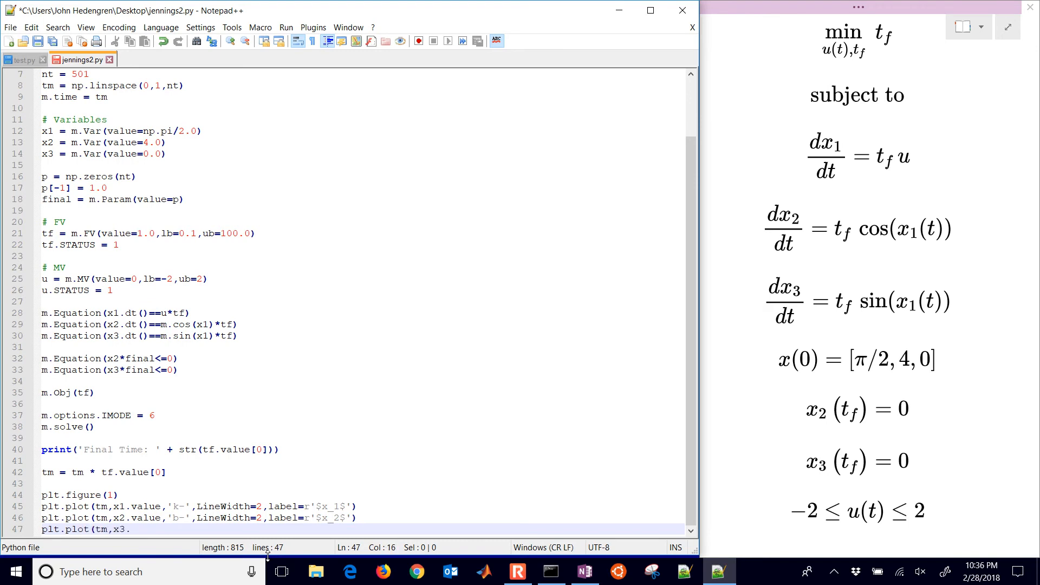
{"action": "type", "text": "value,'g"}
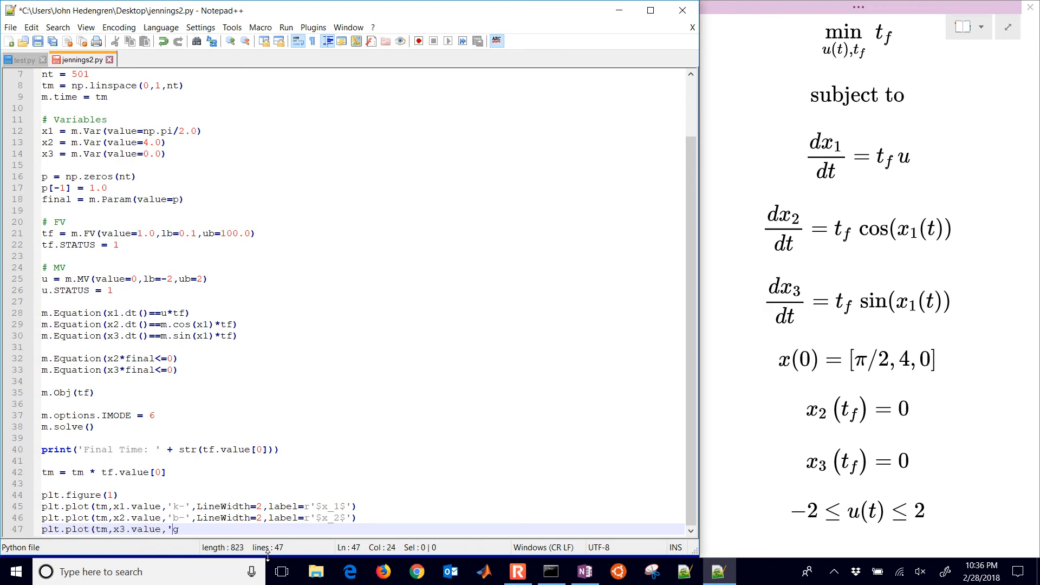
{"action": "type", "text": "--',LineWidth=2,labe"}
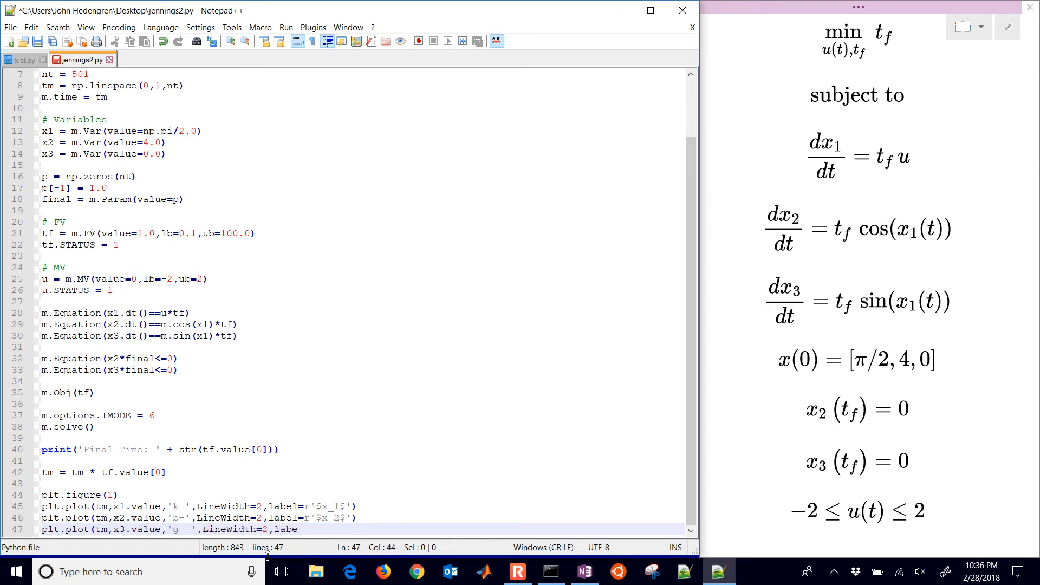
{"action": "type", "text": "l=r'$x_3$')"}
{"action": "type", "text": "plt.plot(tm,u.value,'r--',L"}
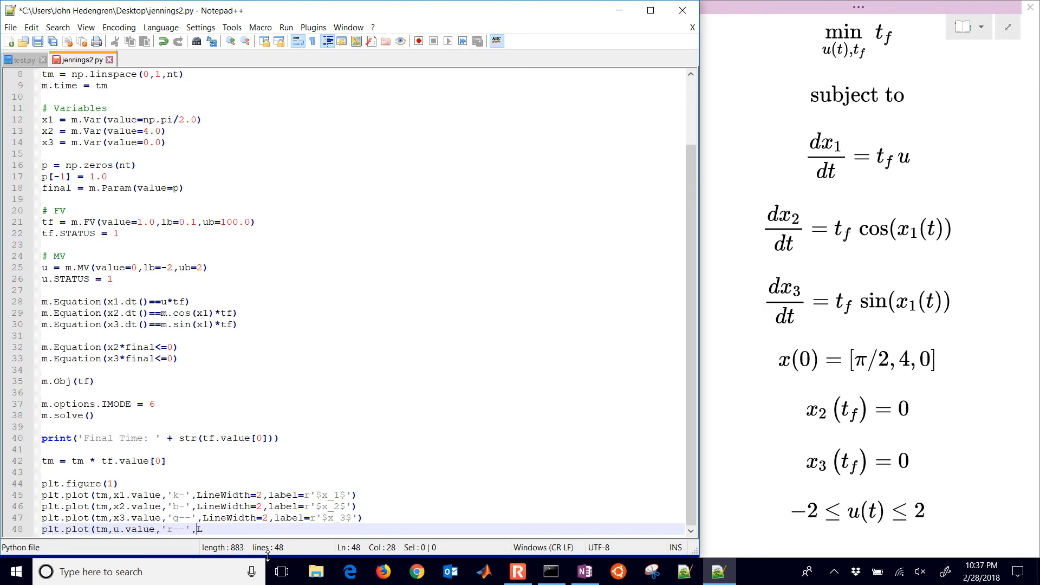
{"action": "type", "text": "ineWidth=2"}
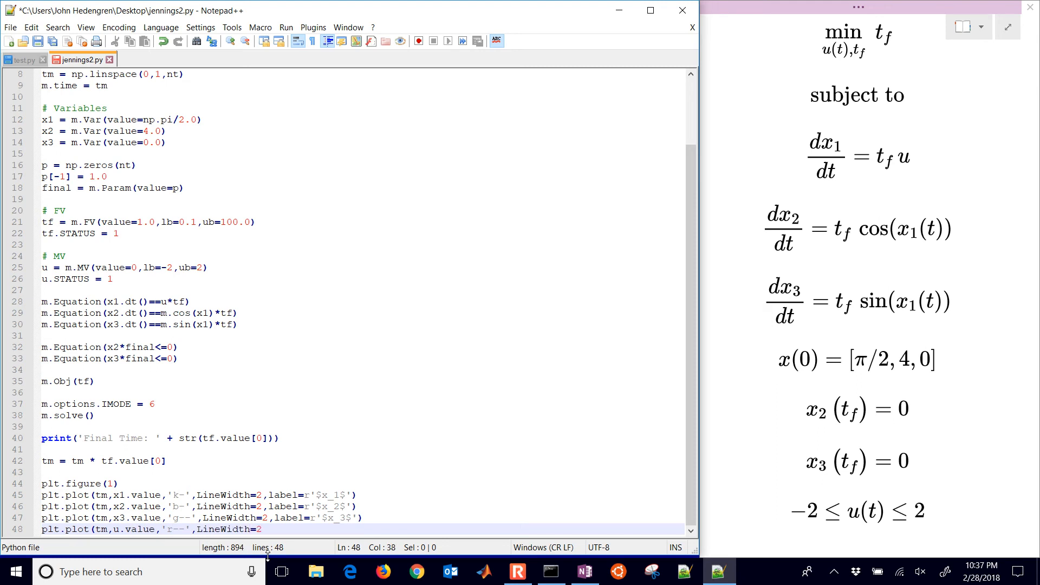
{"action": "type", "text": ",label=r'$u$'"}
{"action": "type", "text": "plt.legend(loc='best"}
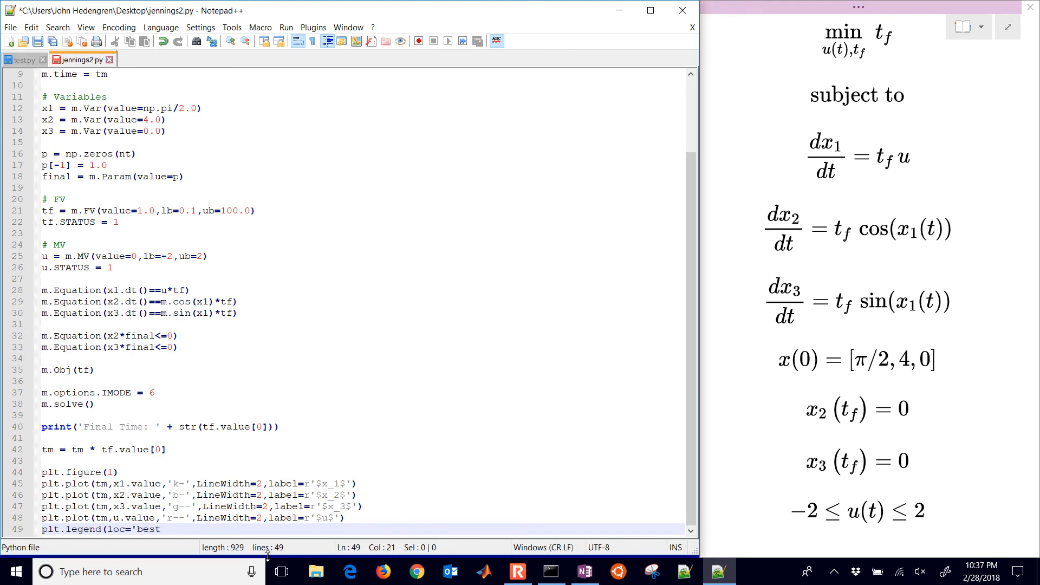
Step: Add the legend, Time and Value axis labels and plt.show(), then close Notepad++
{"action": "type", "text": "plt.x1"}
{"action": "type", "text": "plt.yl"}
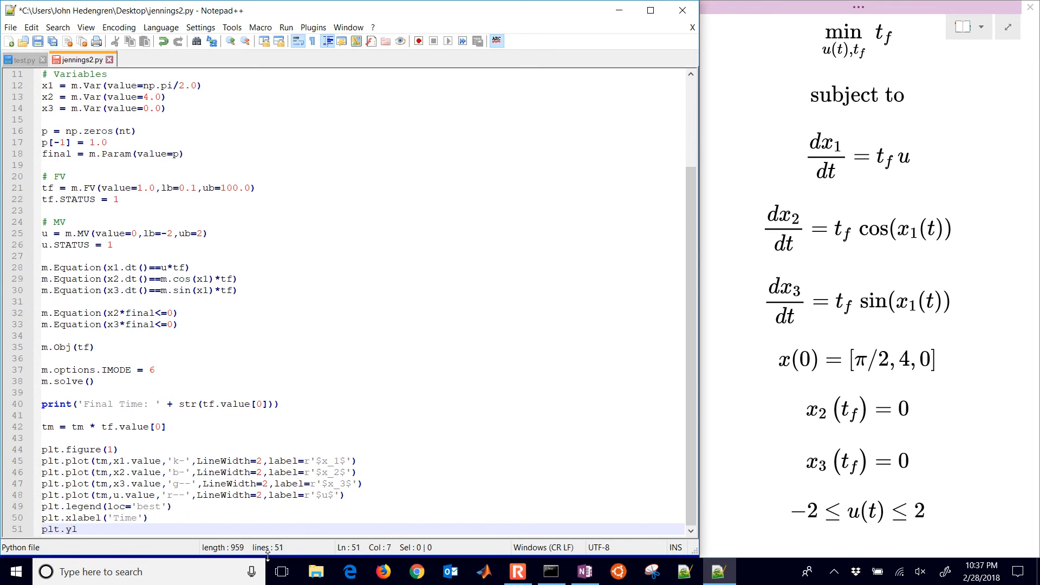
{"action": "type", "text": "abel('Value"}
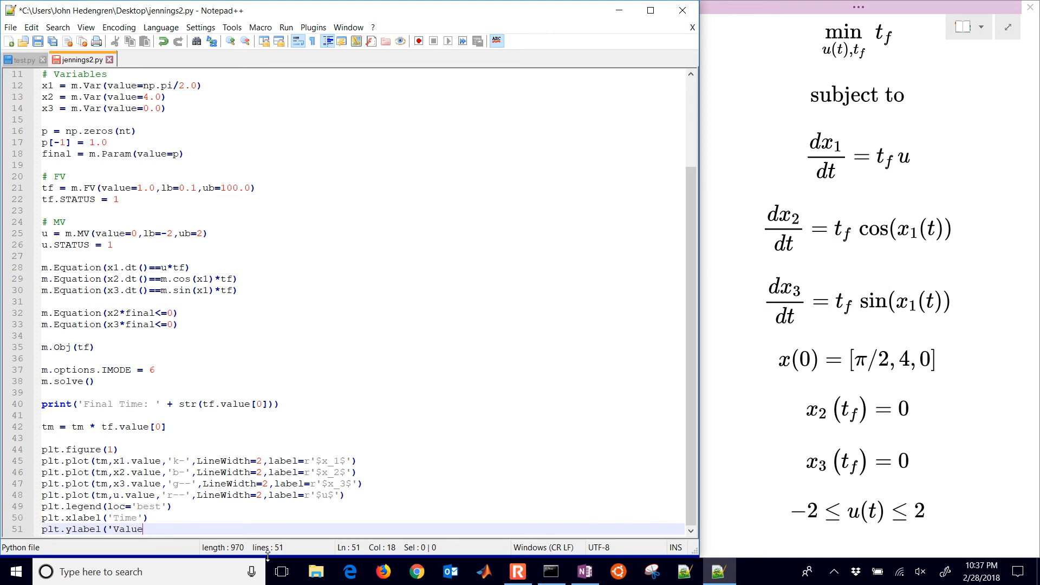
{"action": "type", "text": "plt.sh"}
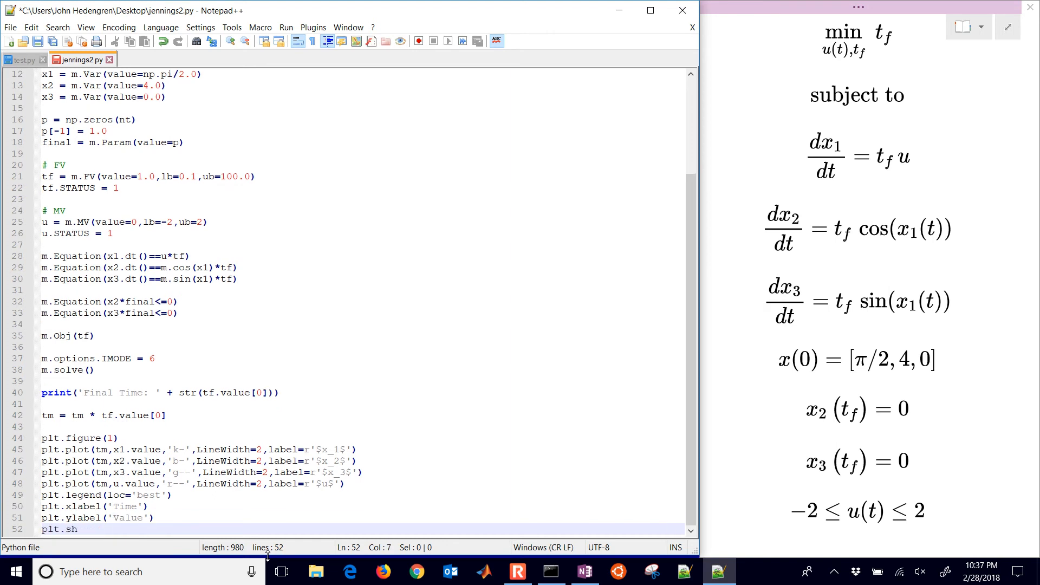
{"action": "type", "text": "ow()"}
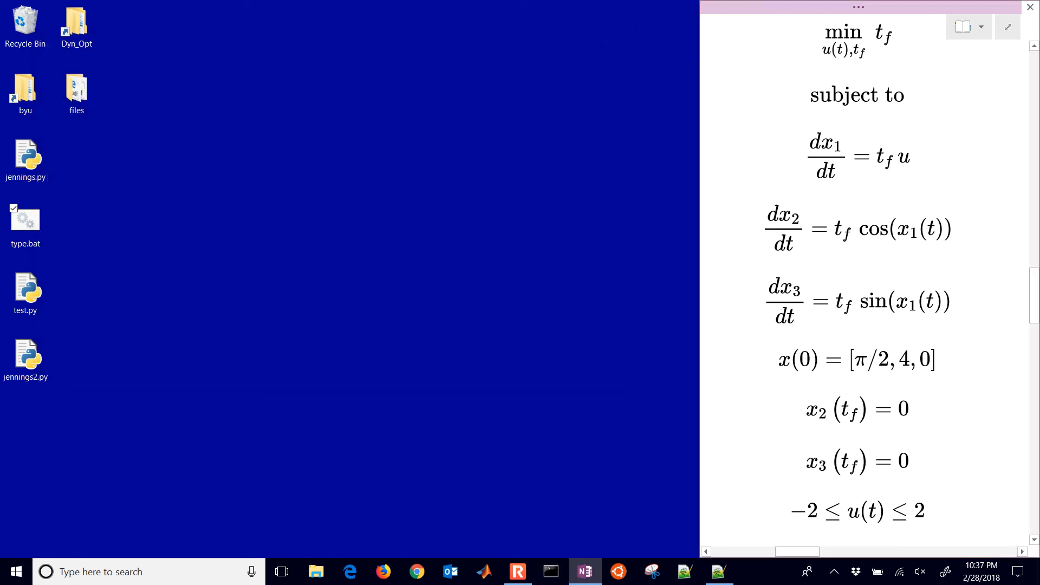
Step: Run jennings2.py from the desktop in IDLE and maximize the Figure 1 plot window
{"action": "left_click", "coordinate": [25, 360]}
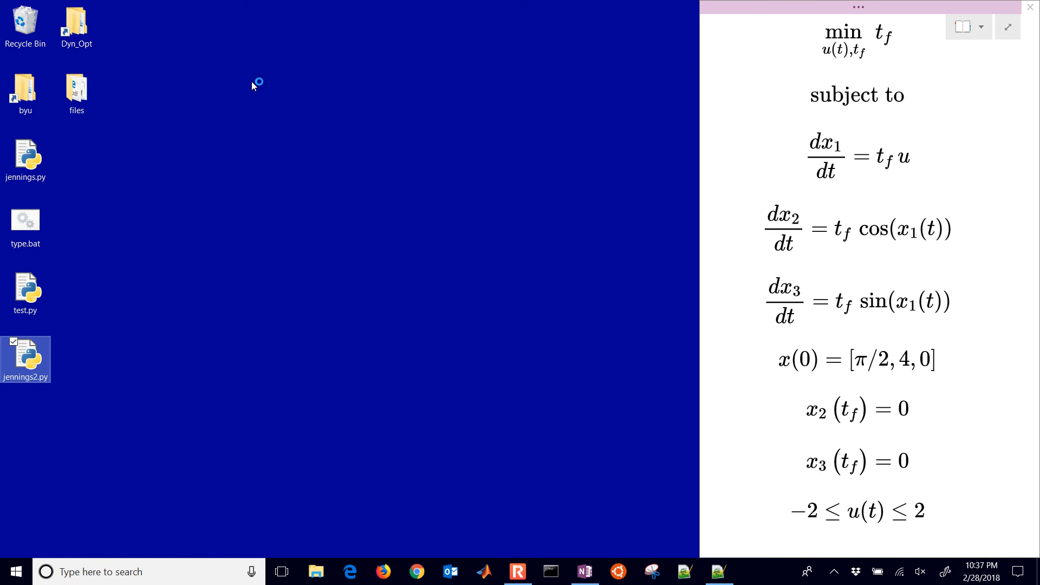
{"action": "double_click", "coordinate": [26, 355]}
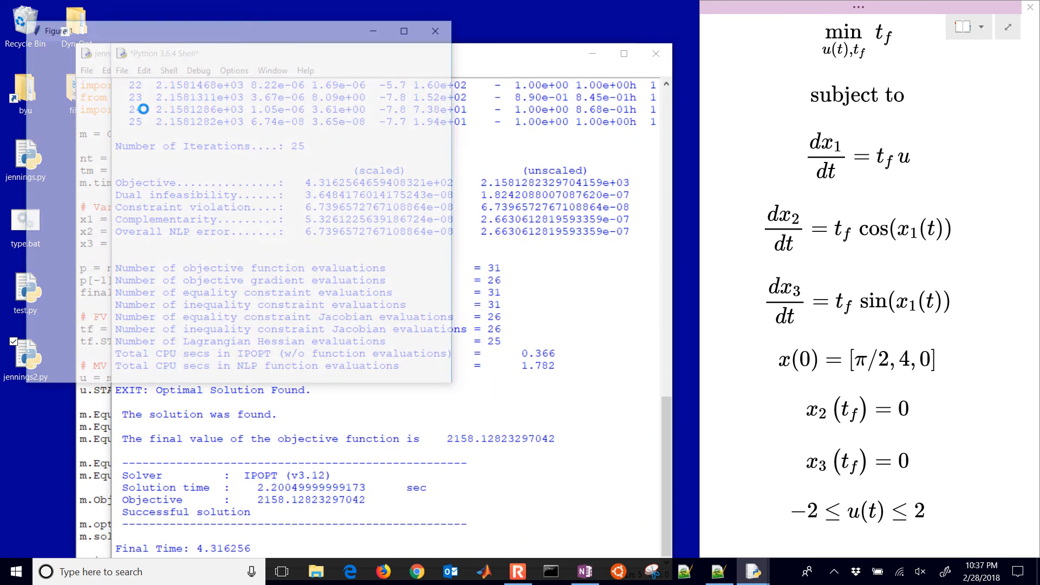
{"action": "left_click", "coordinate": [53, 29]}
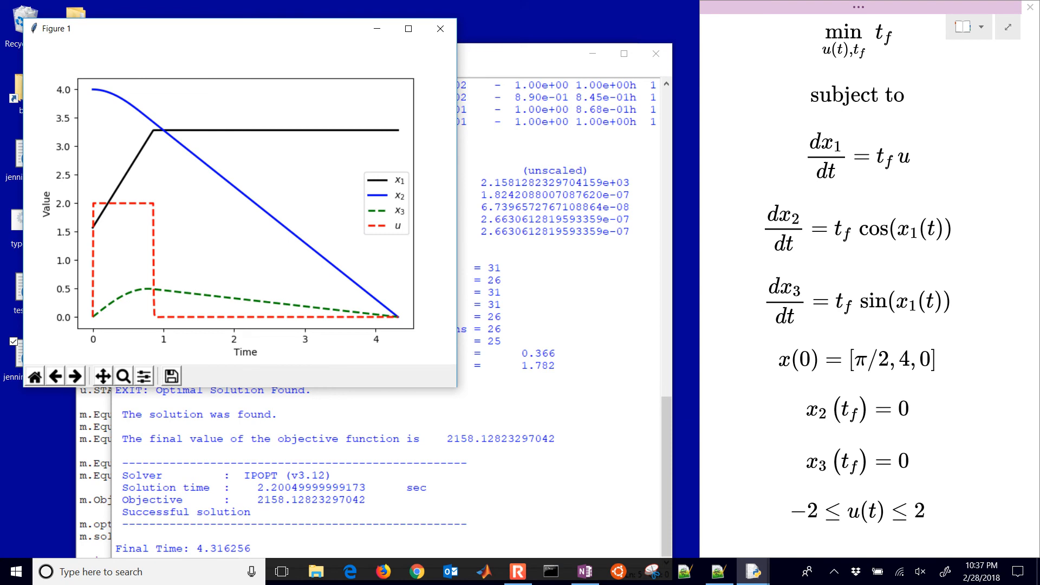
{"action": "left_click", "coordinate": [408, 28]}
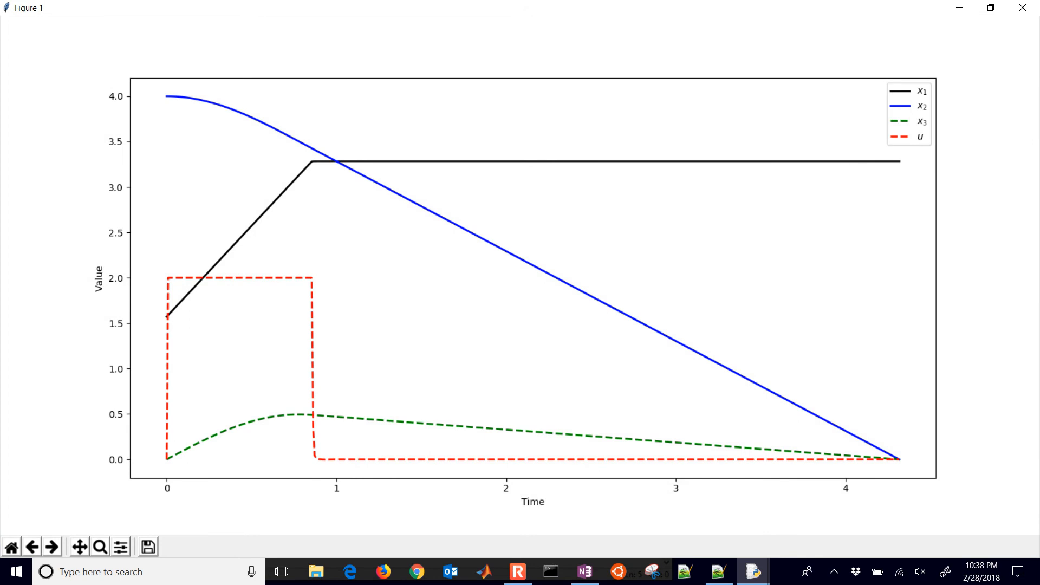
Step: Save the figure as Figure_1.png on the Desktop and select the saved image
{"action": "left_click", "coordinate": [147, 546]}
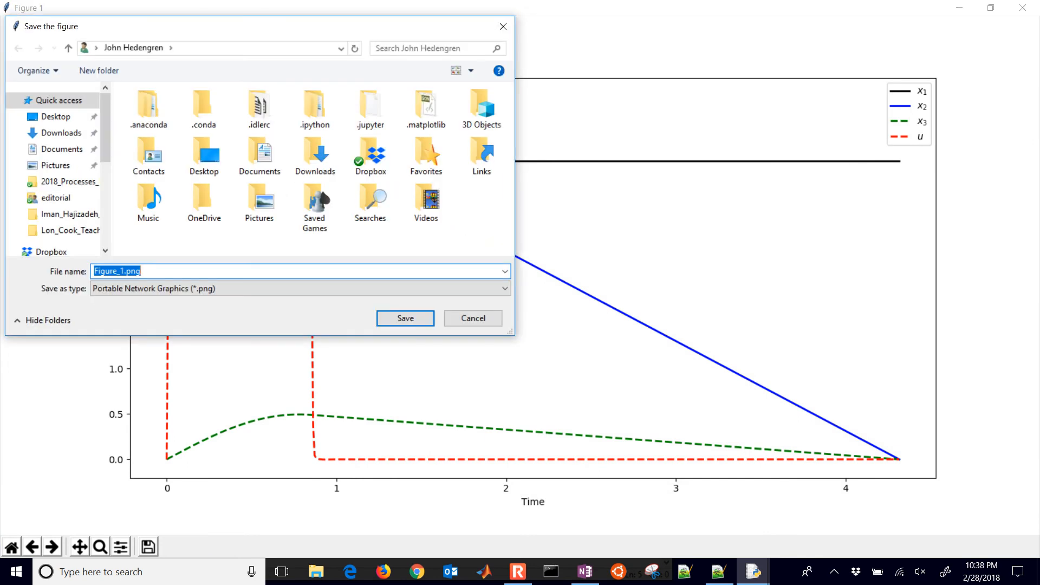
{"action": "left_click", "coordinate": [59, 117]}
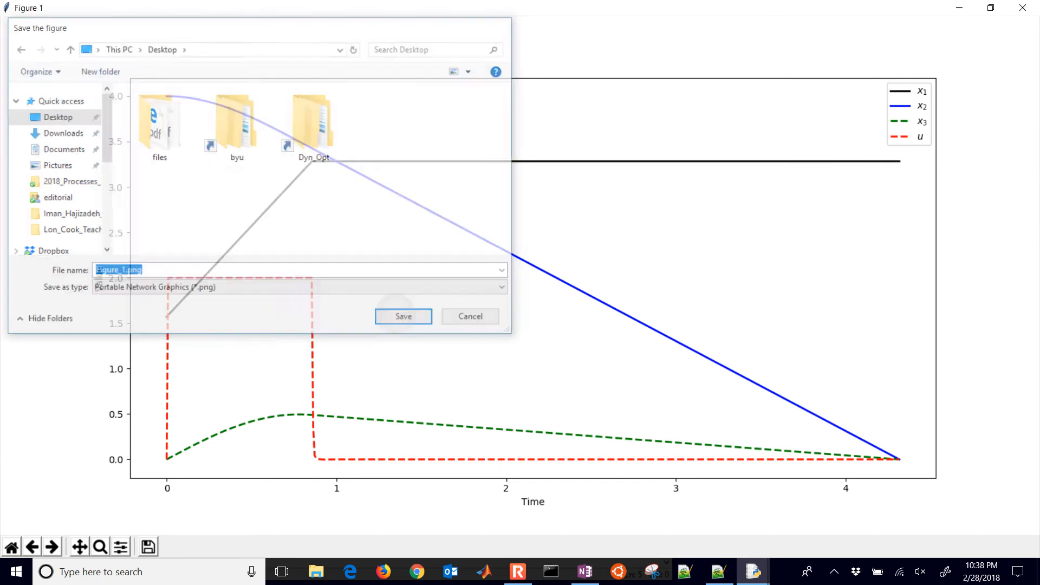
{"action": "left_click", "coordinate": [403, 316]}
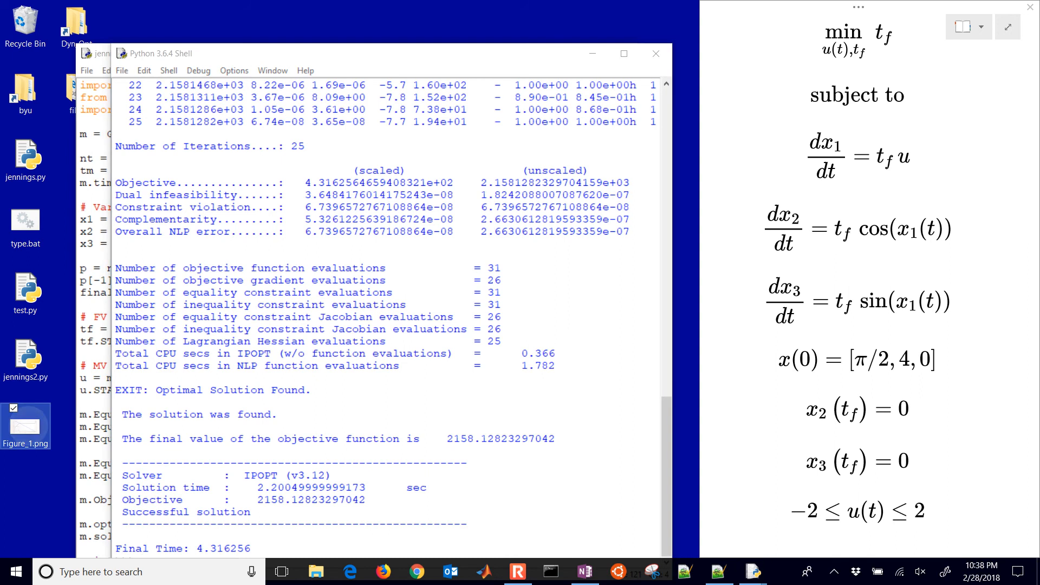
{"action": "mouse_move", "coordinate": [26, 426]}
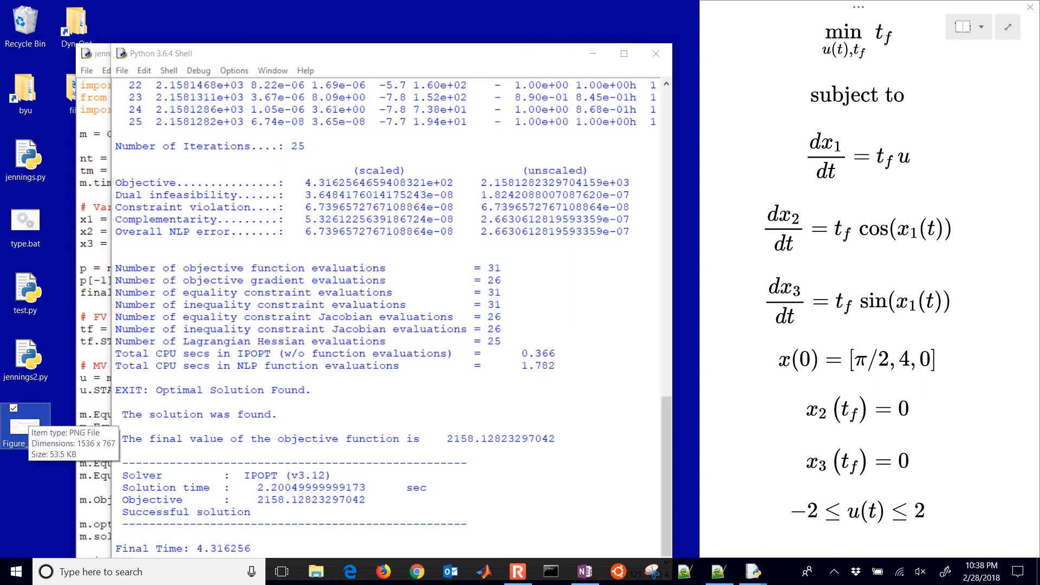
{"action": "left_click", "coordinate": [583, 571]}
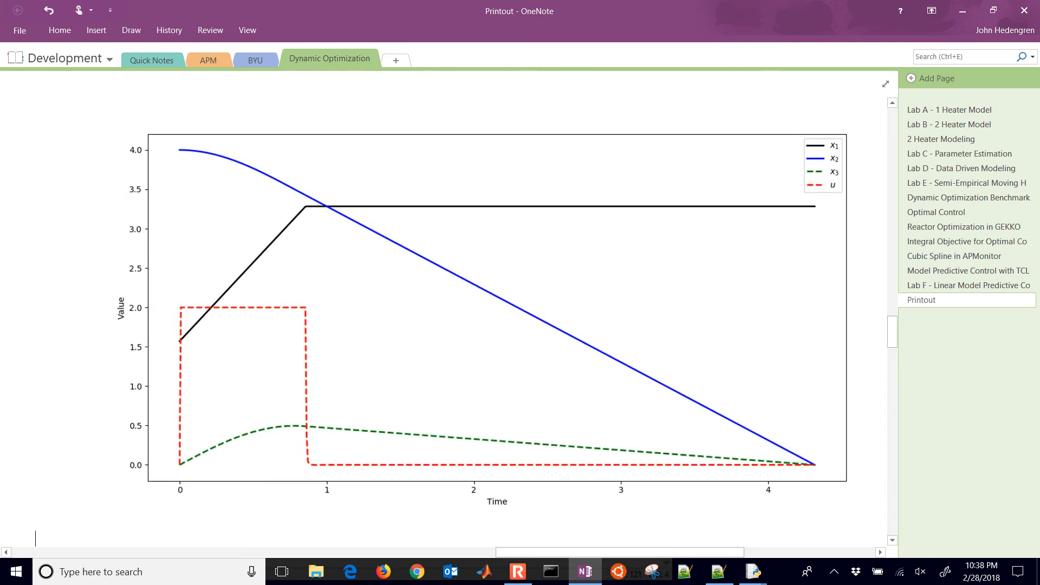
Step: Select the plot image on the OneNote Printout page
{"action": "left_click", "coordinate": [885, 84]}
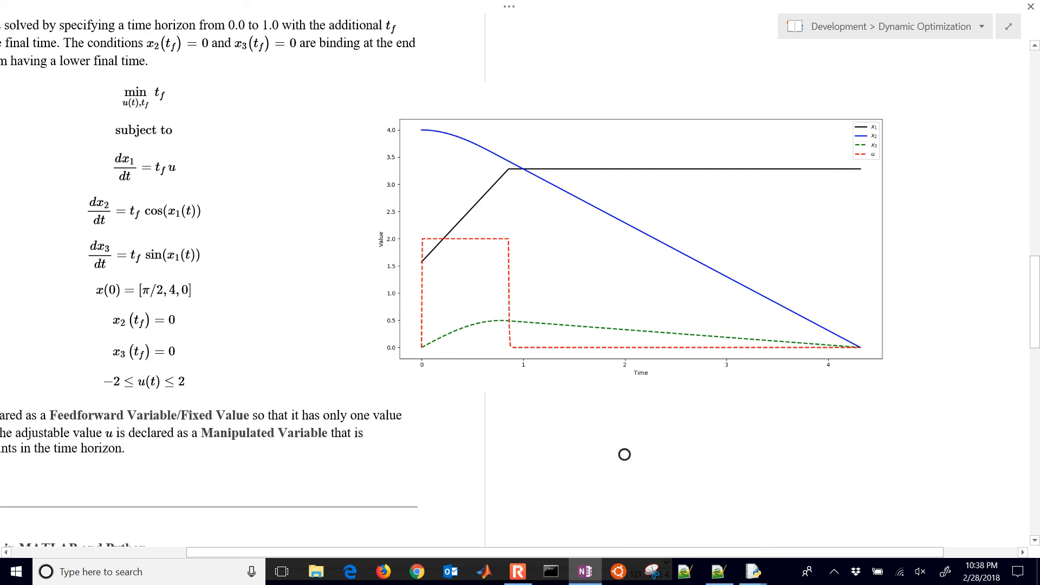
{"action": "mouse_move", "coordinate": [860, 363]}
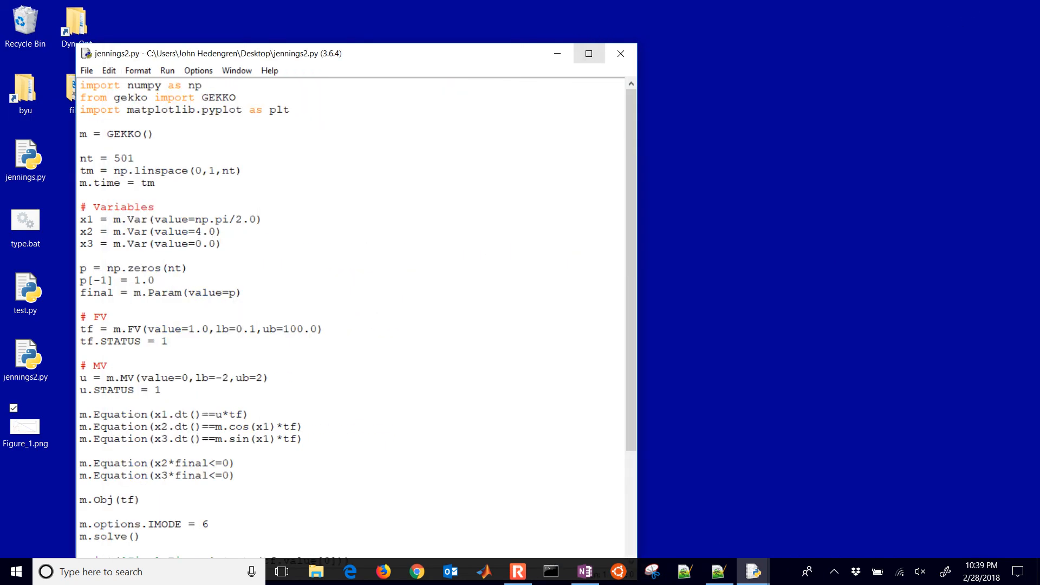
Step: Change the MV bounds on u to lb=-5, ub=5 and save the script
{"action": "left_click", "coordinate": [228, 378]}
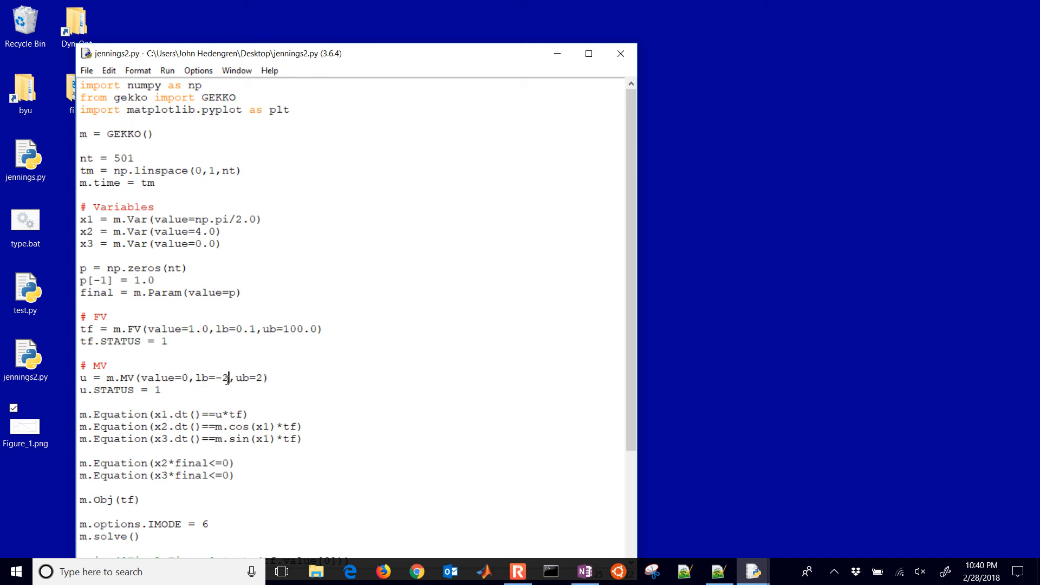
{"action": "type", "text": "5"}
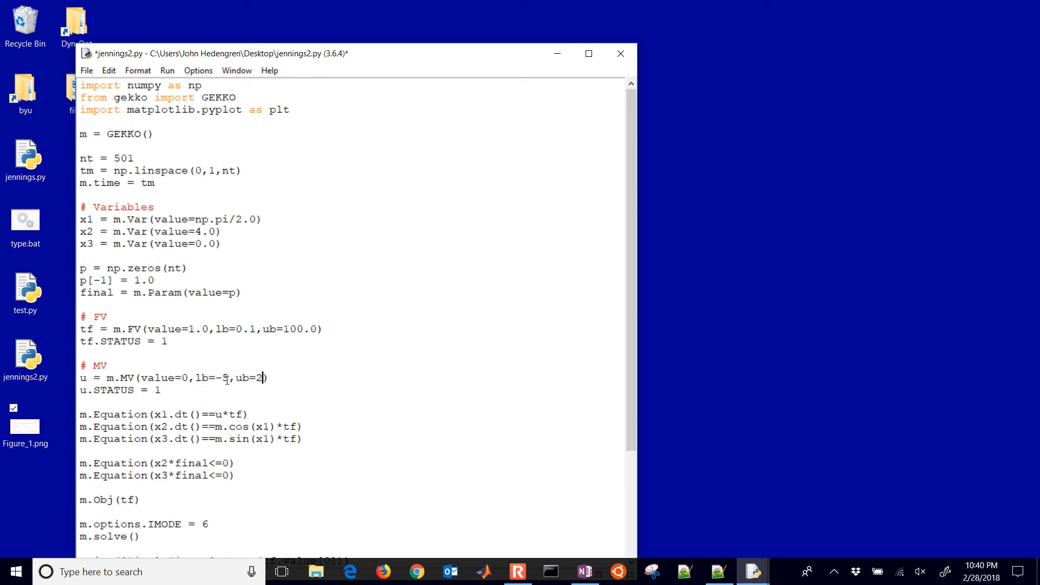
{"action": "type", "text": "5"}
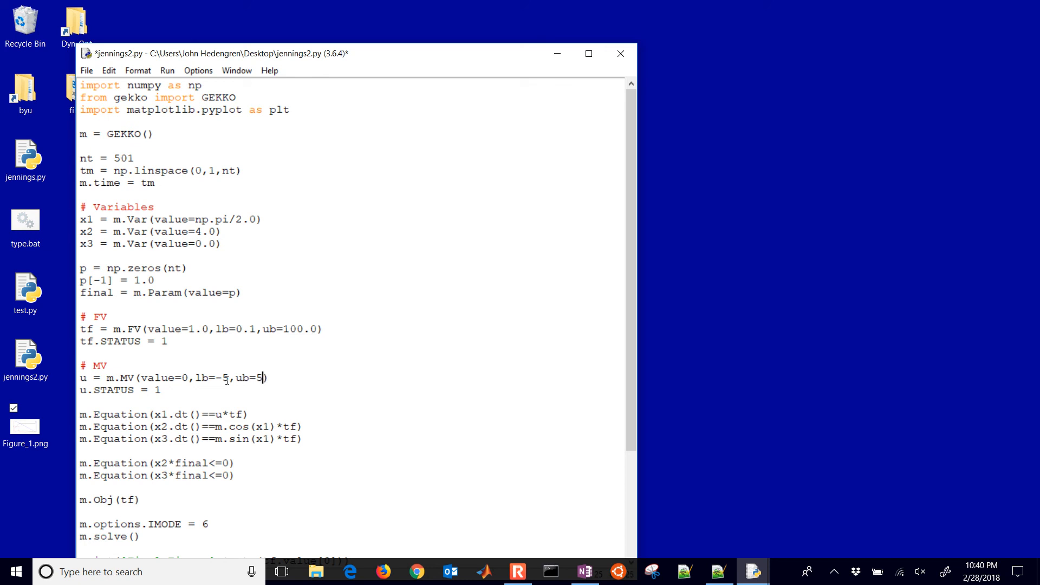
{"action": "key", "text": "ctrl+s"}
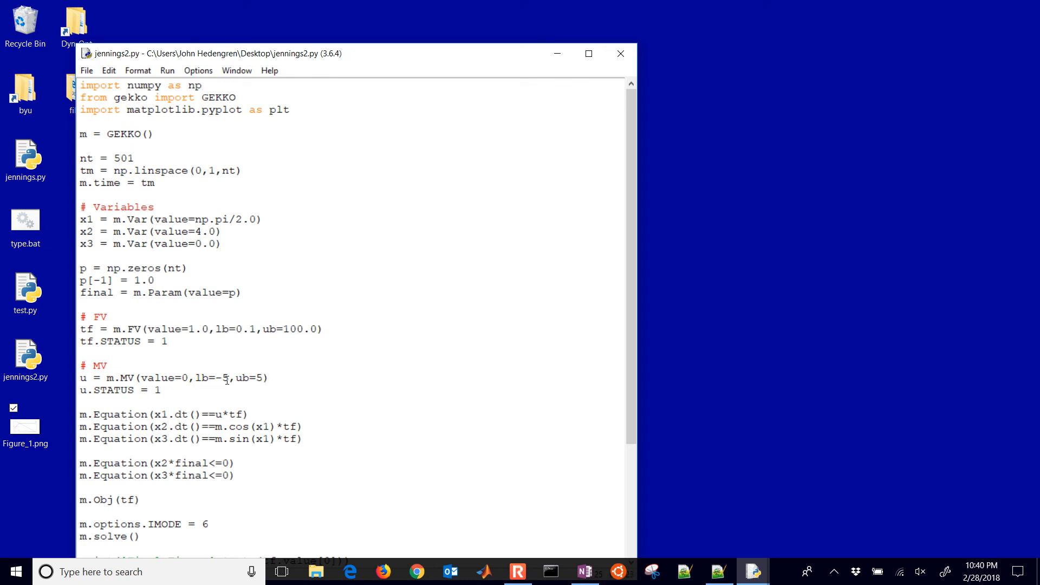
Step: Rerun the module with the wider bounds, giving final time 4.115122
{"action": "left_click", "coordinate": [167, 71]}
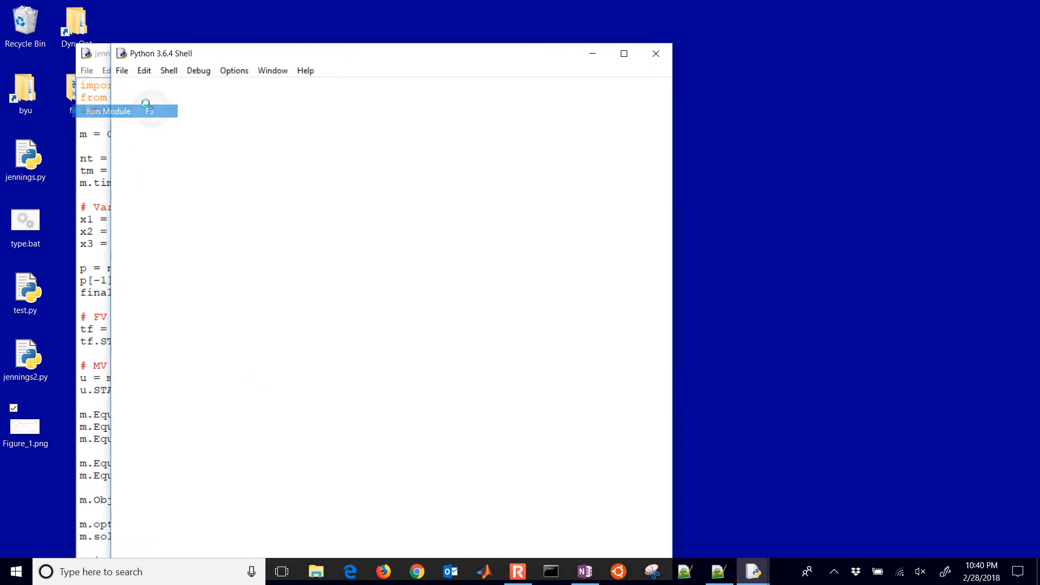
{"action": "left_click", "coordinate": [107, 111]}
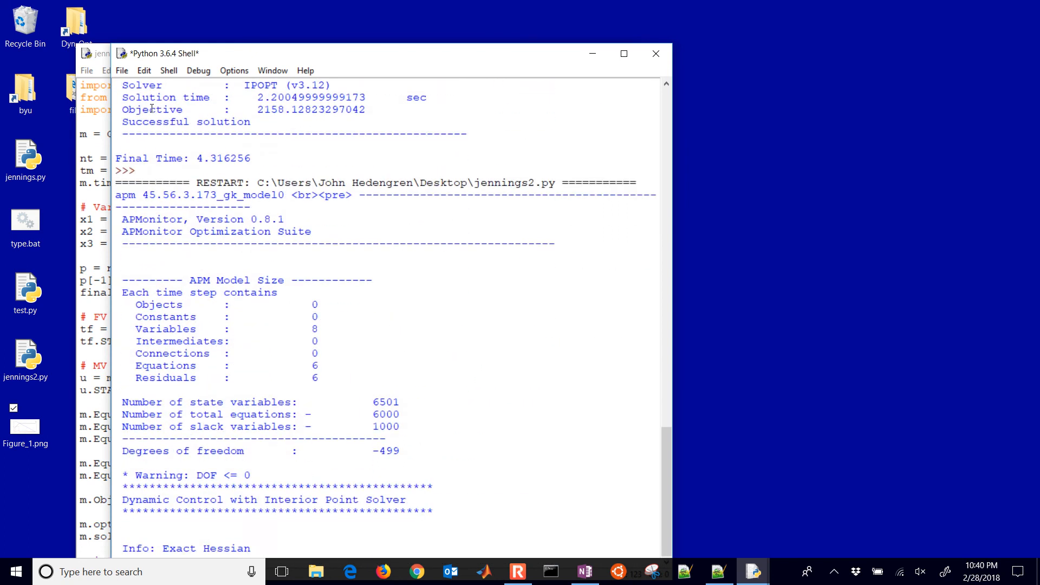
{"action": "scroll", "scroll_direction": "down", "scroll_amount": 3}
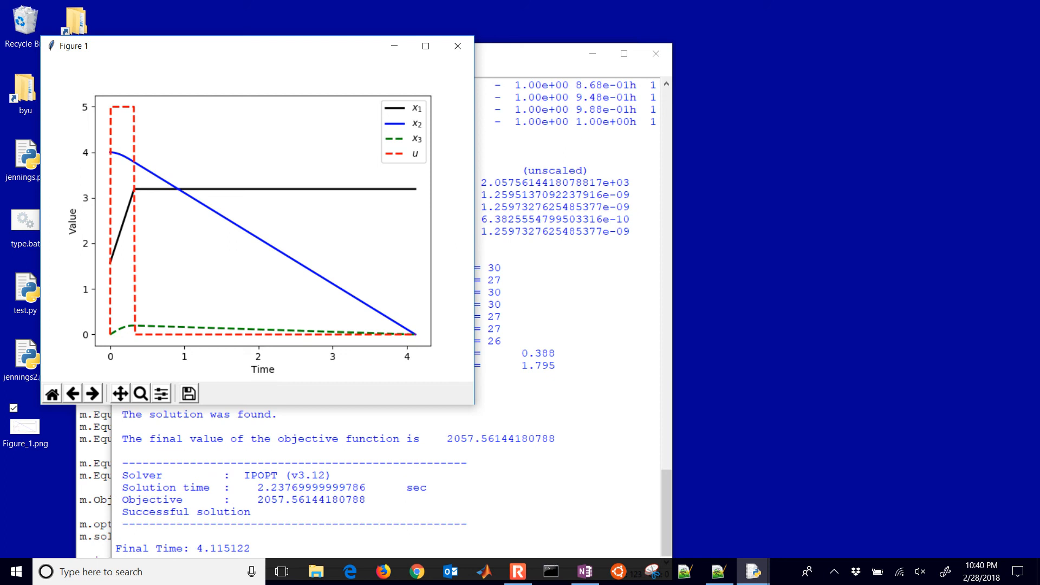
{"action": "mouse_move", "coordinate": [452, 45]}
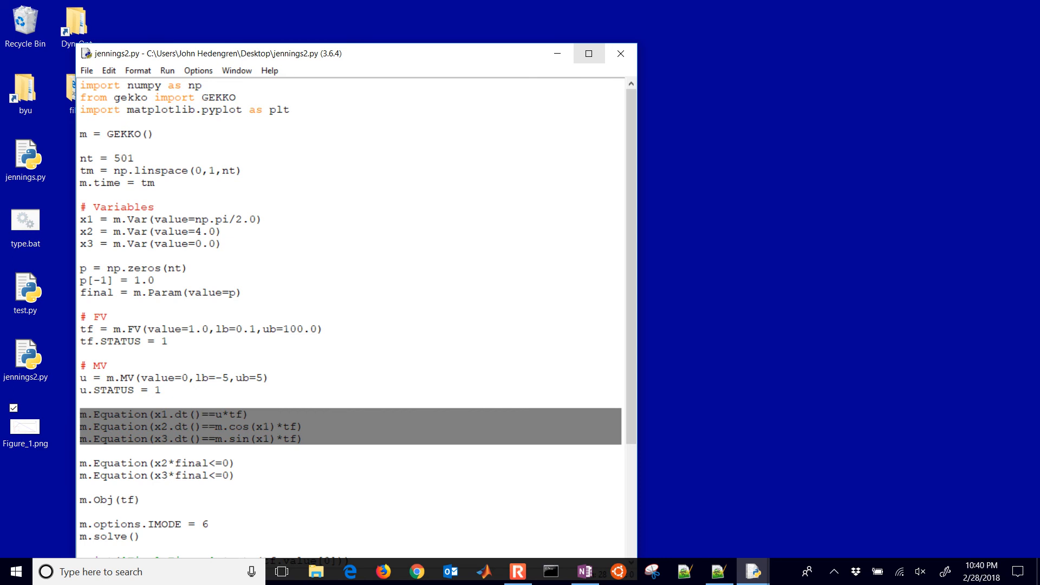
{"action": "left_click", "coordinate": [349, 571]}
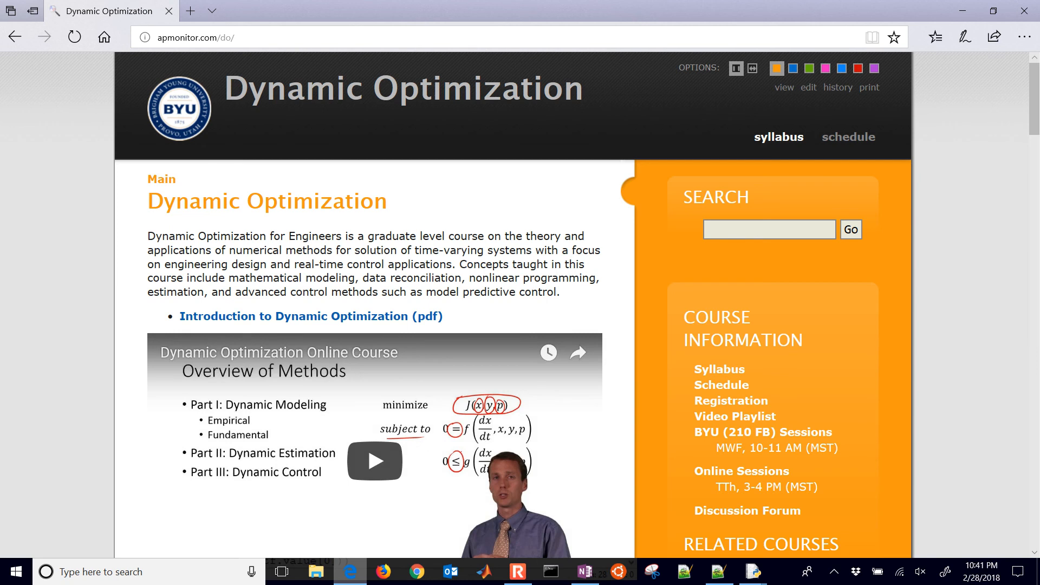
Step: Open More Benchmarks and reveal the Minimize Final Time GEKKO (Python) solution
{"action": "scroll", "scroll_direction": "down", "scroll_amount": 3}
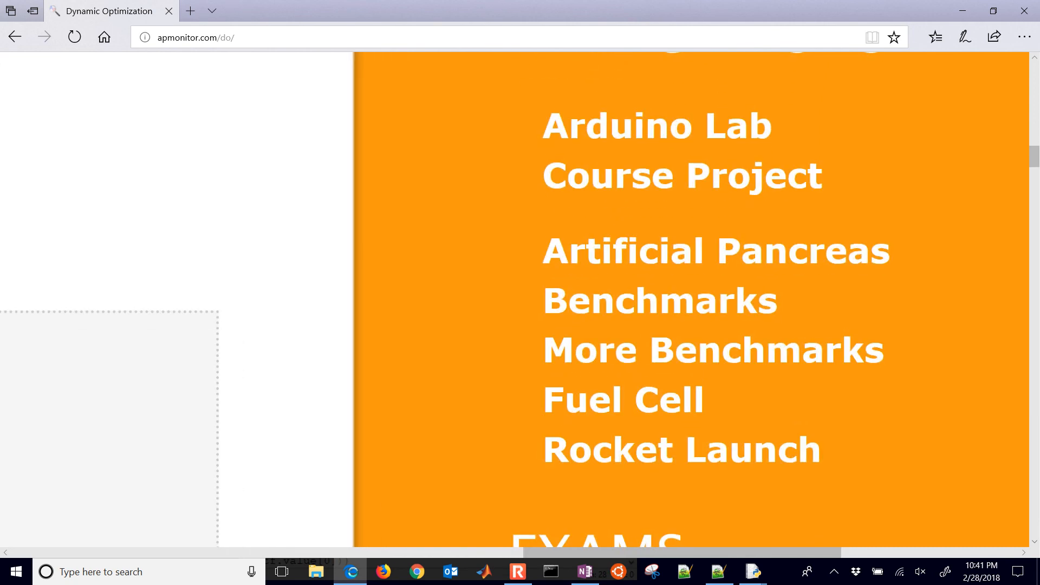
{"action": "left_click", "coordinate": [712, 349]}
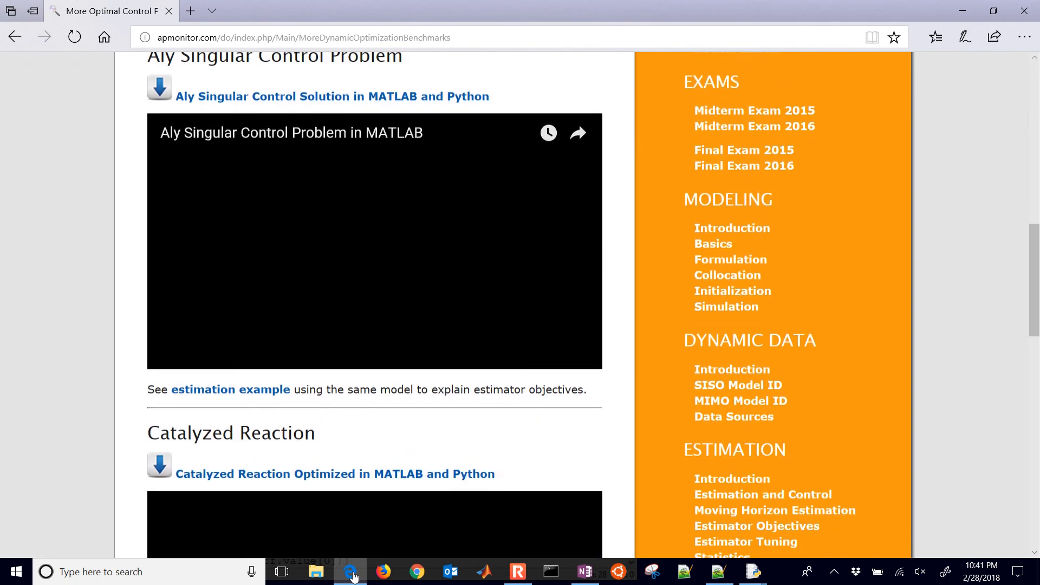
{"action": "scroll", "scroll_direction": "down", "scroll_amount": 3}
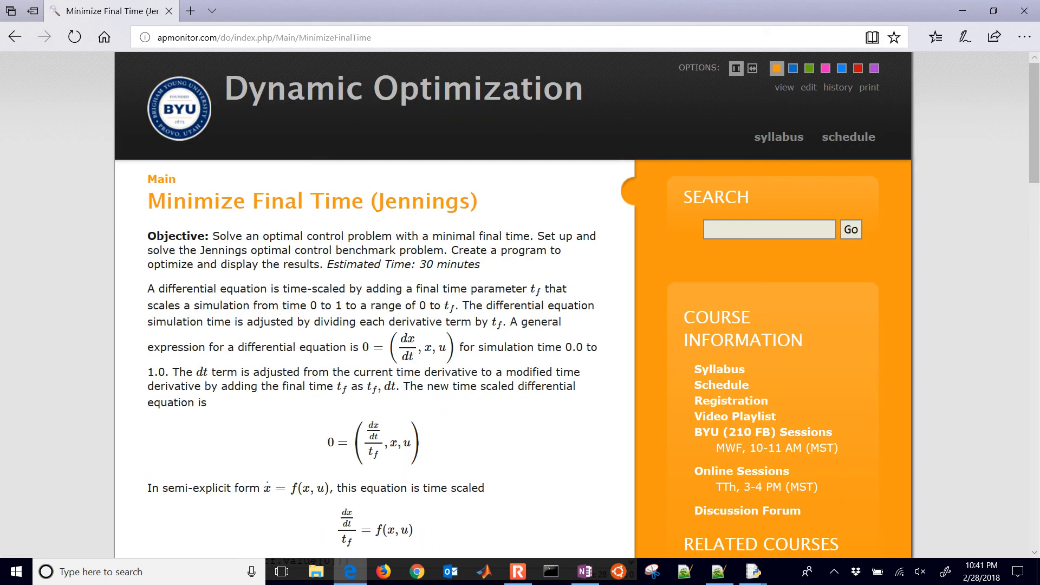
{"action": "scroll", "scroll_direction": "down", "scroll_amount": 3}
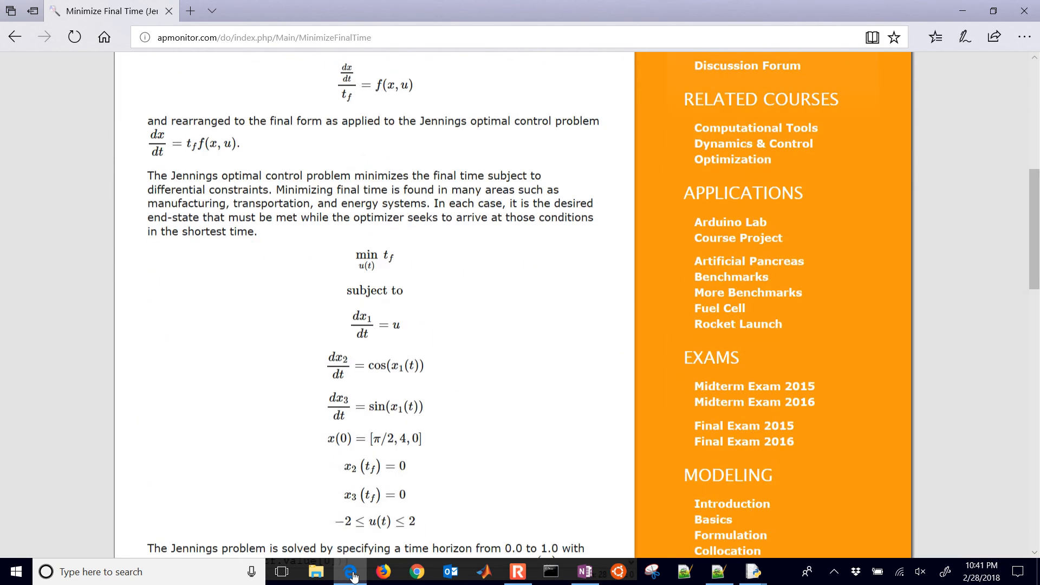
{"action": "scroll", "scroll_direction": "down", "scroll_amount": 3}
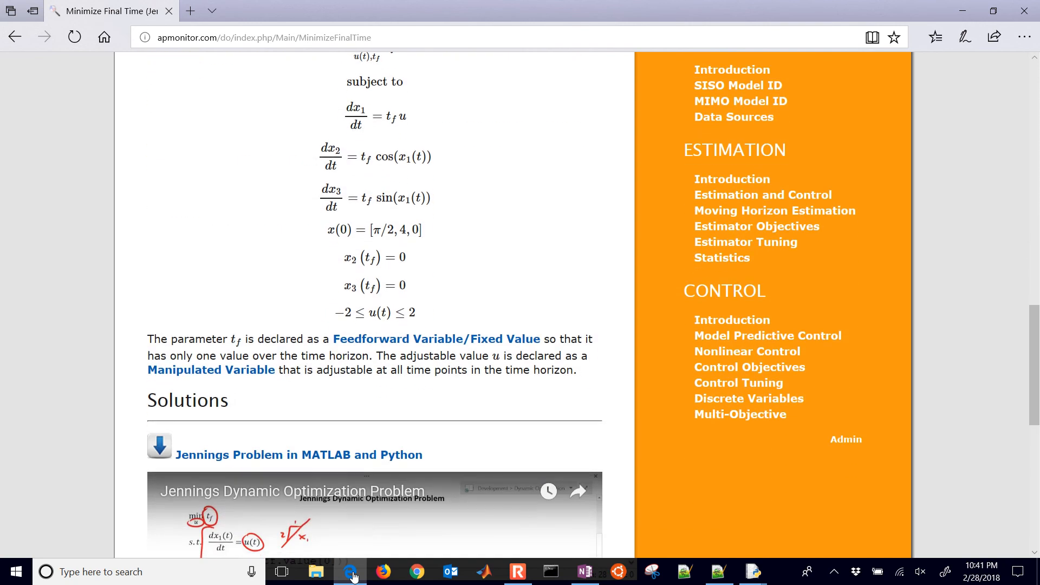
{"action": "scroll", "scroll_direction": "down", "scroll_amount": 3}
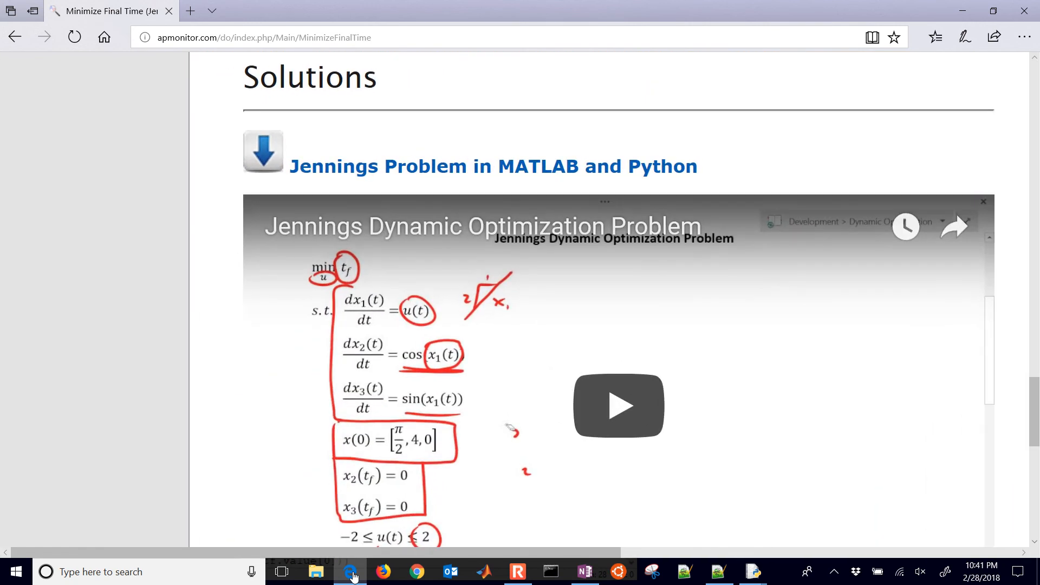
{"action": "scroll", "scroll_direction": "down", "scroll_amount": 3}
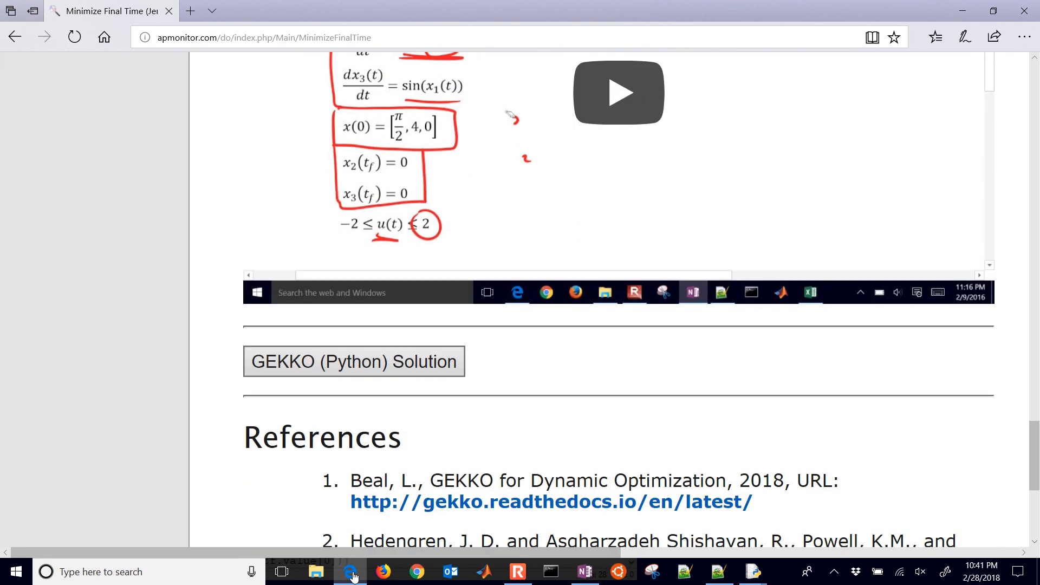
{"action": "left_click", "coordinate": [354, 361]}
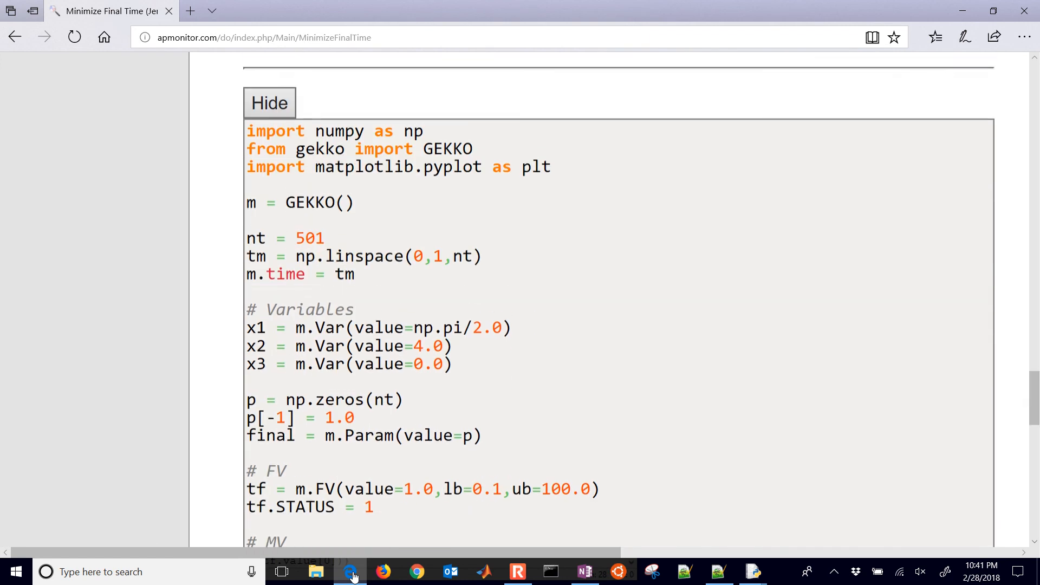
Step: View the solution source code, return, and follow the gekko.readthedocs documentation link
{"action": "scroll", "scroll_direction": "down", "scroll_amount": 3}
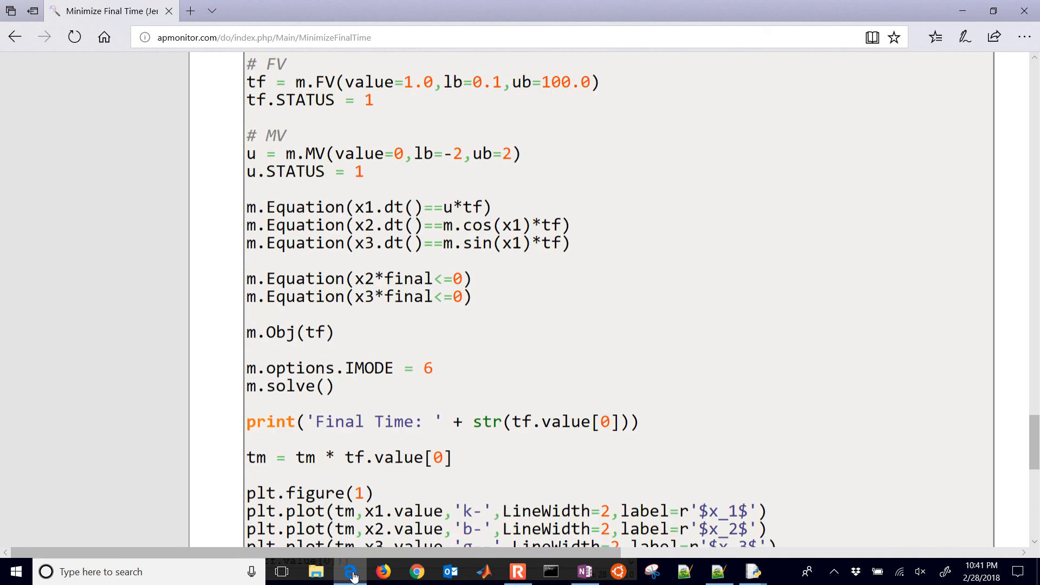
{"action": "scroll", "scroll_direction": "down", "scroll_amount": 3}
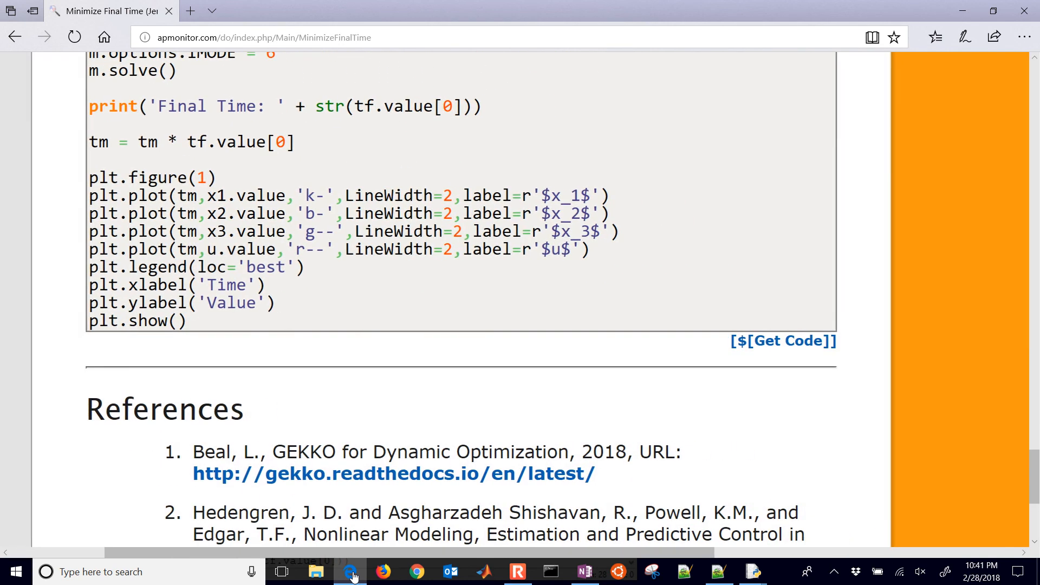
{"action": "left_click", "coordinate": [782, 340]}
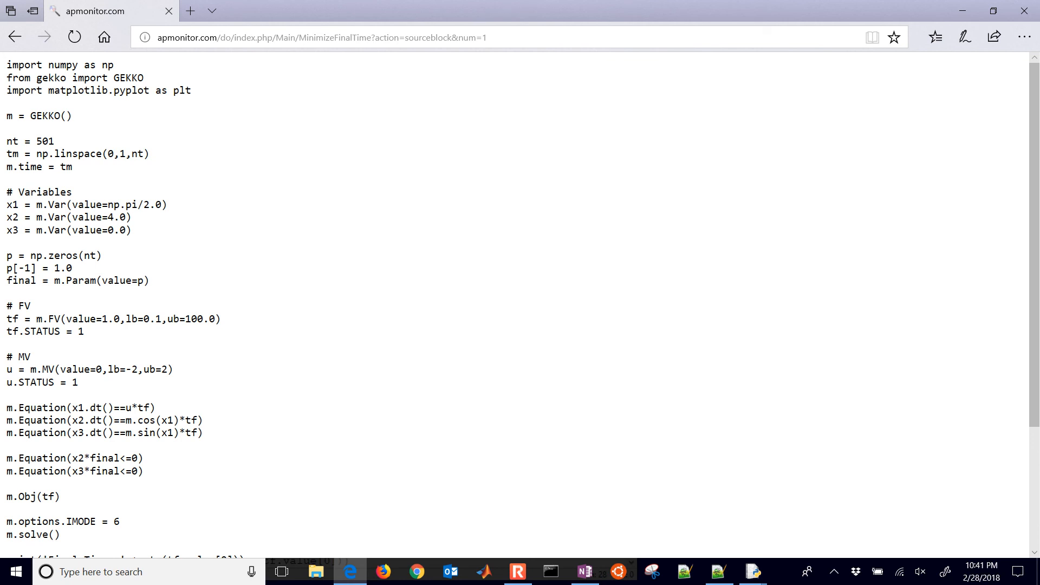
{"action": "left_click", "coordinate": [15, 36]}
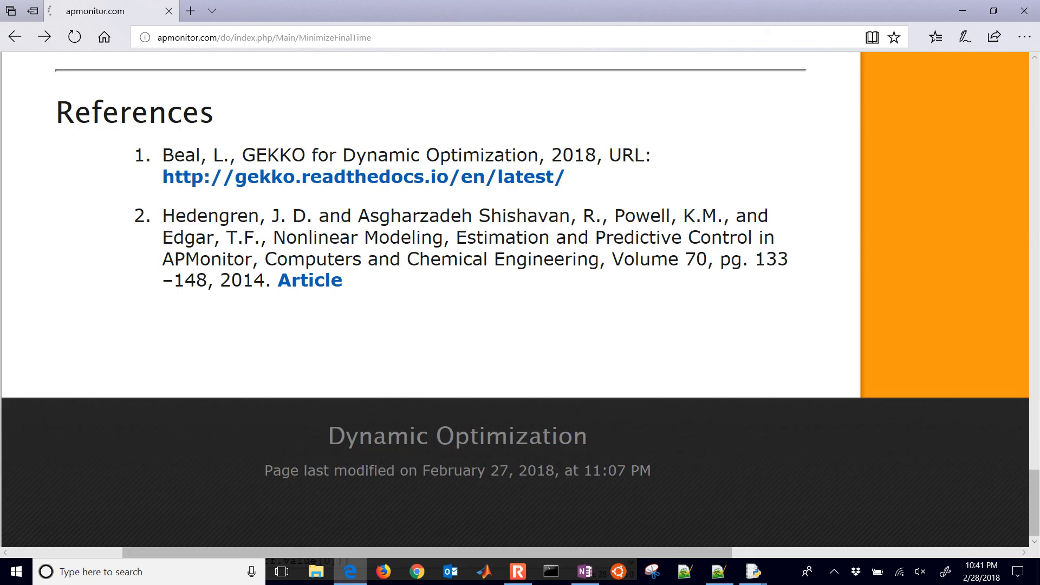
{"action": "scroll", "scroll_direction": "up", "scroll_amount": 3}
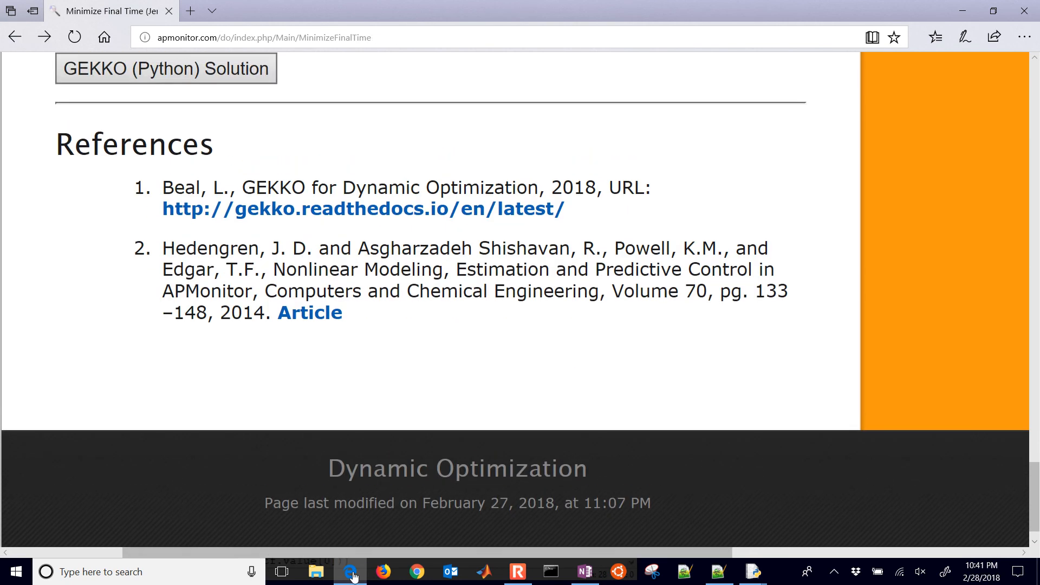
{"action": "left_click", "coordinate": [74, 36]}
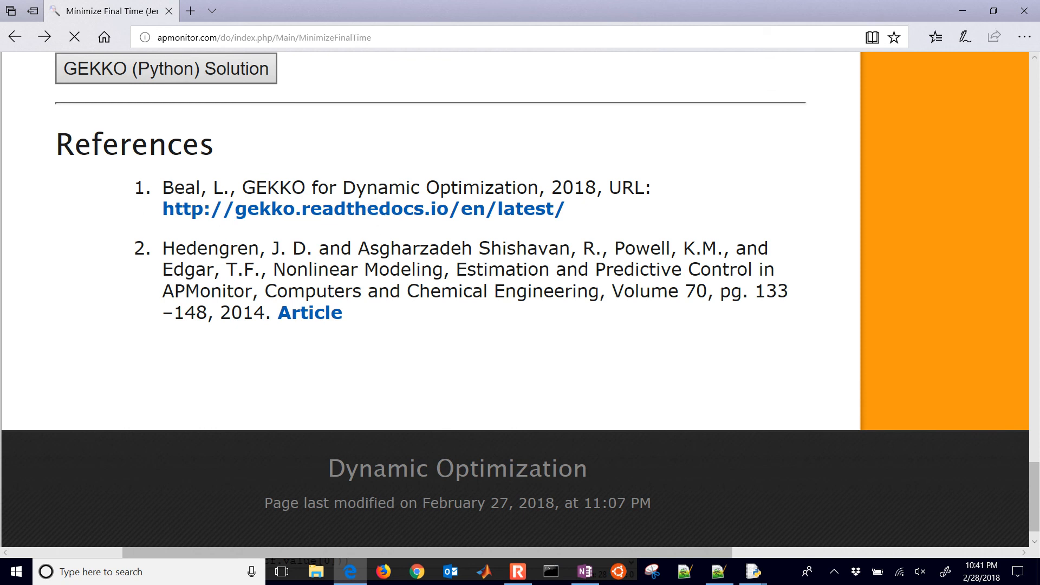
{"action": "left_click", "coordinate": [362, 209]}
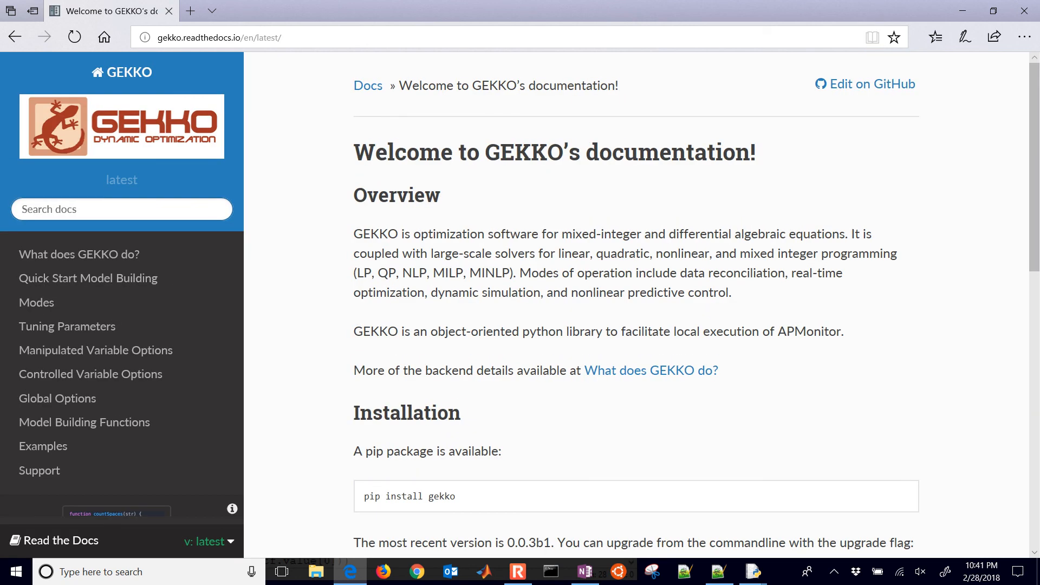